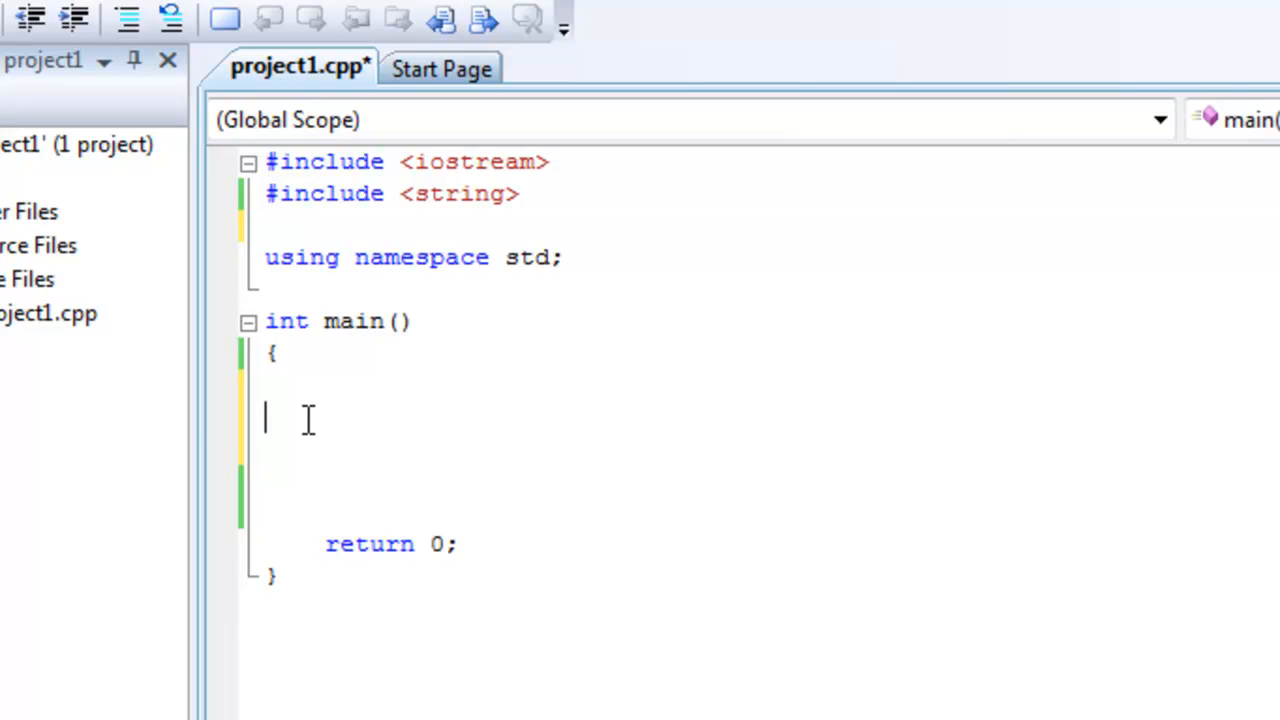
# Declare double x = 3 ; inside main, then position the cursor to replace it
pyautogui.write('double x')
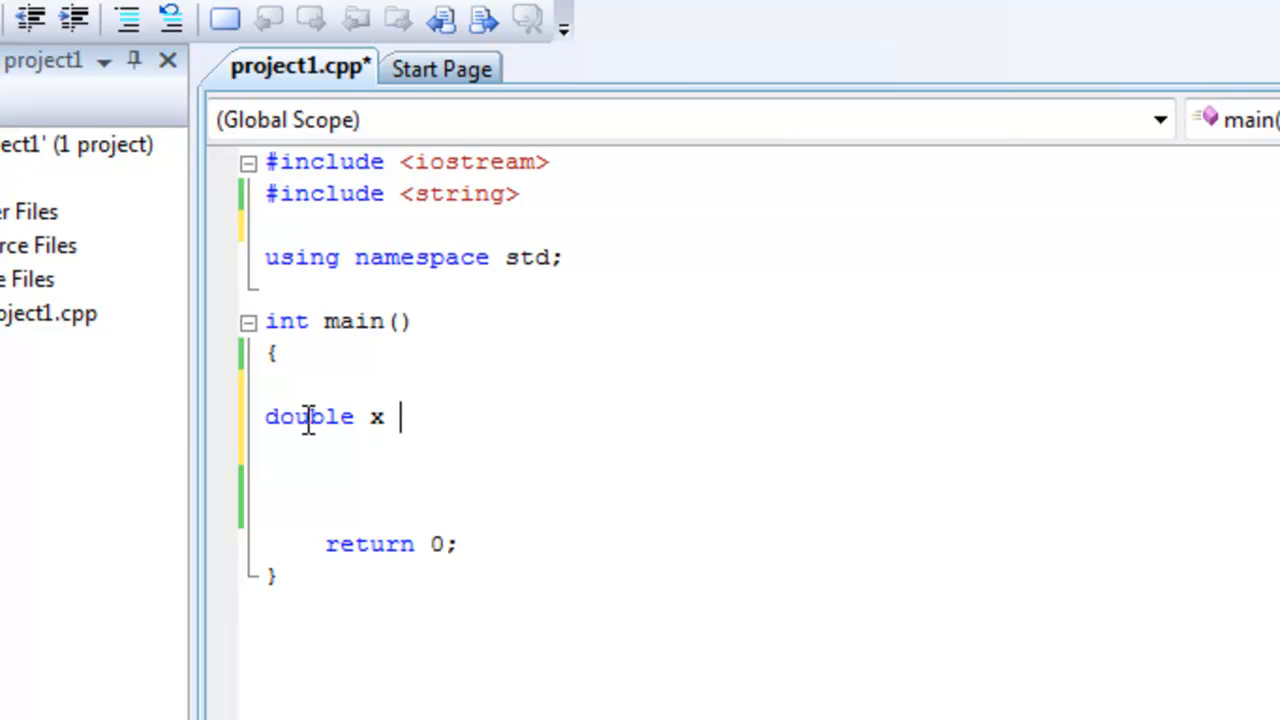
pyautogui.write('=')
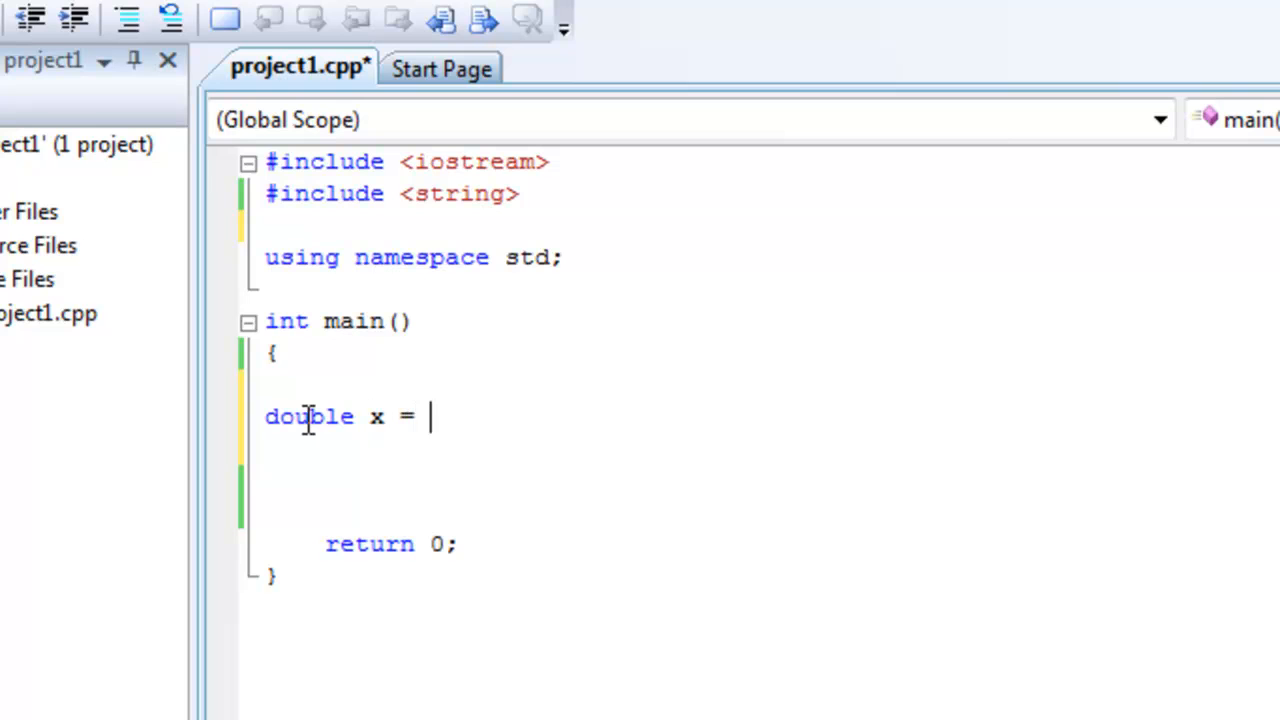
pyautogui.write('3 ;')
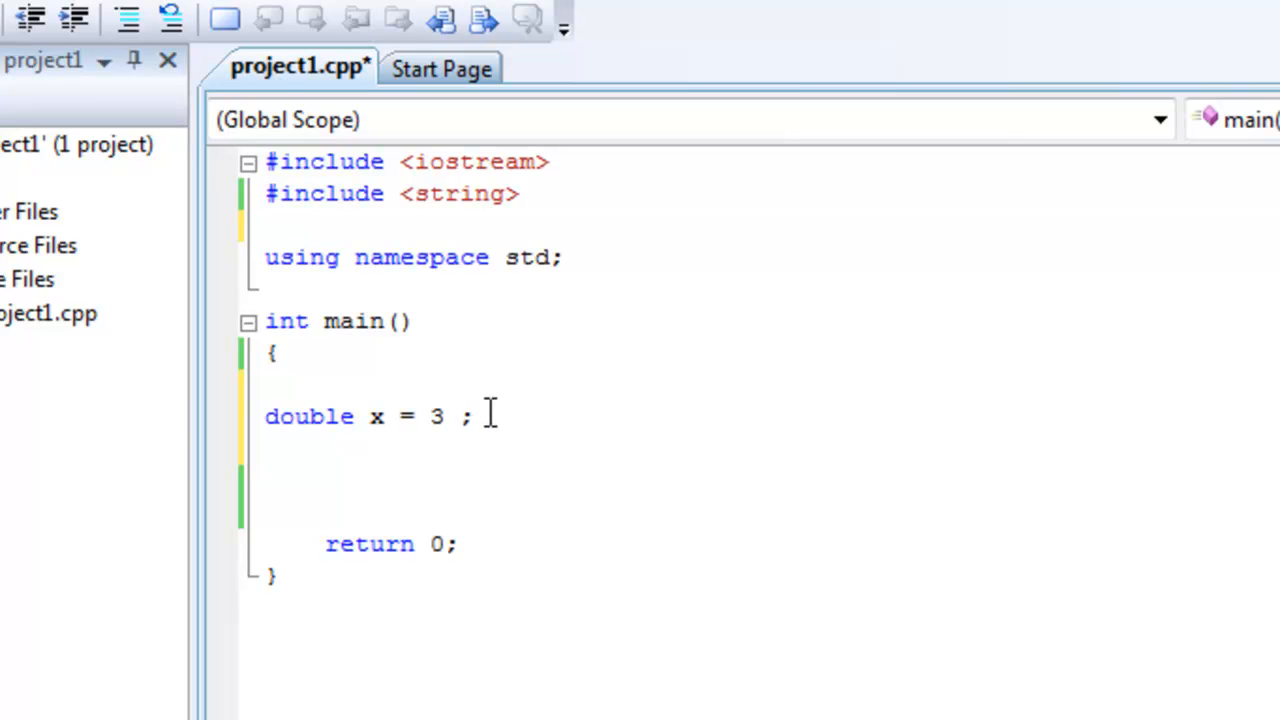
pyautogui.moveTo(520, 416)
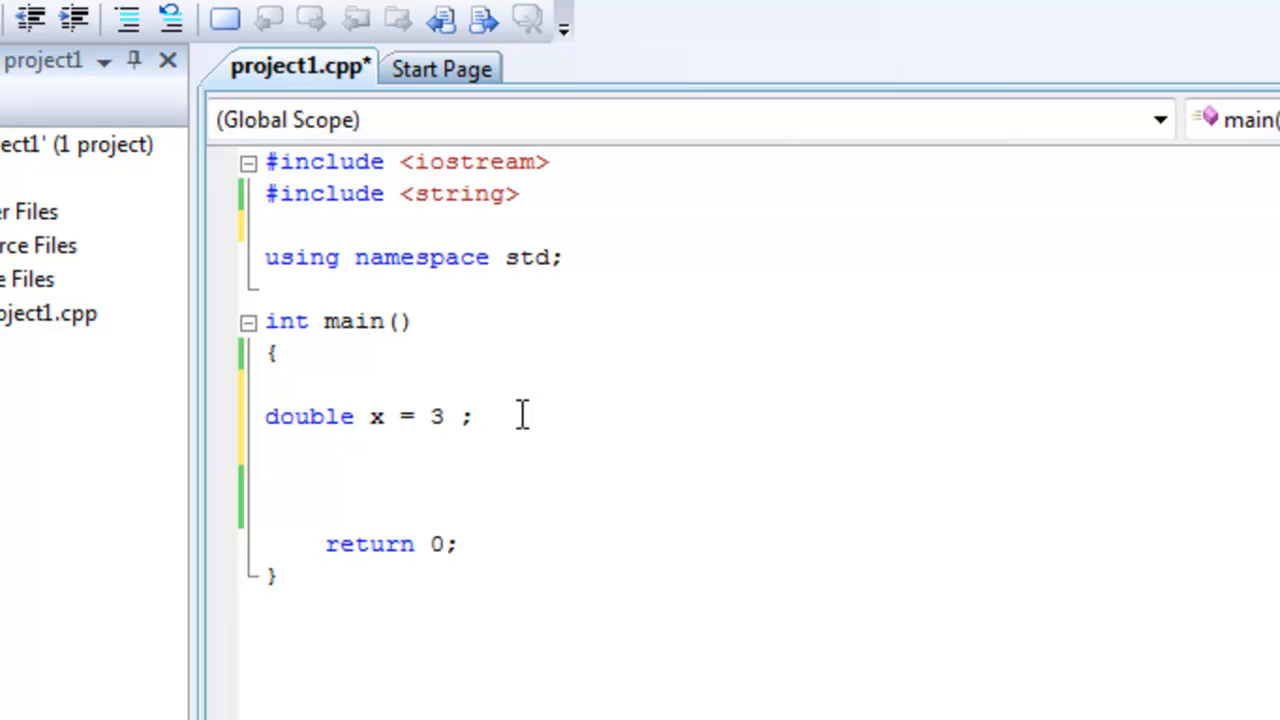
pyautogui.click(476, 416)
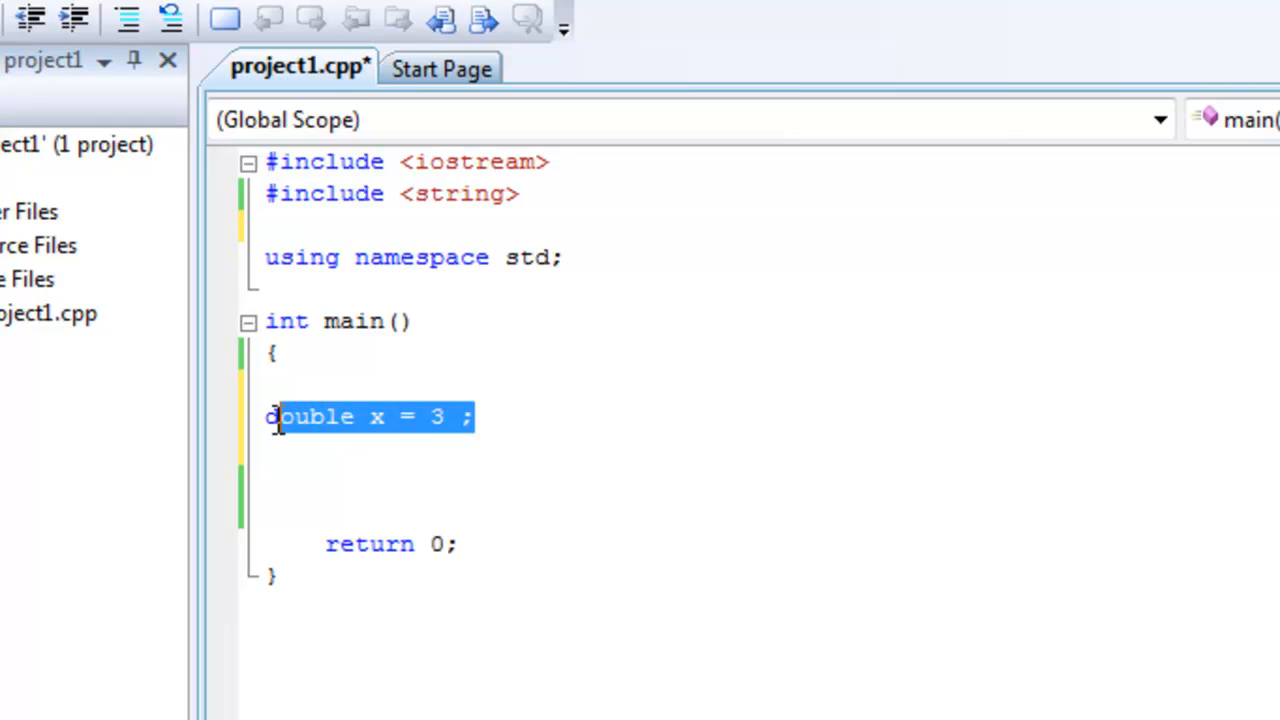
# Rewrite the declaration as int x = 3.4; in main
pyautogui.write('int')
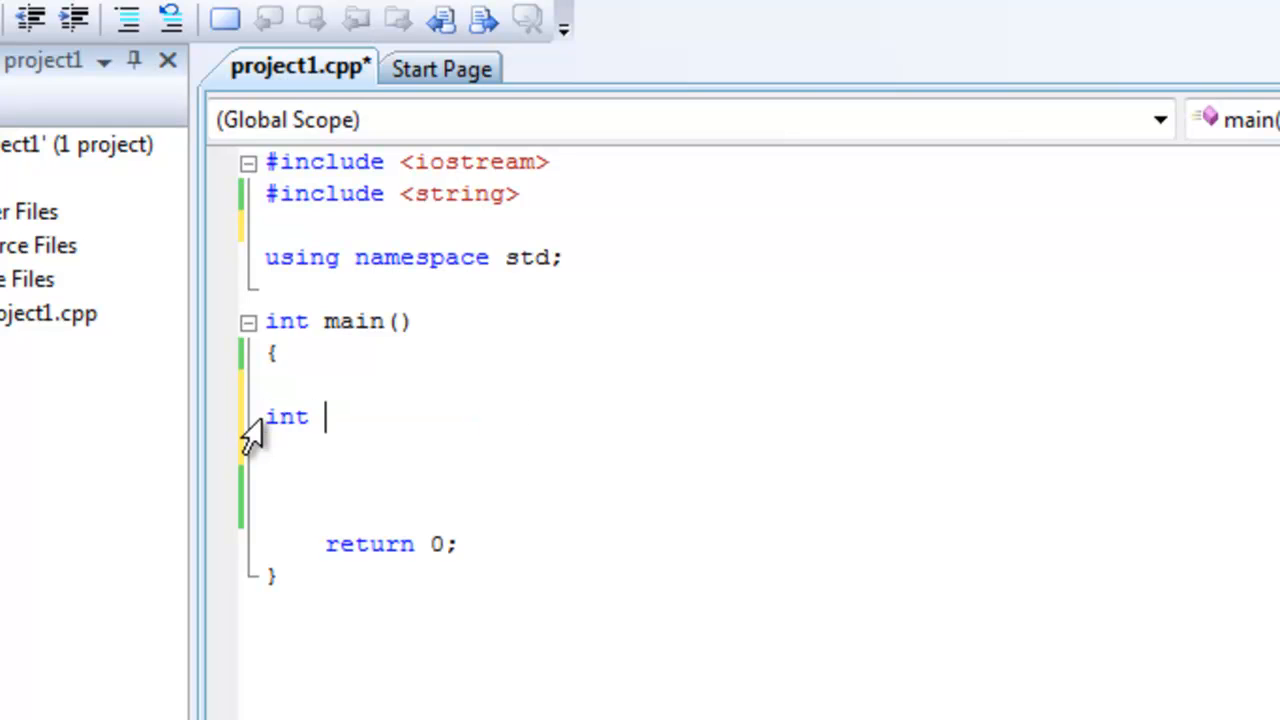
pyautogui.write('x = 3')
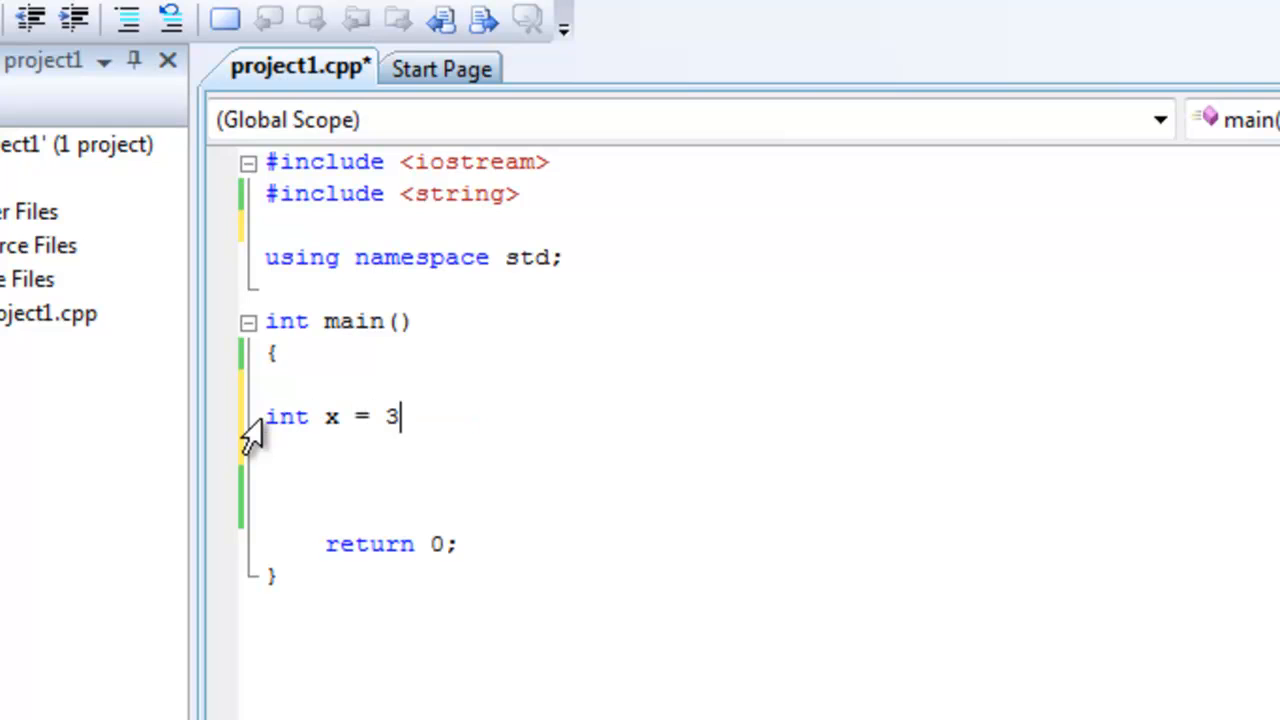
pyautogui.write('.4;')
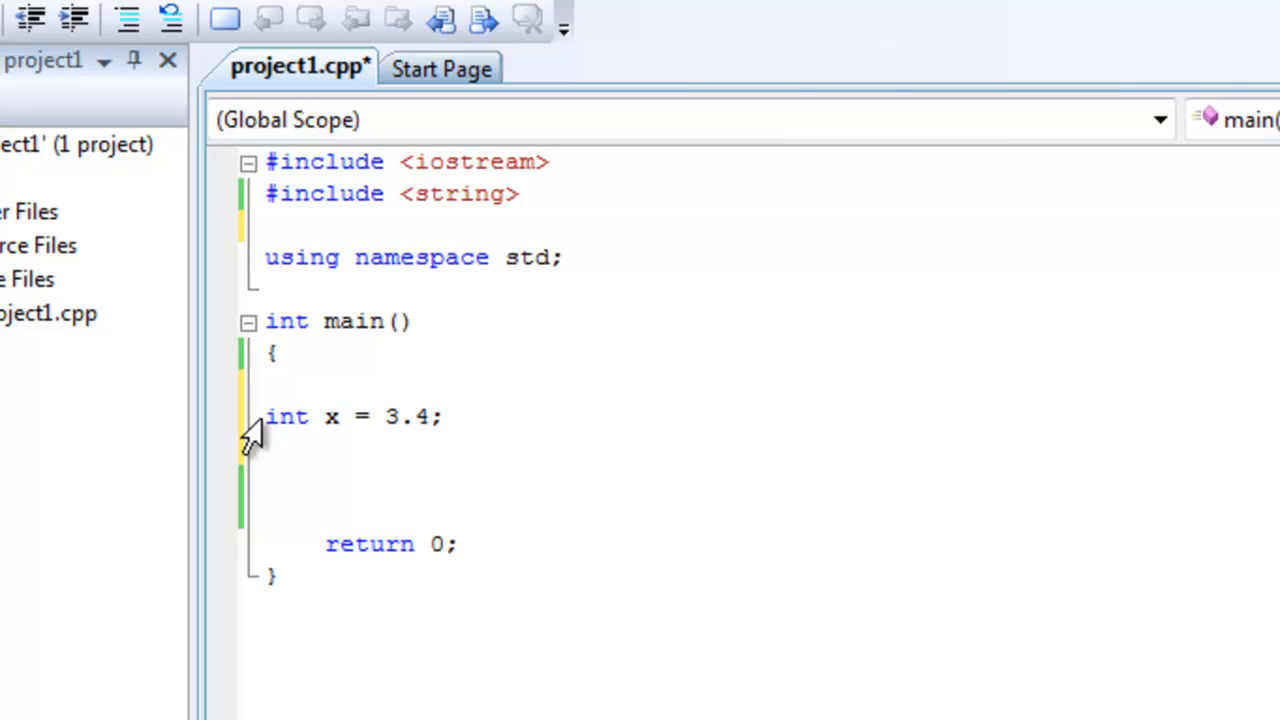
pyautogui.click(456, 416)
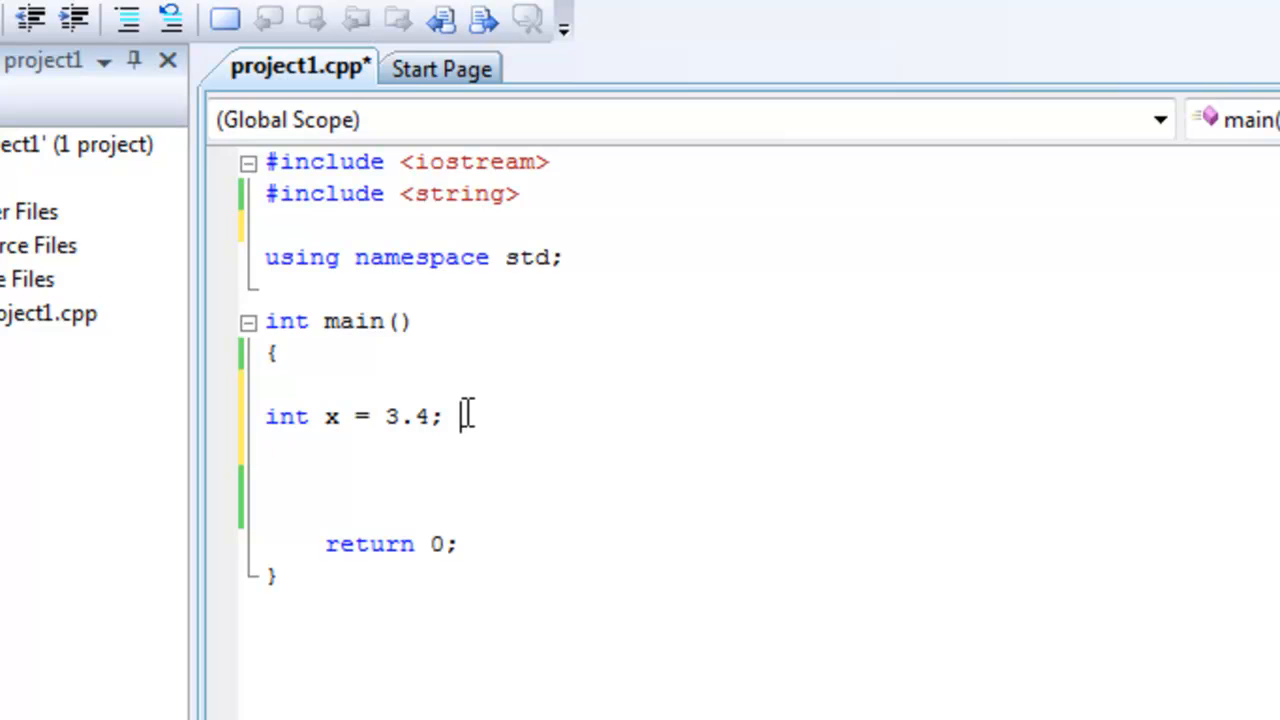
pyautogui.moveTo(450, 444)
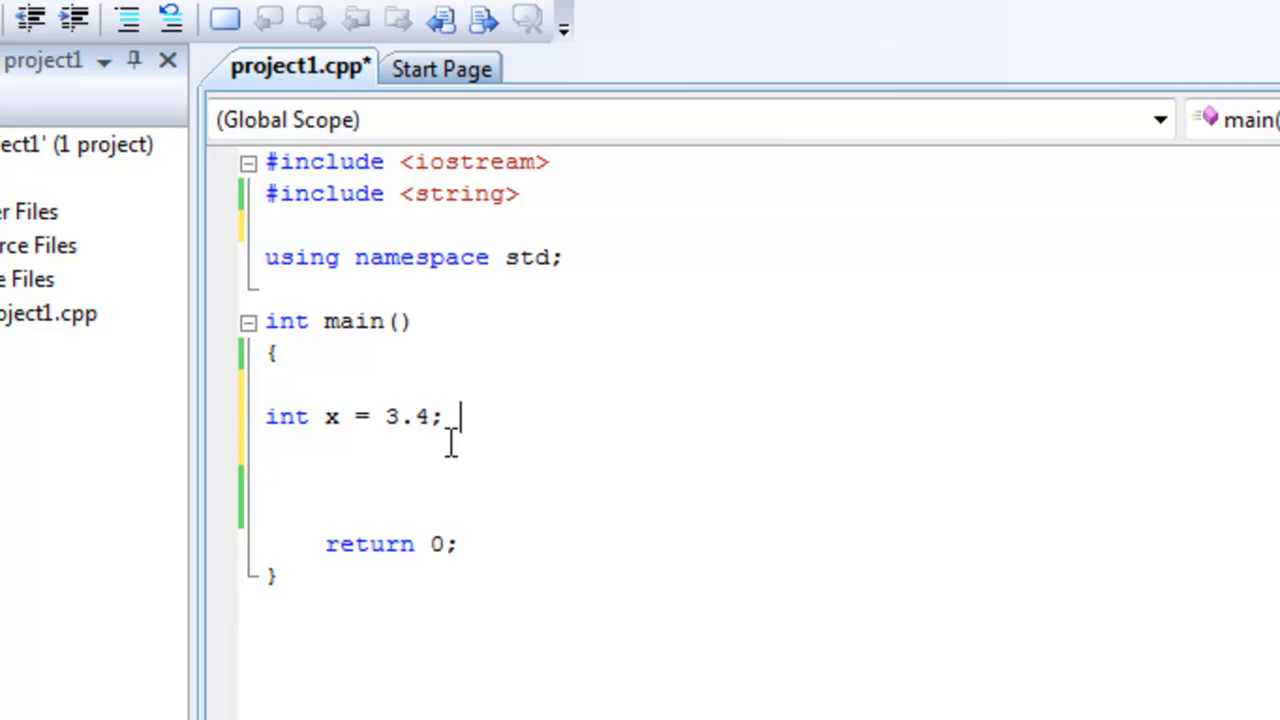
# Delete and retype the .4 in 3.4, then start a cout statement on the next line
pyautogui.doubleClick(412, 418)
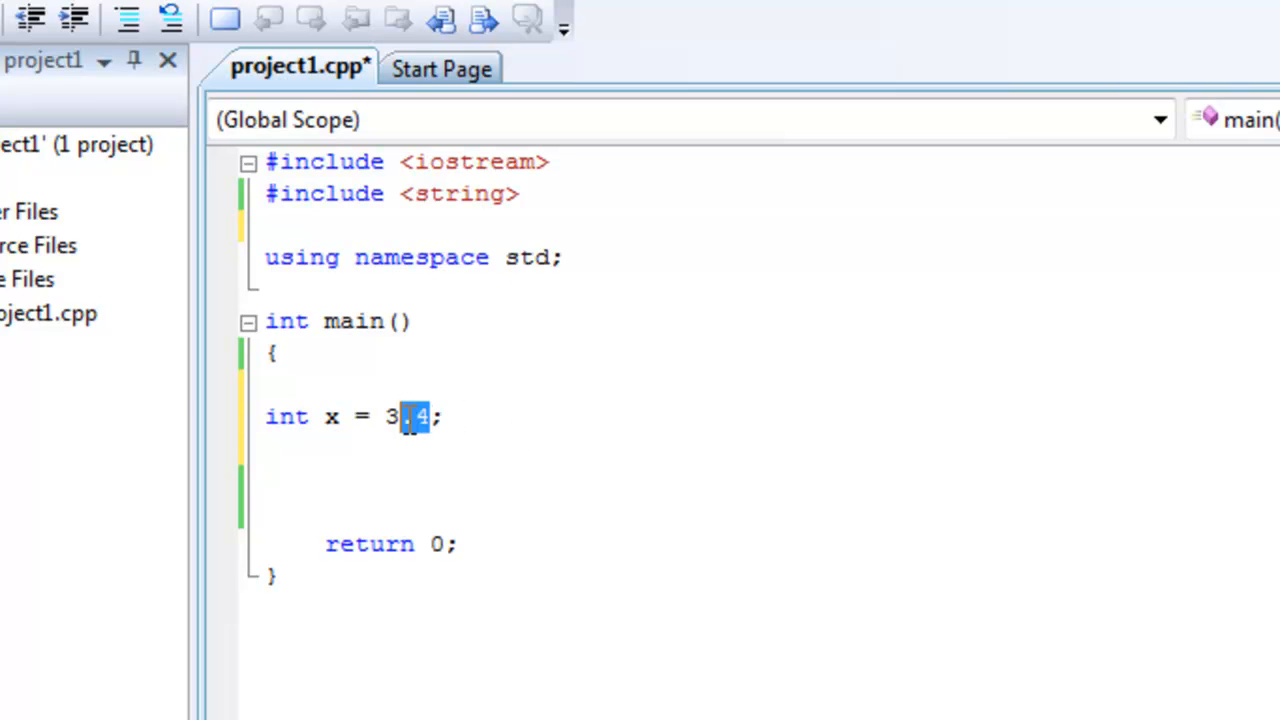
pyautogui.press('Delete')
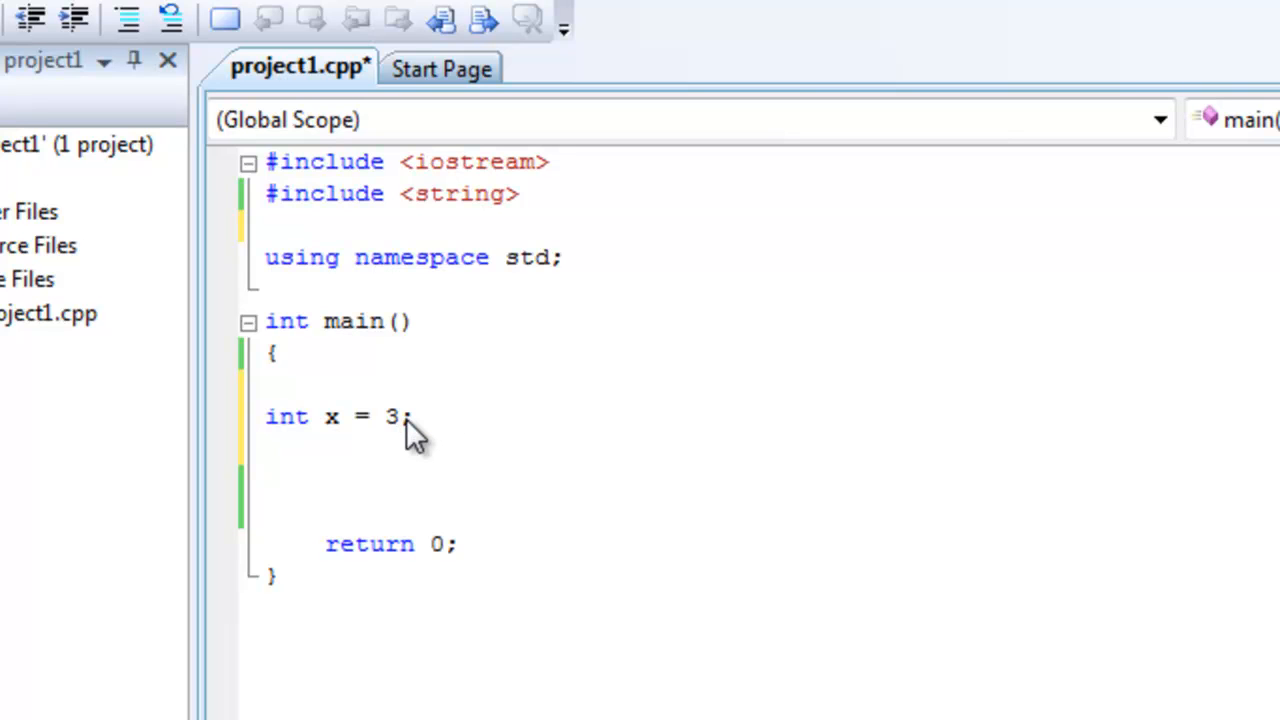
pyautogui.write('.4')
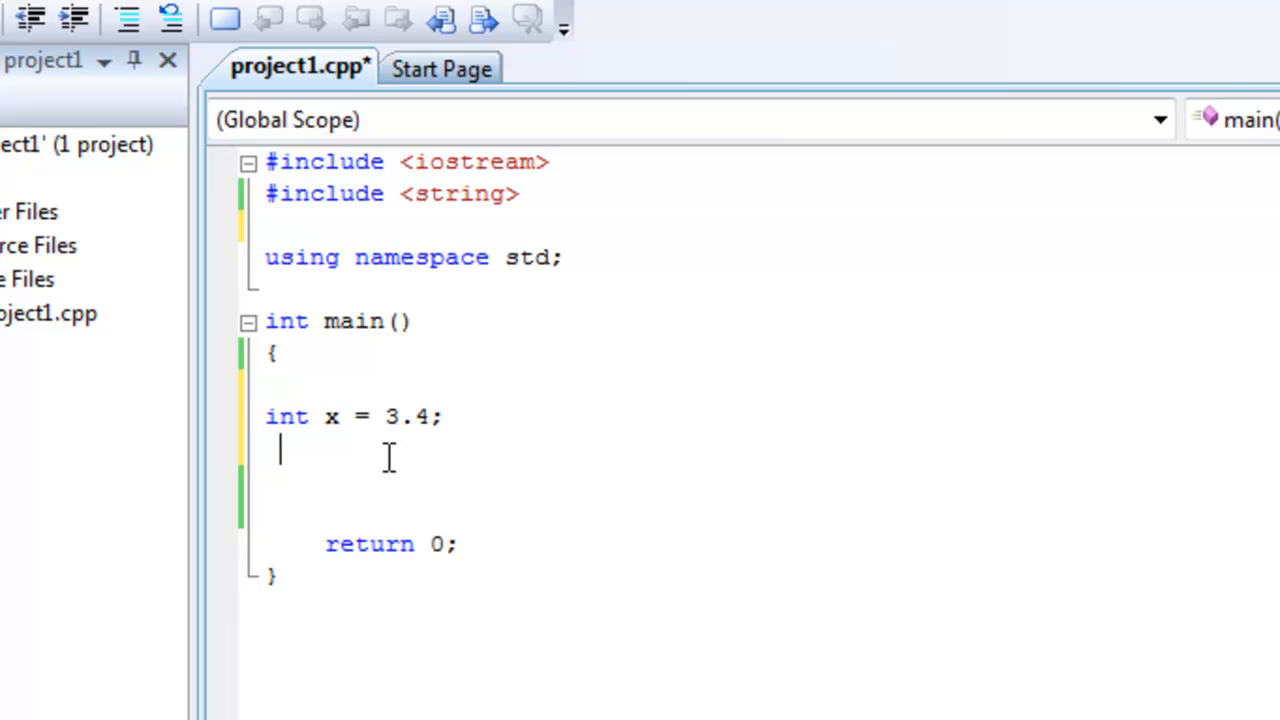
pyautogui.write('cout')
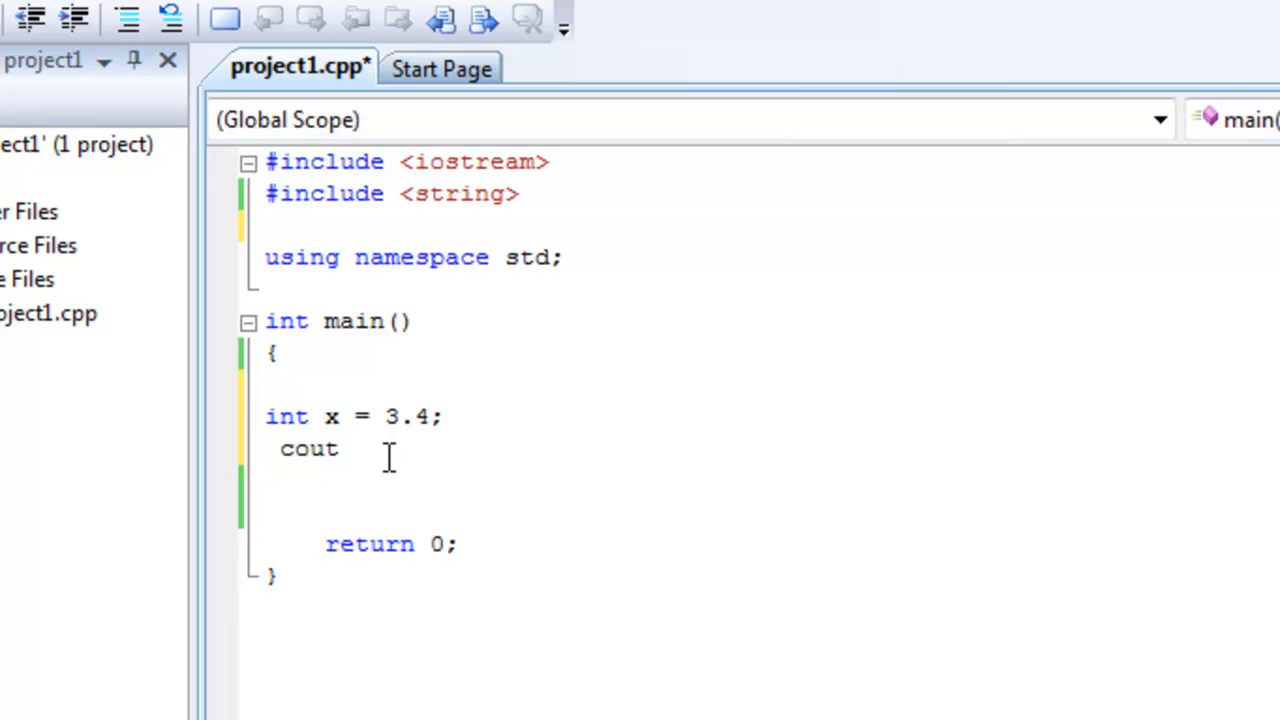
# Finish cout << x;, run the program printing 3, and select the x code for removal
pyautogui.write('<< x;')
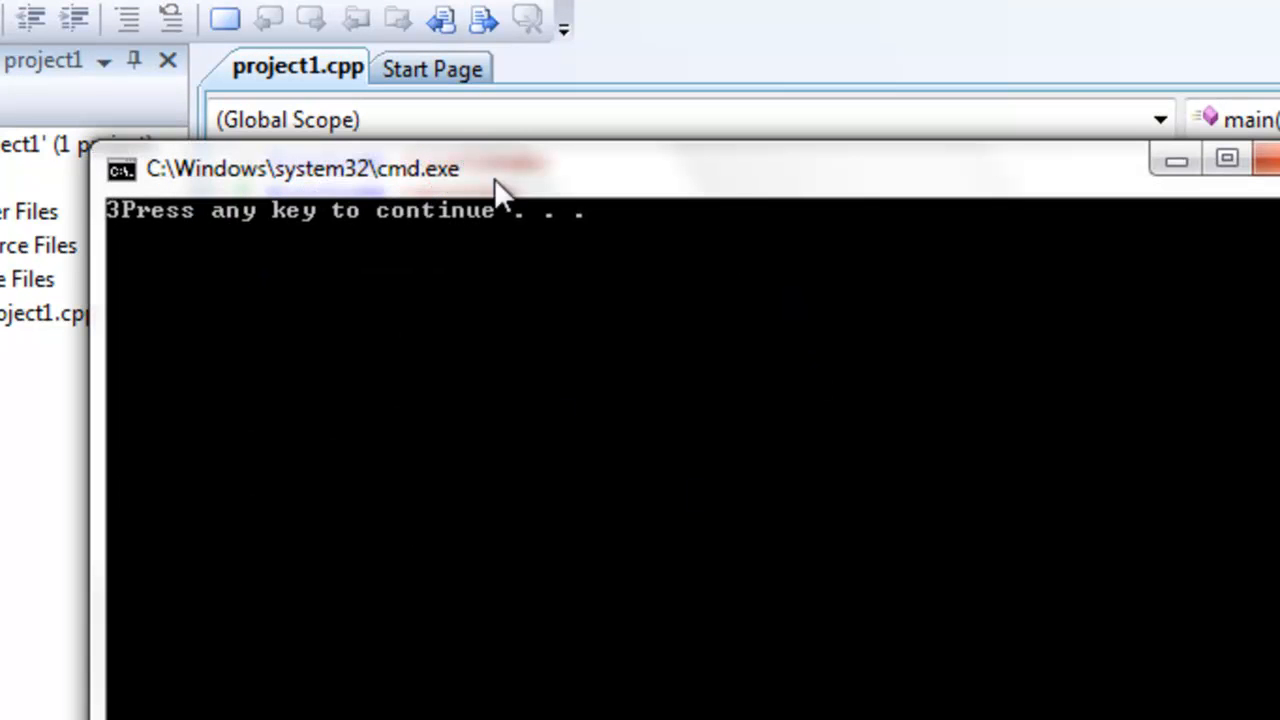
pyautogui.moveTo(300, 168); pyautogui.dragTo(744, 376)
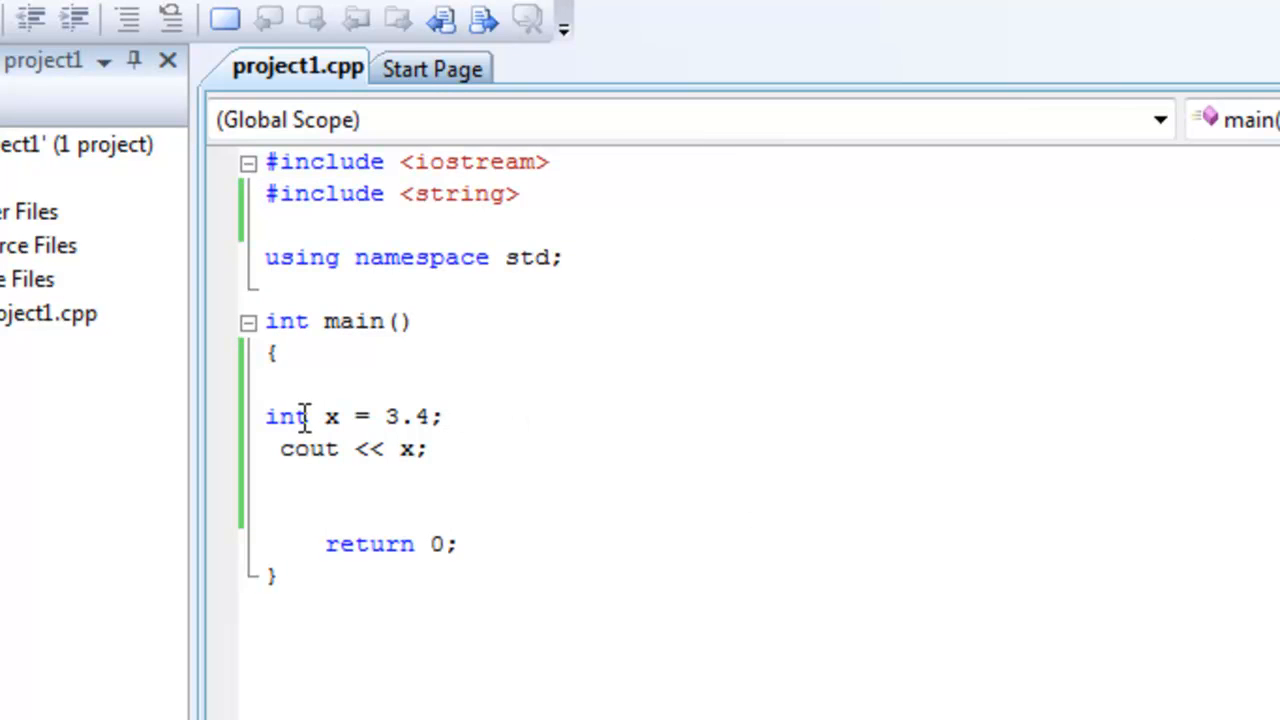
pyautogui.moveTo(356, 414)
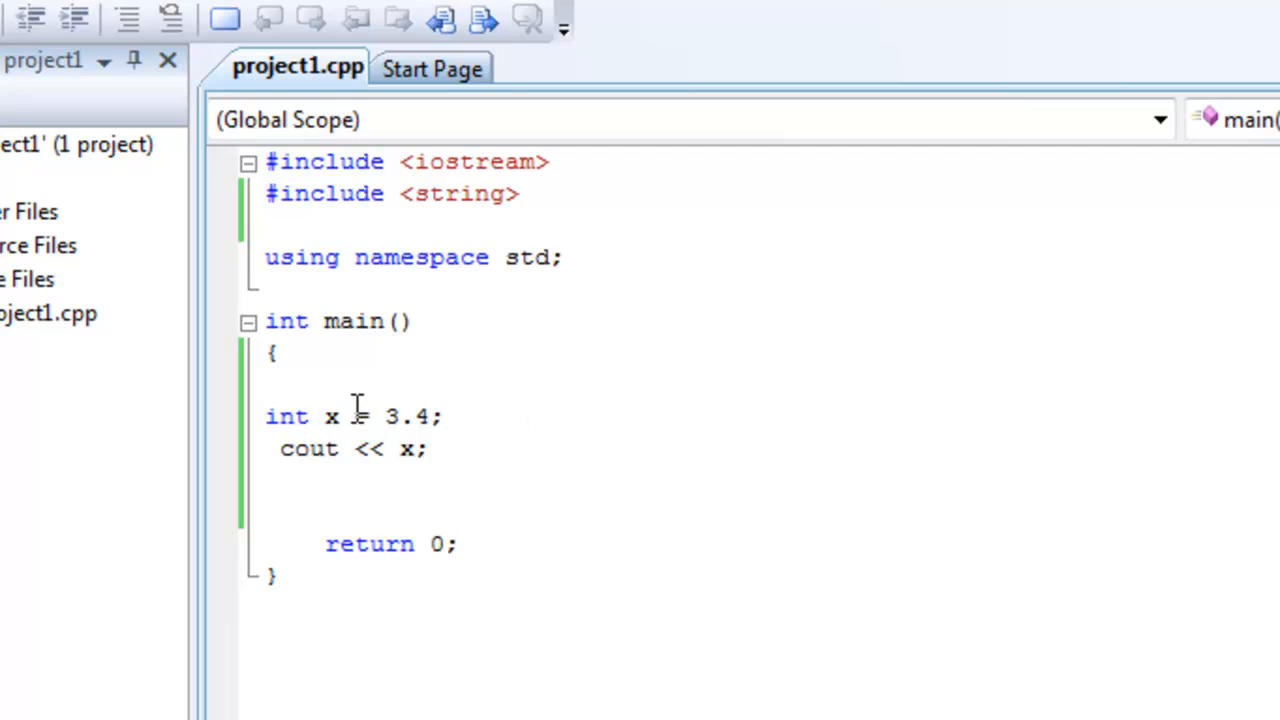
pyautogui.doubleClick(410, 448)
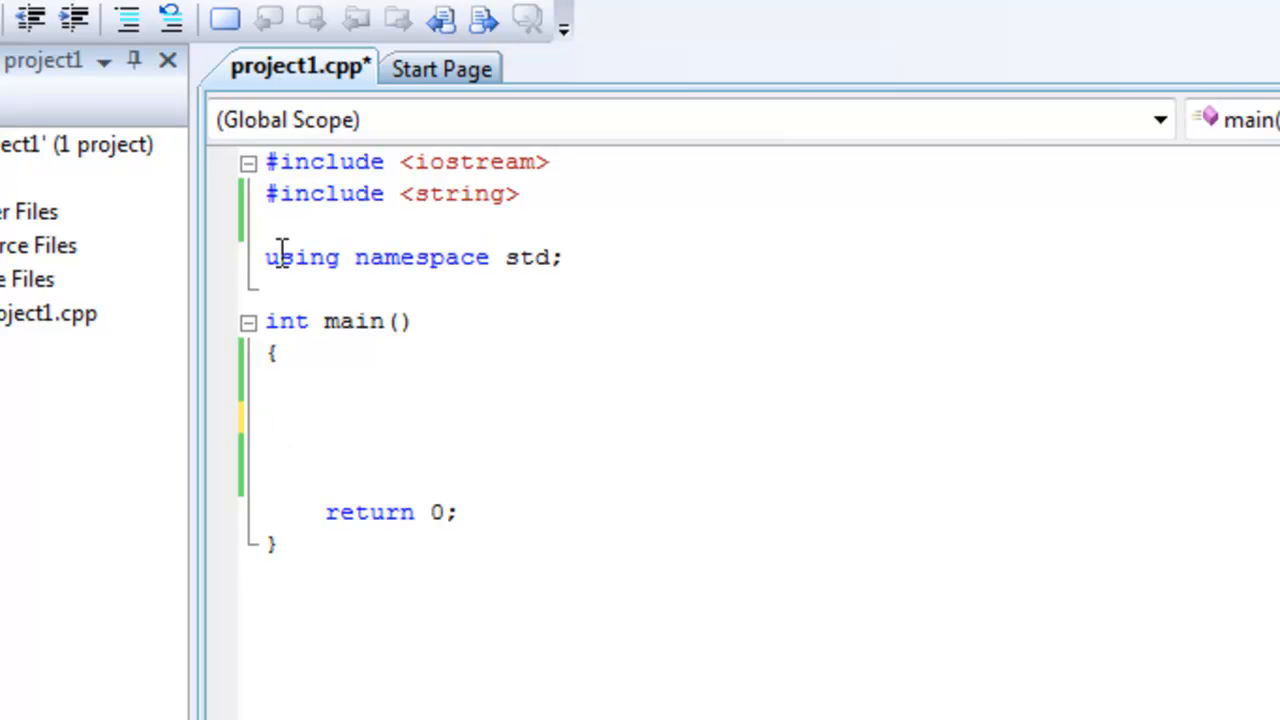
# Add #include <cmath> after #include <string> and place the cursor in main's empty body
pyautogui.write('#')
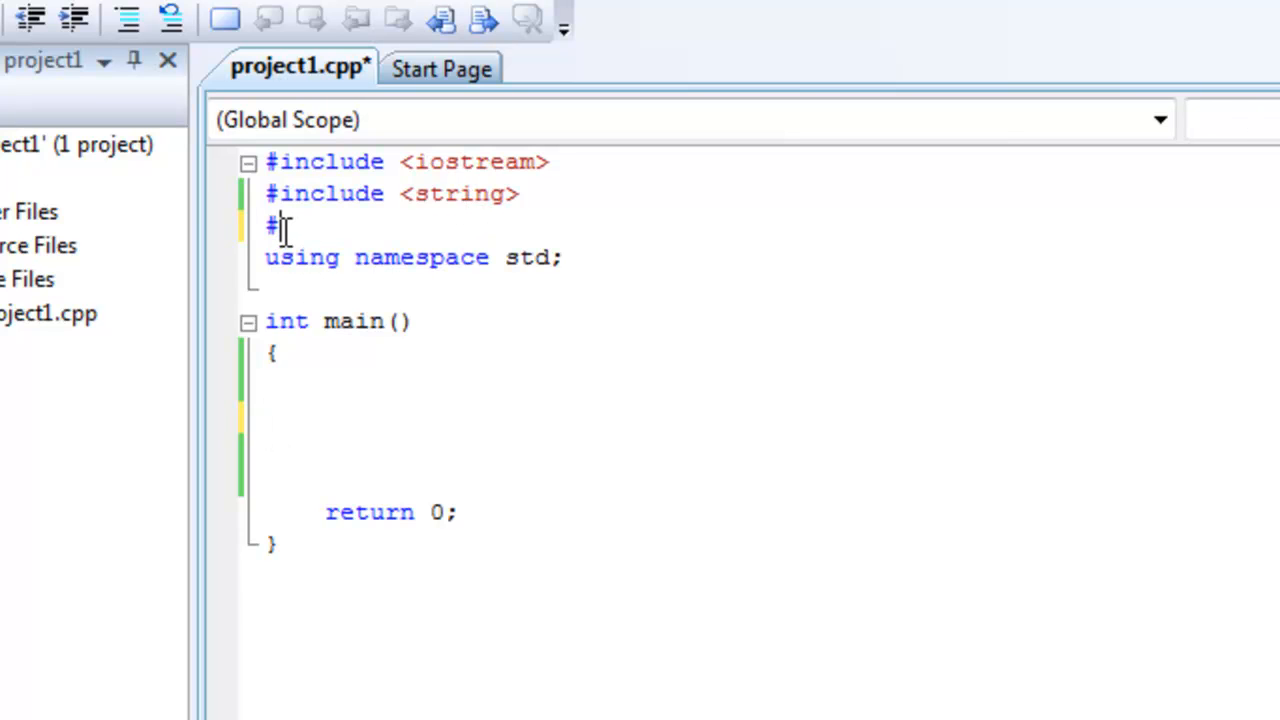
pyautogui.write('include <cmath>')
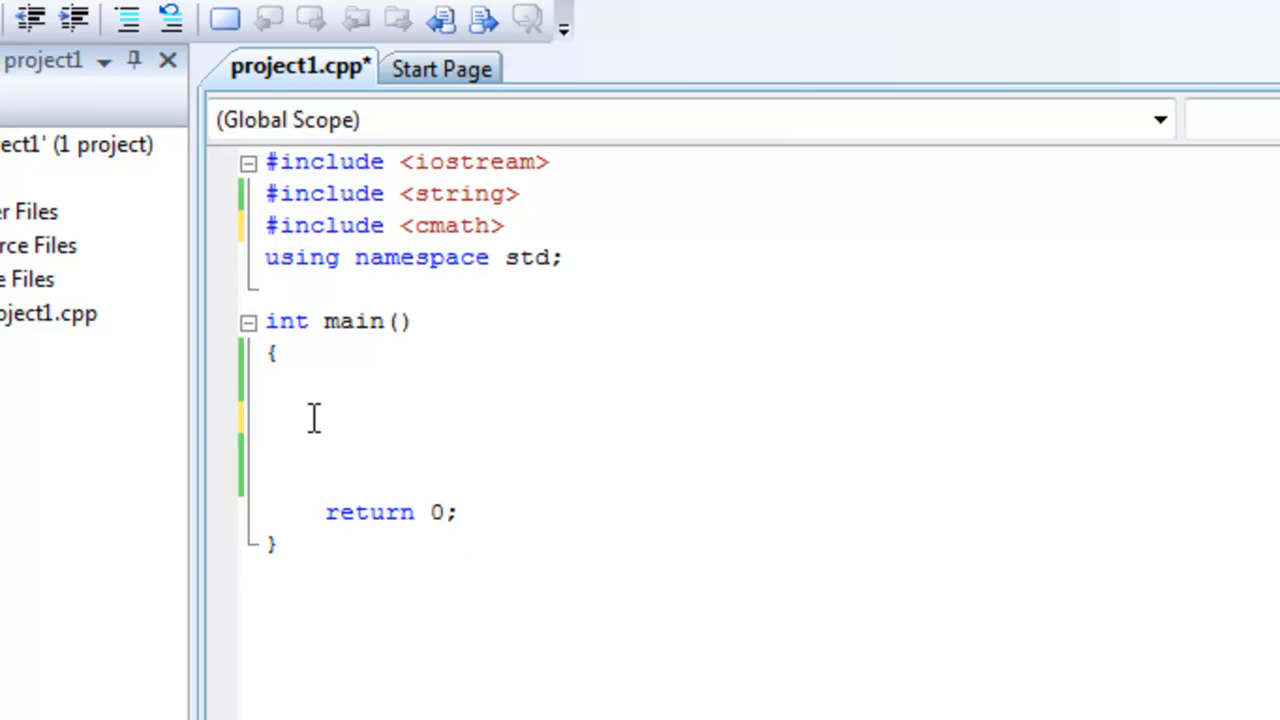
pyautogui.click(312, 418)
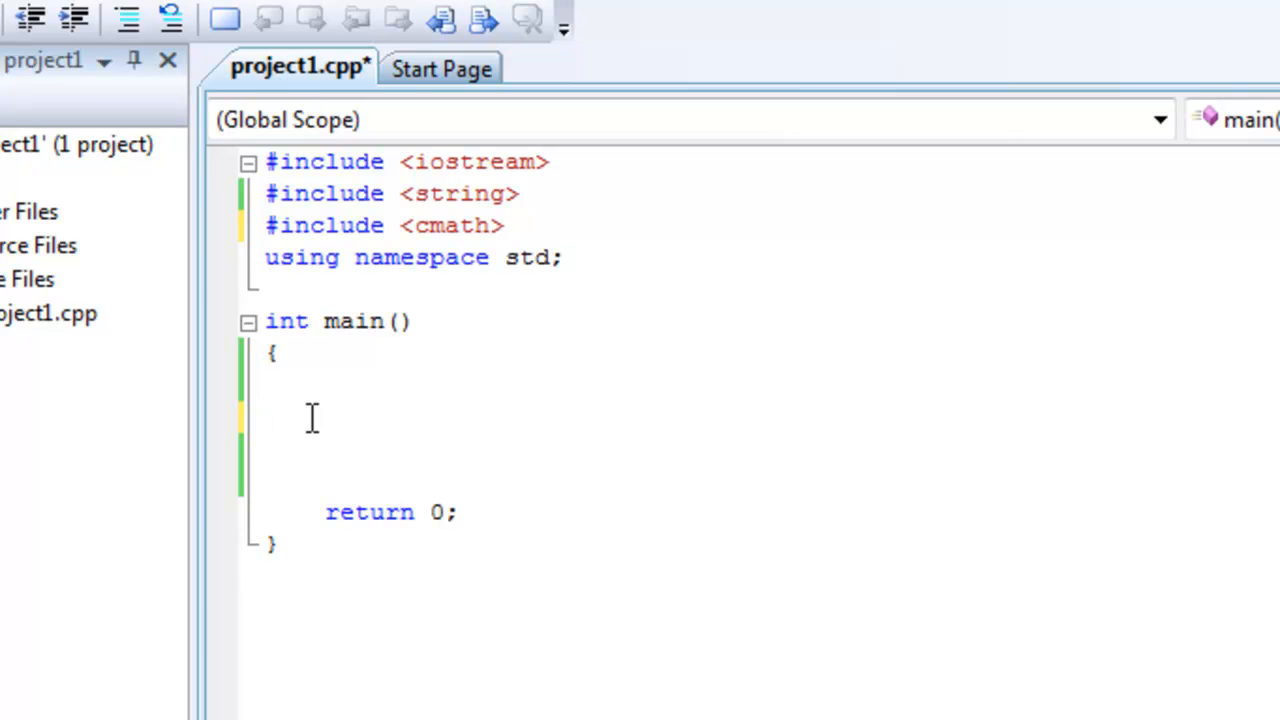
# Declare double x = 2, y = 4; inside main
pyautogui.write('in')
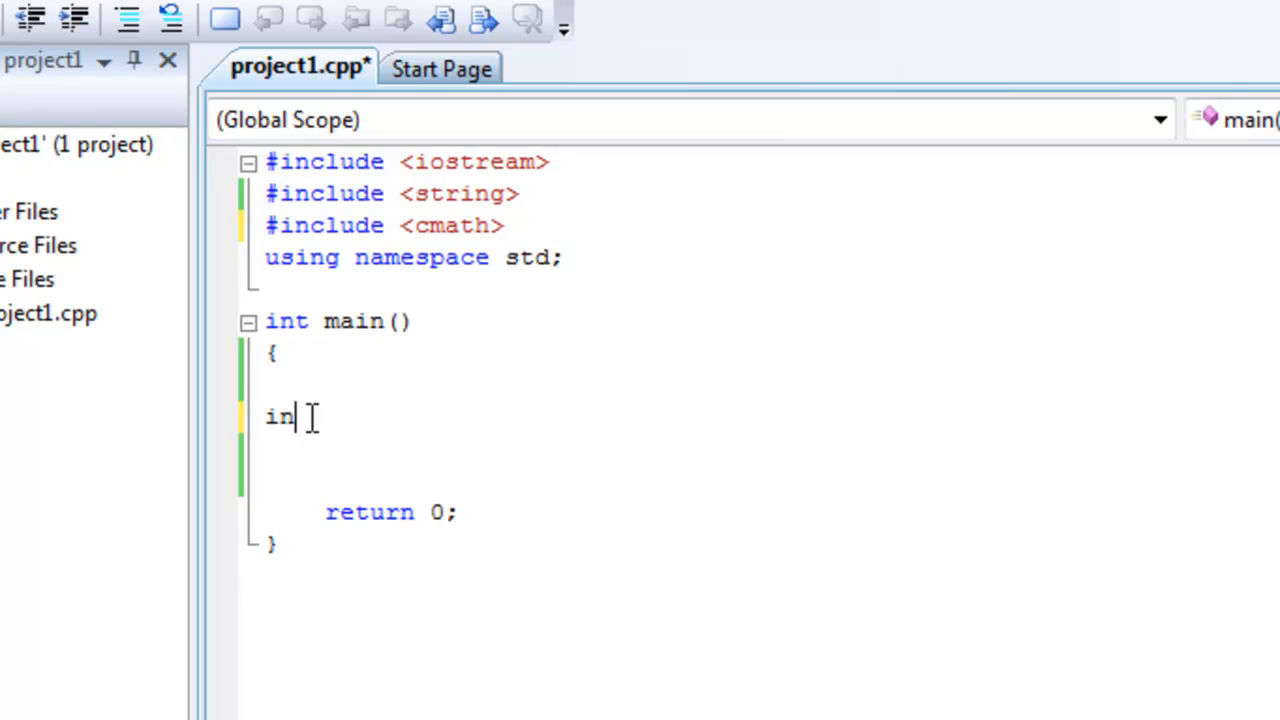
pyautogui.write('dou')
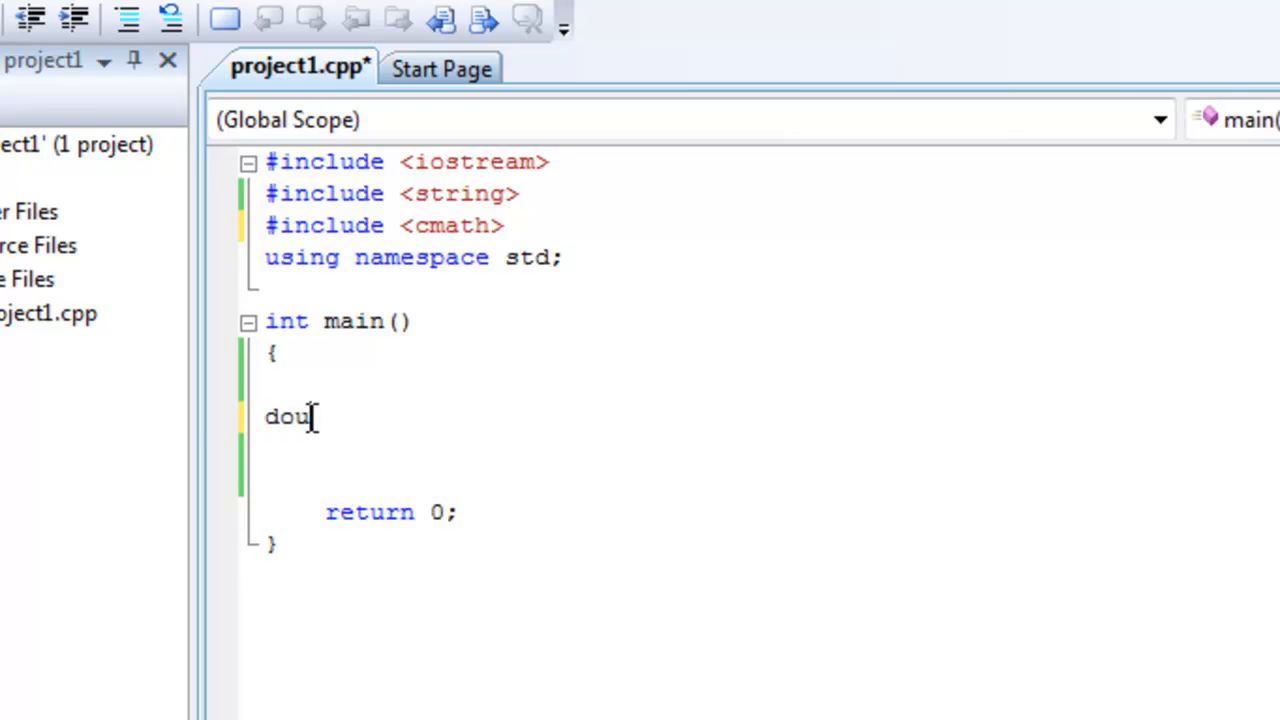
pyautogui.write('ble x,')
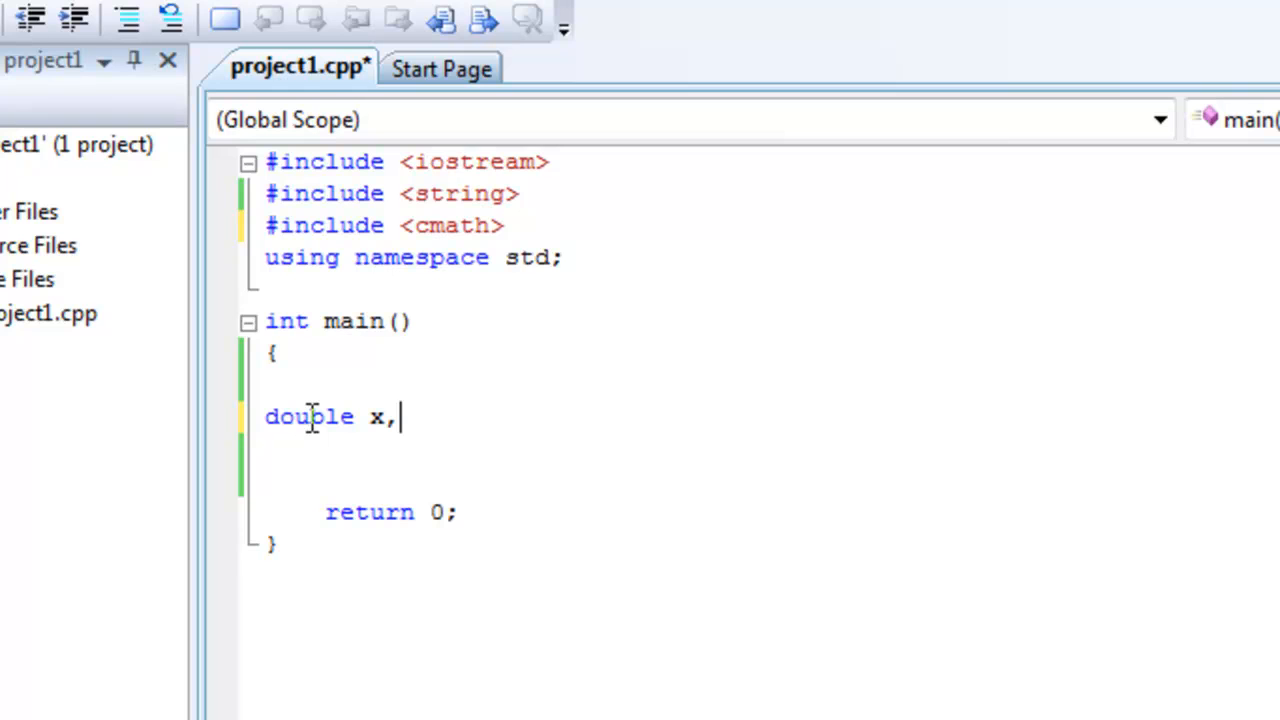
pyautogui.write('y;')
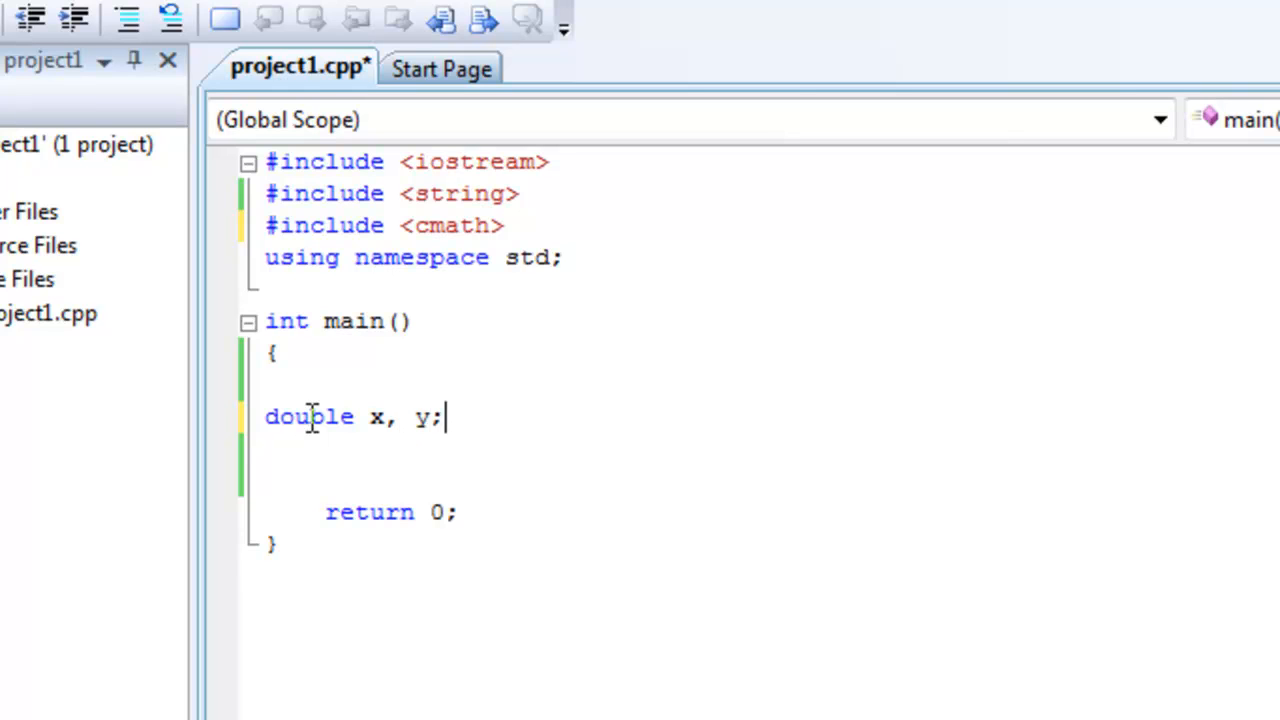
pyautogui.write('=')
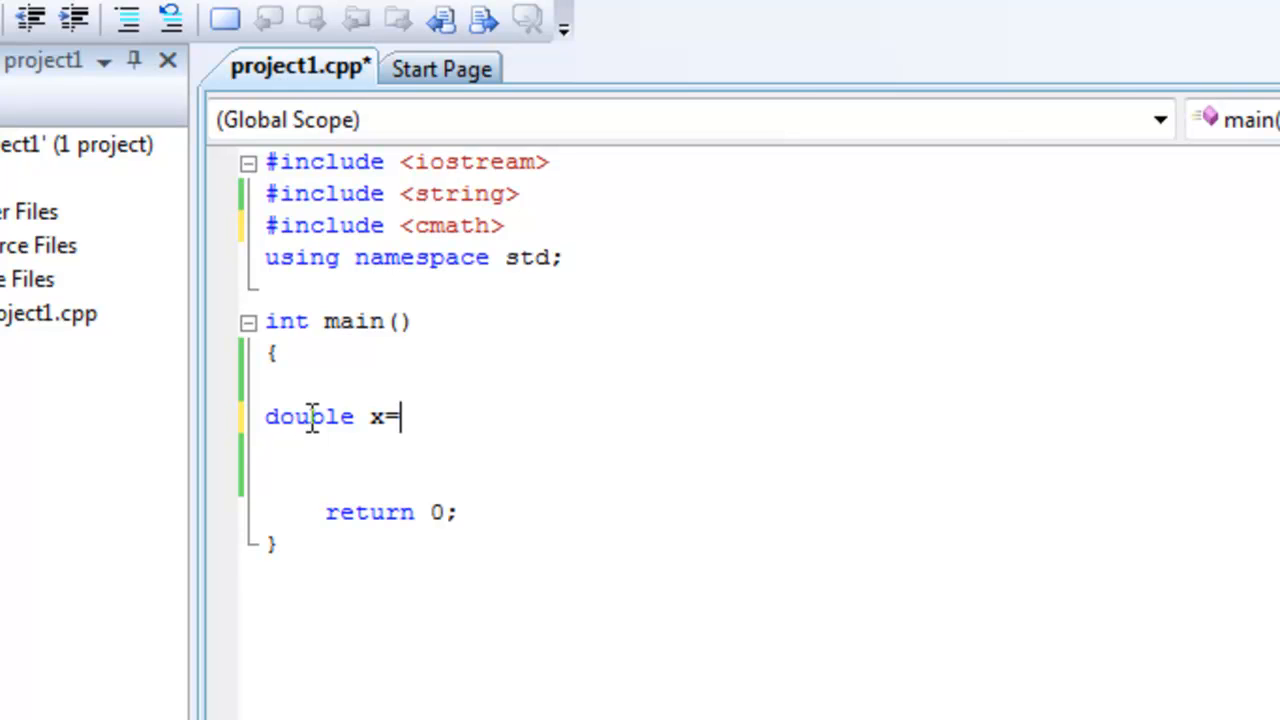
pyautogui.write('2')
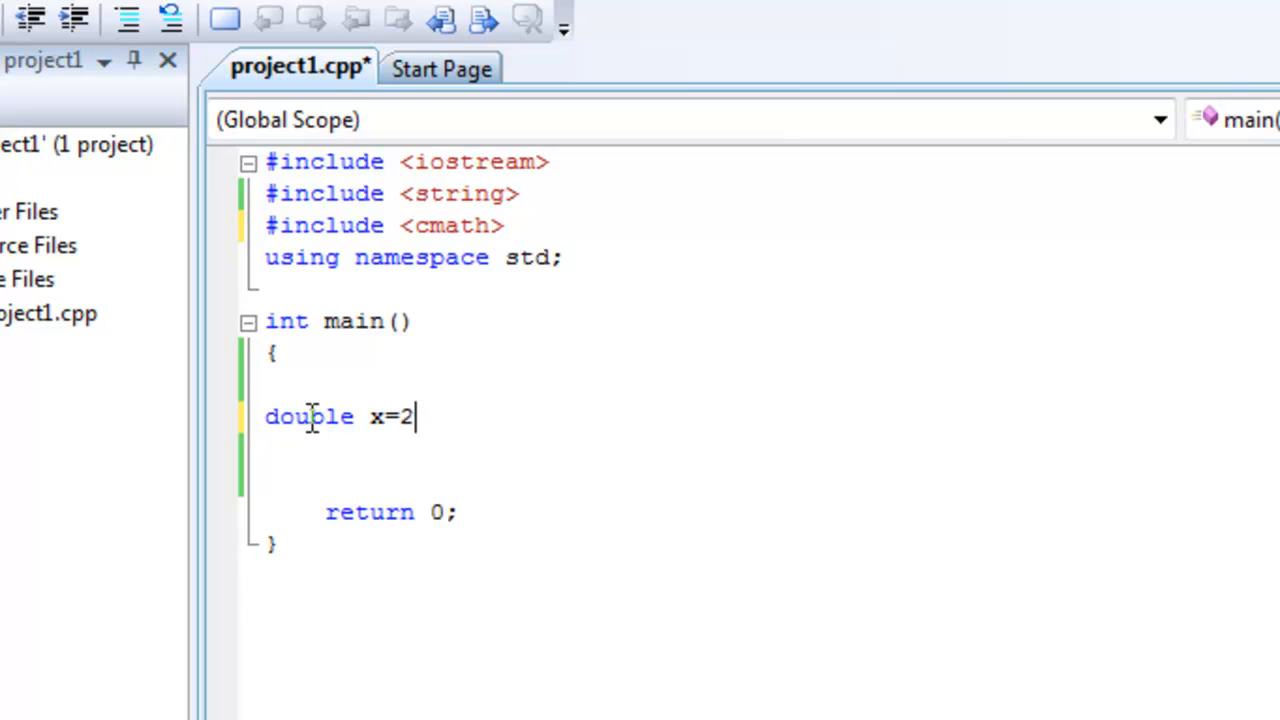
pyautogui.write(', y =')
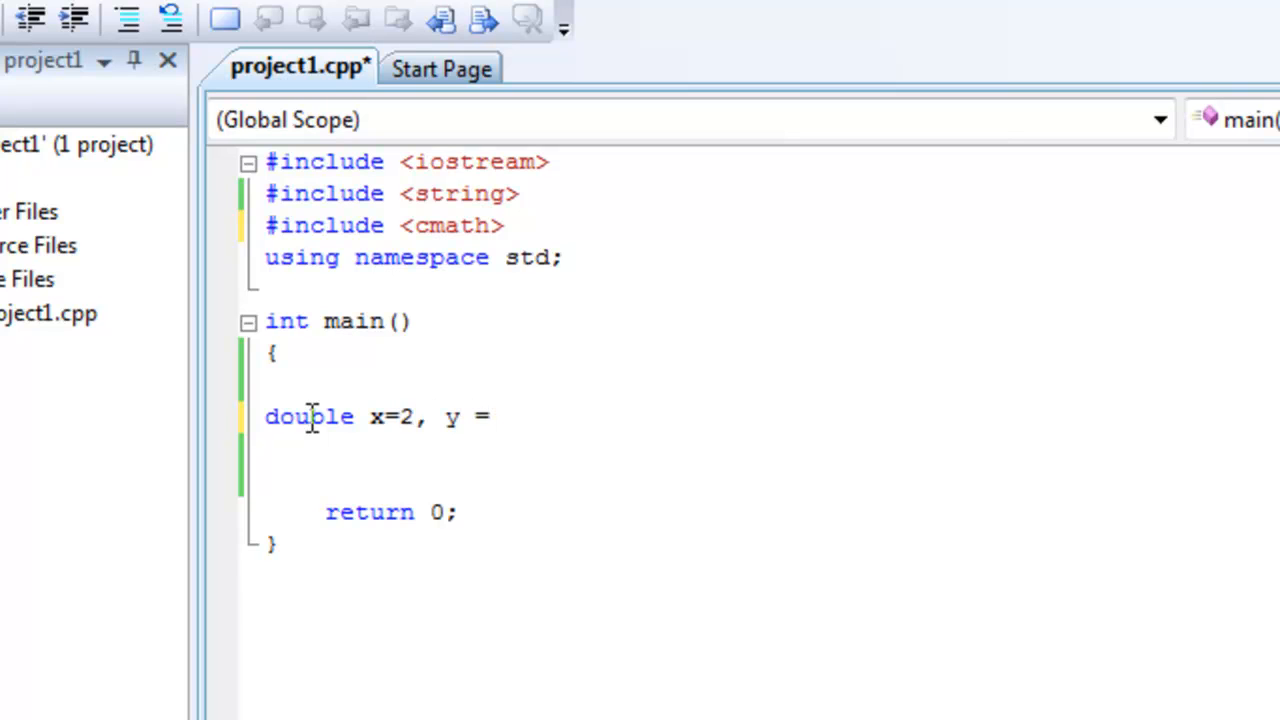
pyautogui.write('4;')
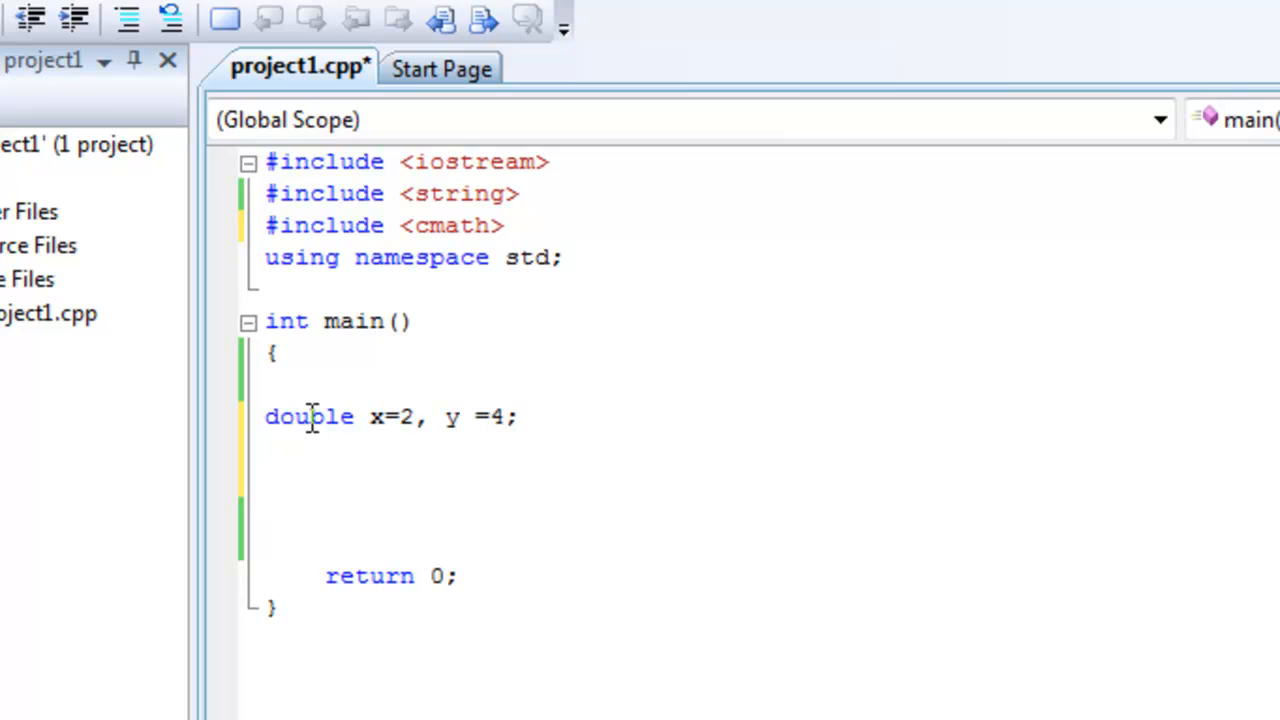
# Write the call pow(x,y) below the declaration using the IntelliSense tip
pyautogui.write('po')
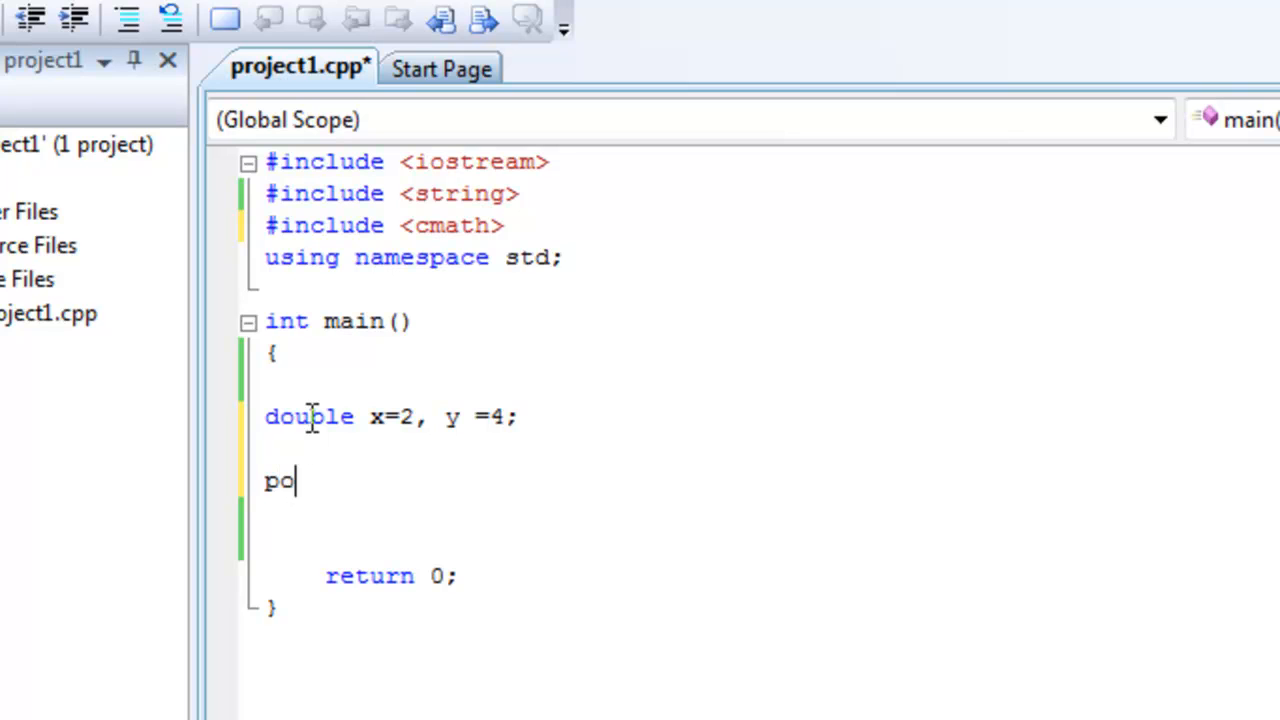
pyautogui.write('w')
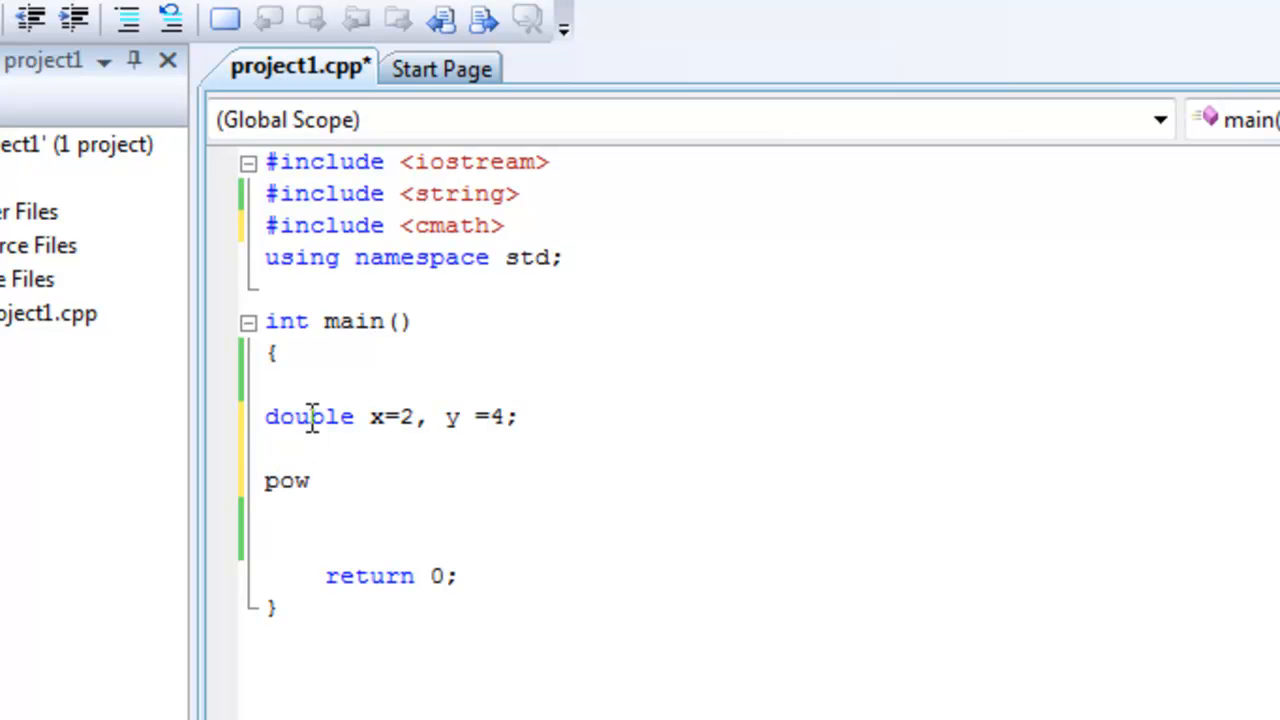
pyautogui.write('(')
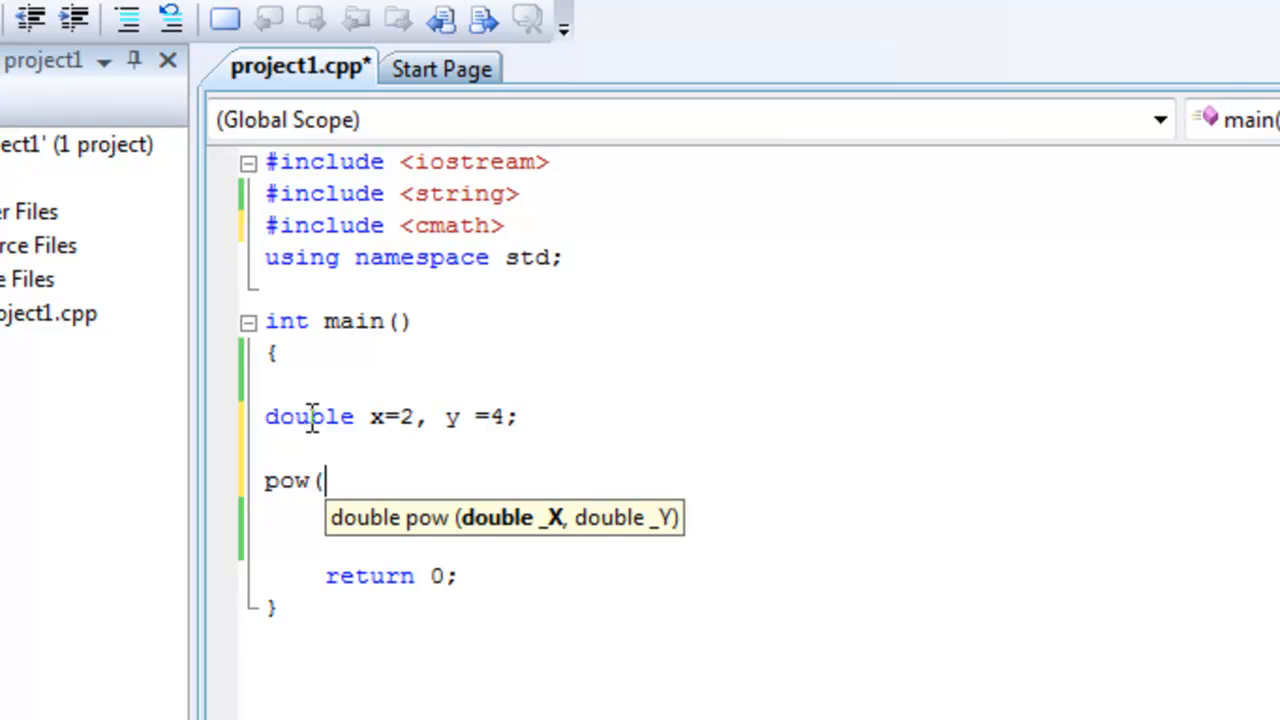
pyautogui.write('x,y')
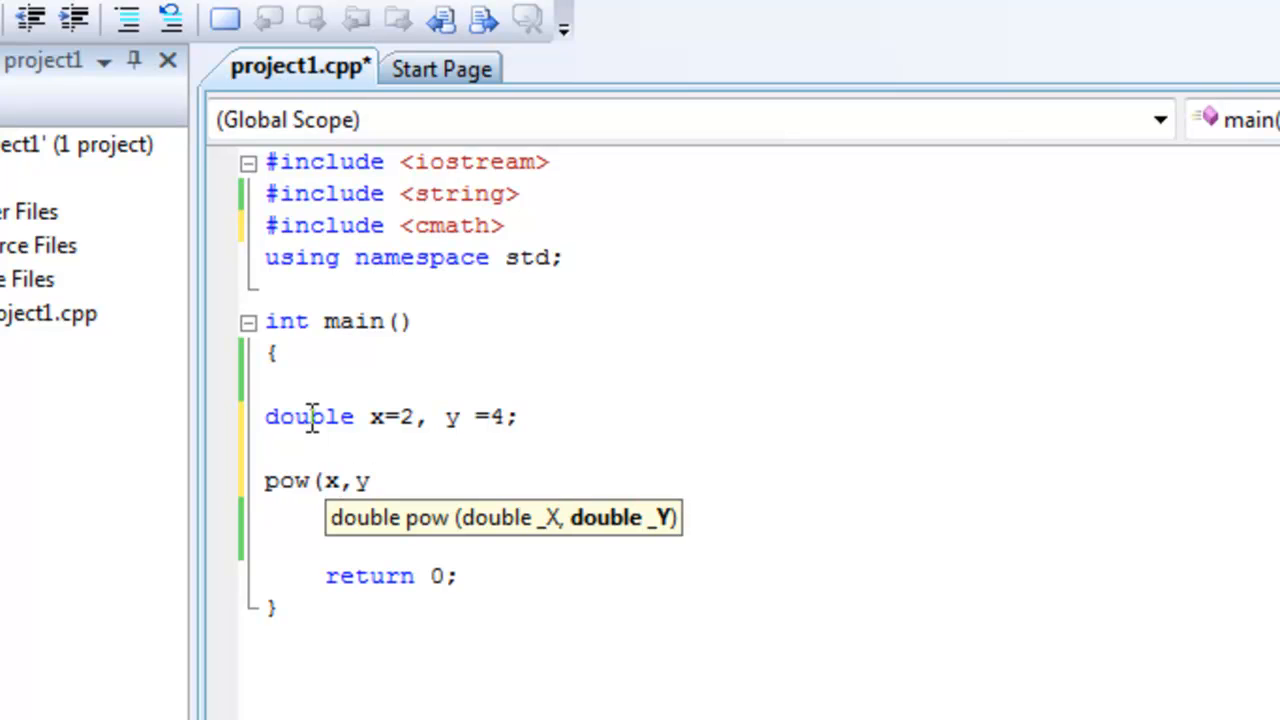
pyautogui.write(')')
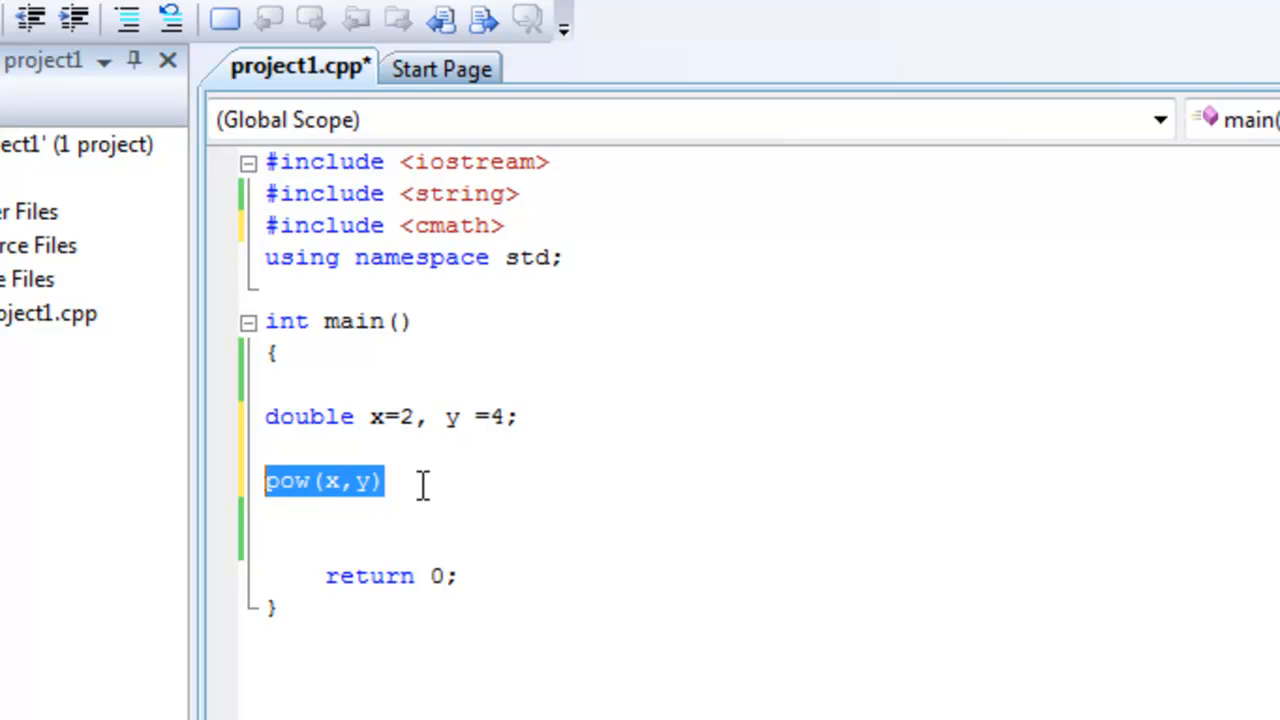
pyautogui.click(388, 480)
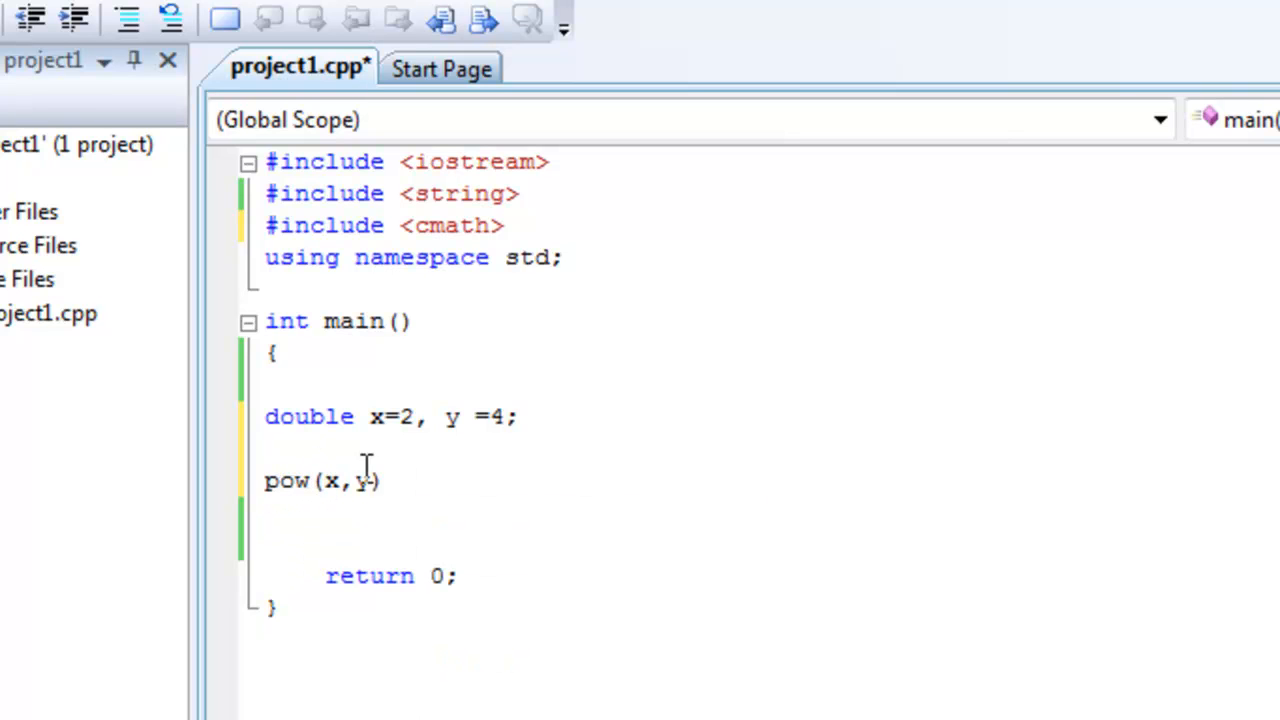
pyautogui.moveTo(380, 480); pyautogui.dragTo(314, 480)
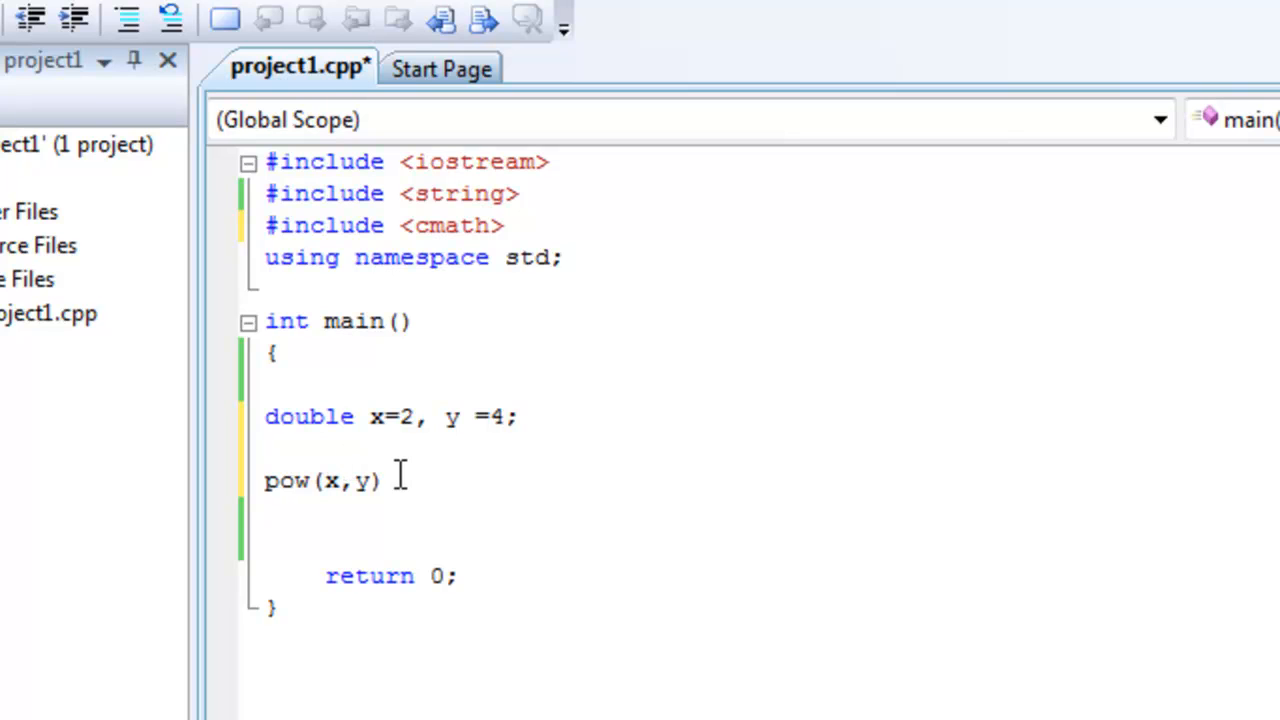
pyautogui.moveTo(396, 482)
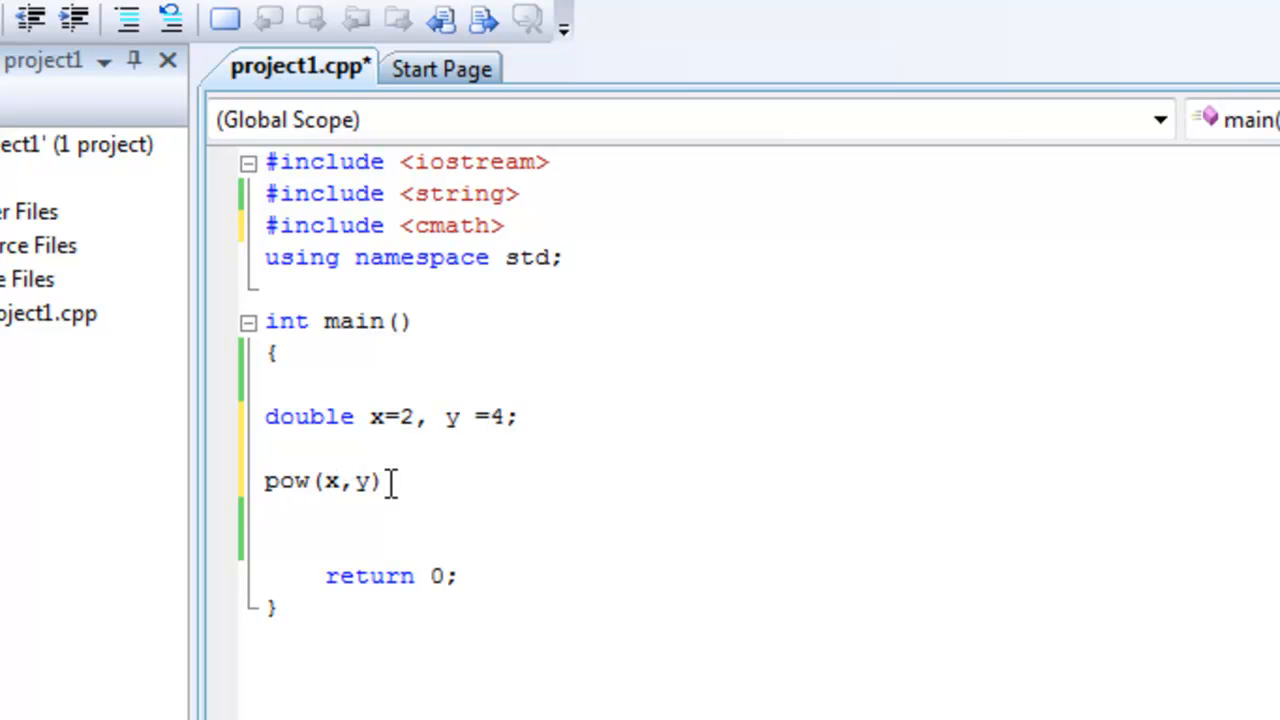
# Prefix the call with cout <<, decline the failed build, and add the missing semicolon
pyautogui.write('c')
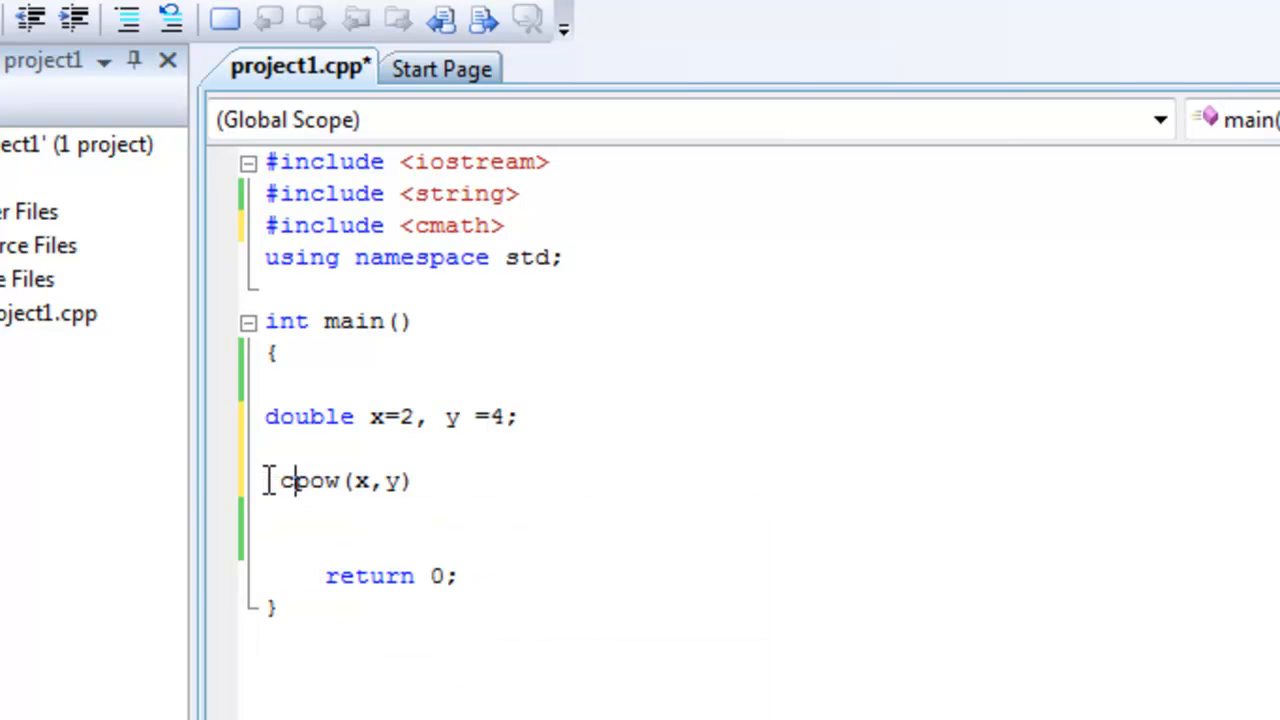
pyautogui.write('cout <<')
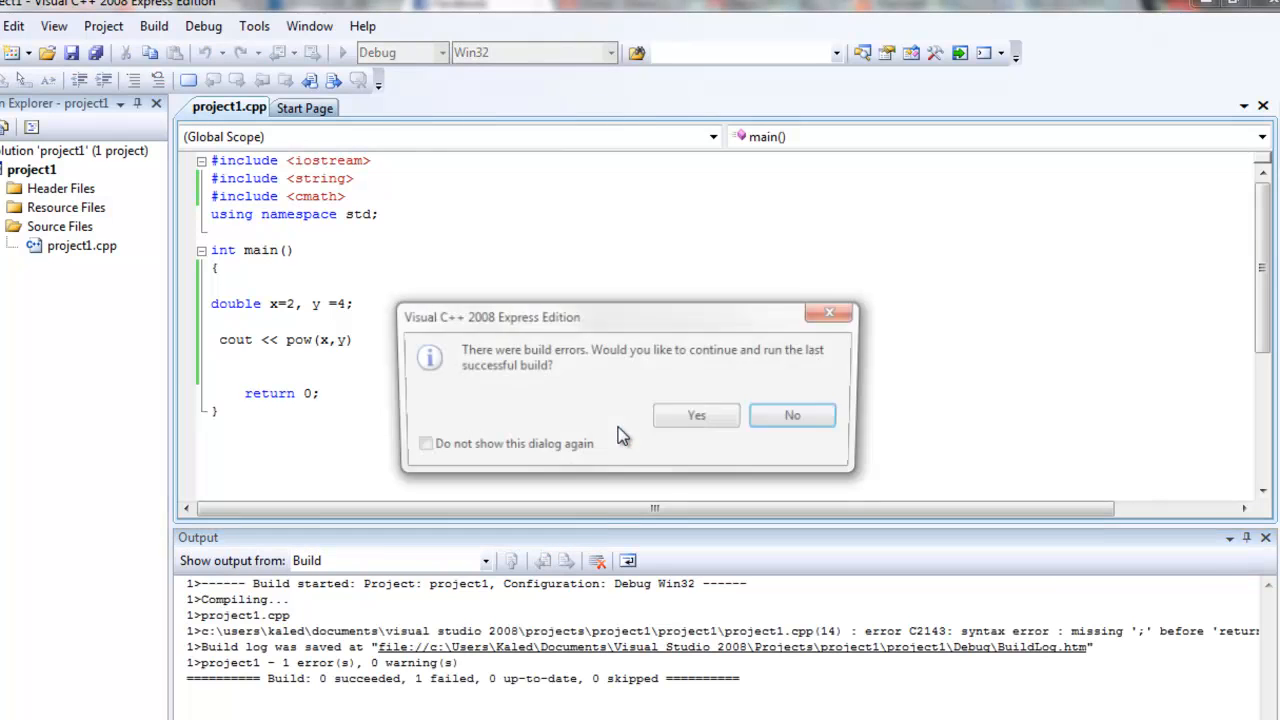
pyautogui.moveTo(800, 418)
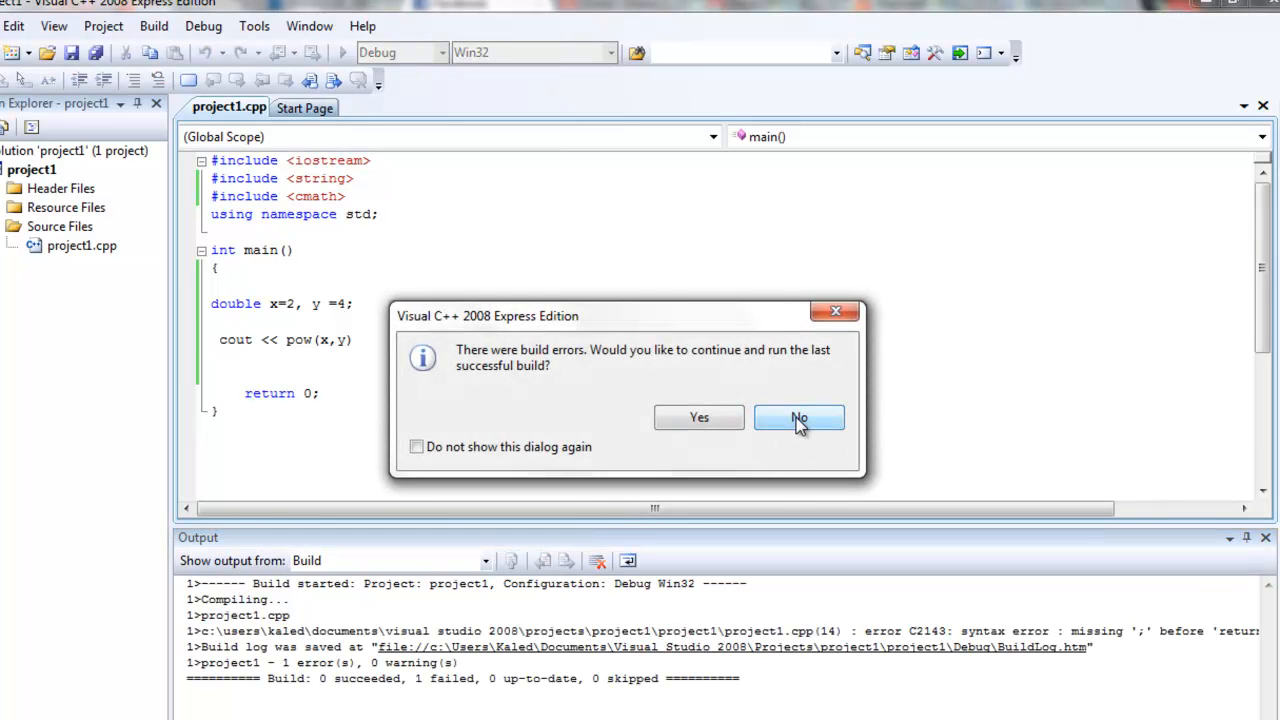
pyautogui.click(800, 418)
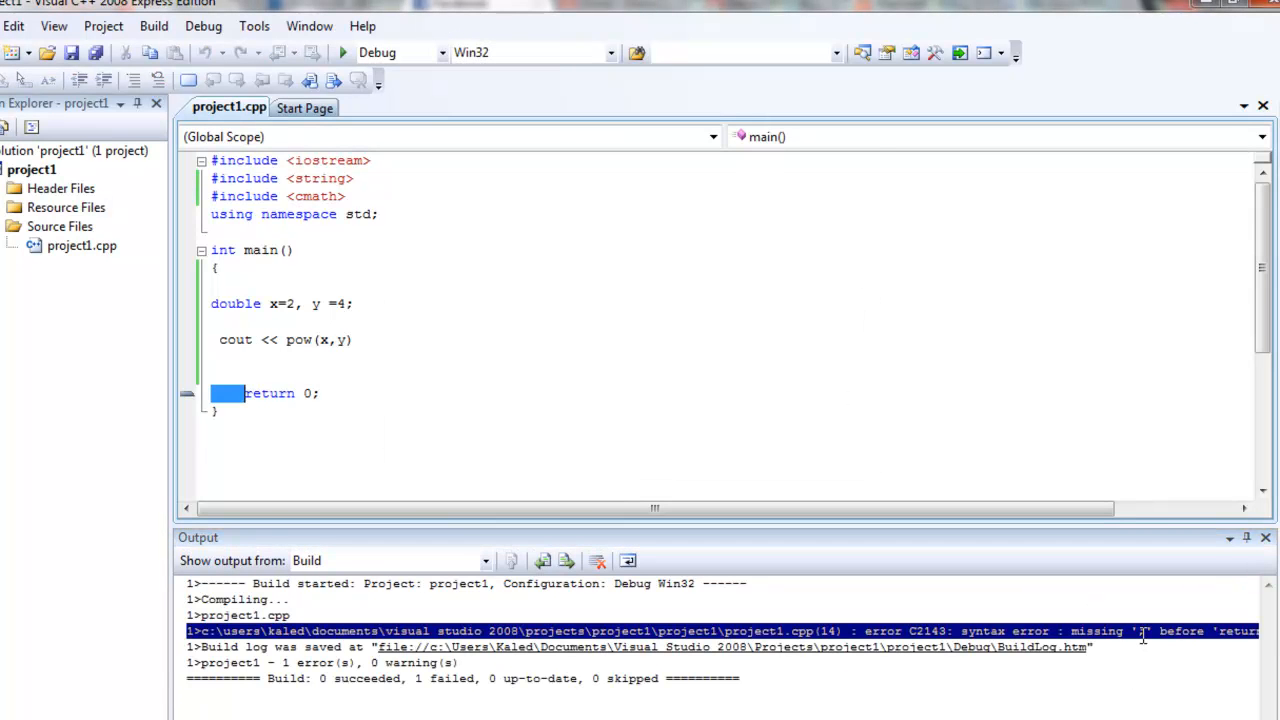
pyautogui.click(362, 340)
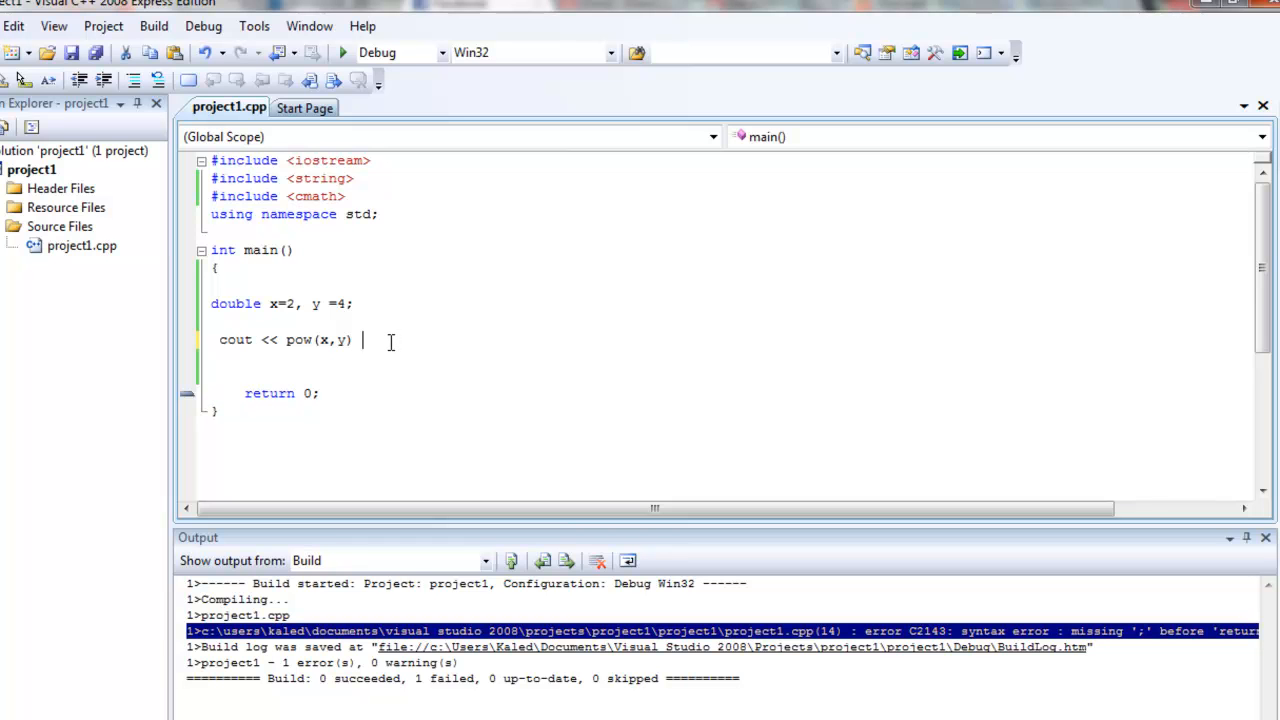
pyautogui.write(';')
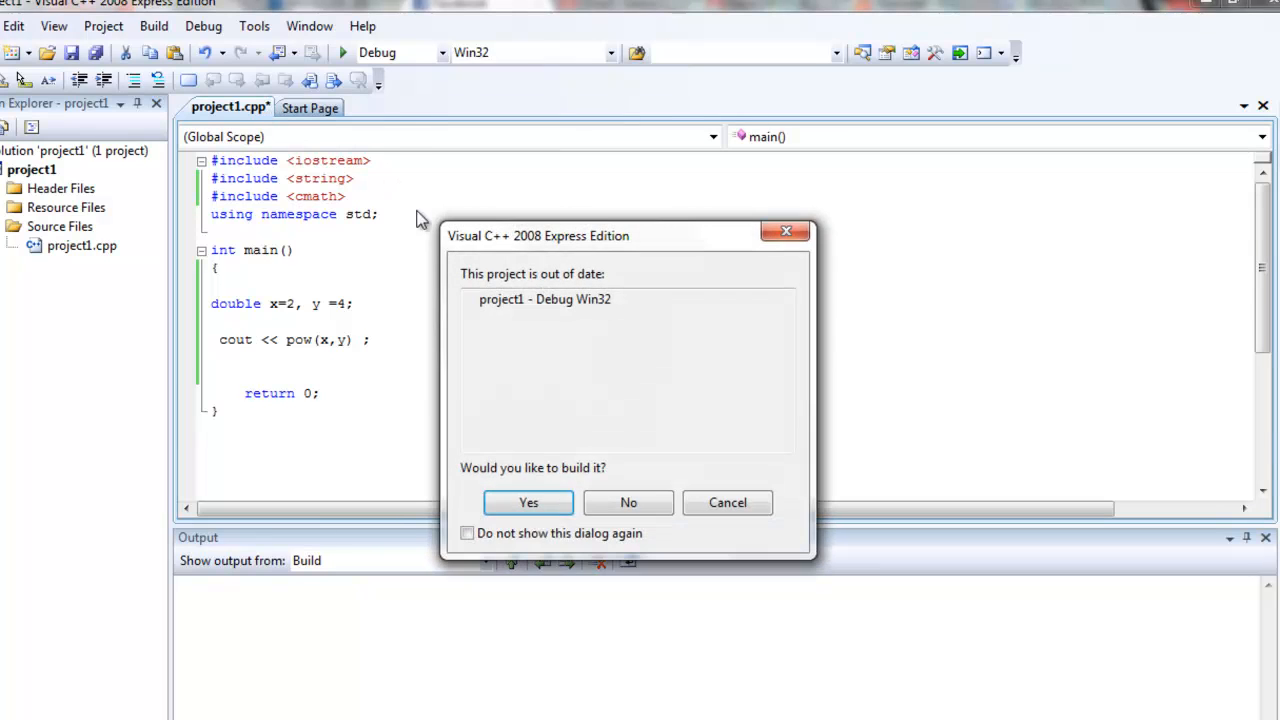
# Build and run the project printing 16, then tidy the space before the semicolon
pyautogui.click(528, 502)
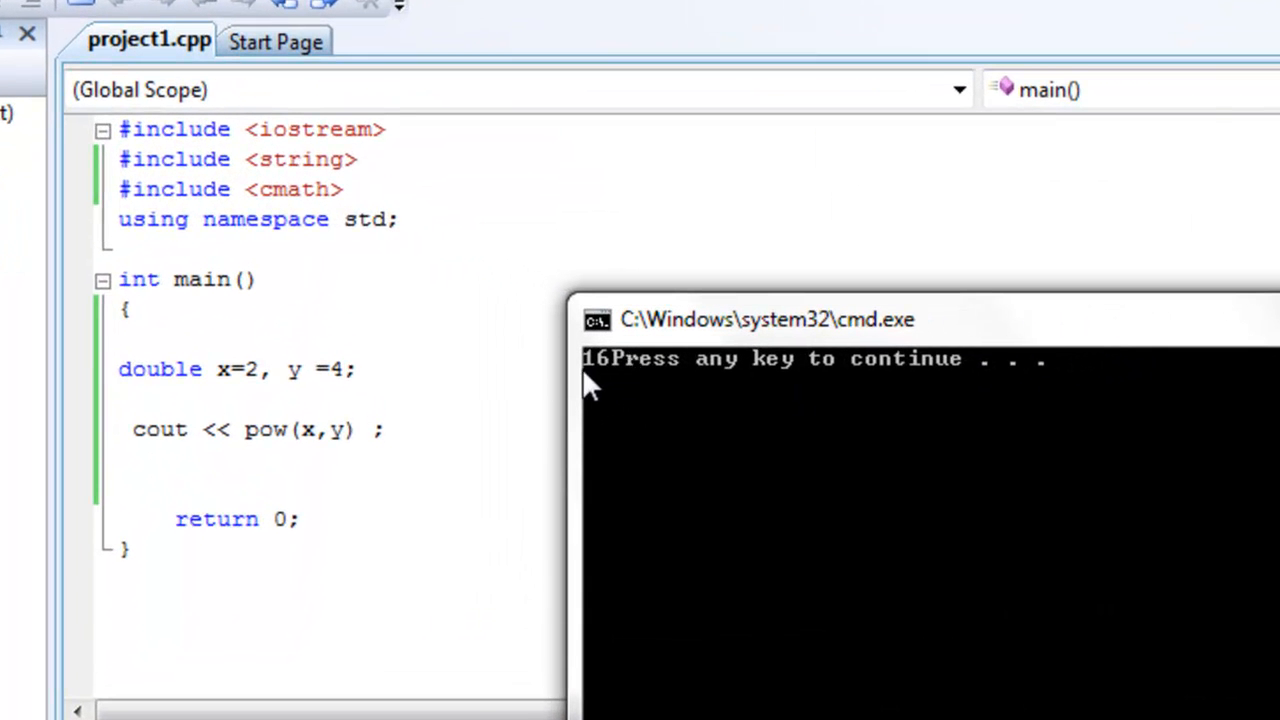
pyautogui.moveTo(800, 222)
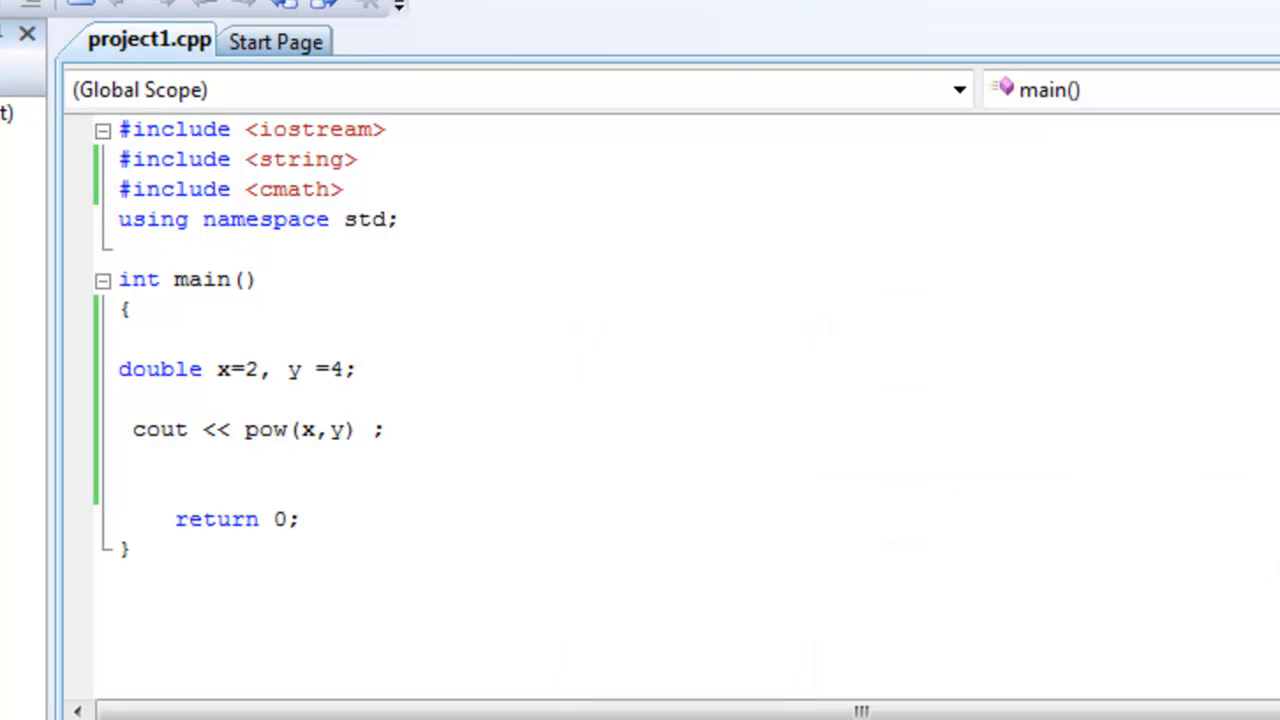
pyautogui.moveTo(492, 338)
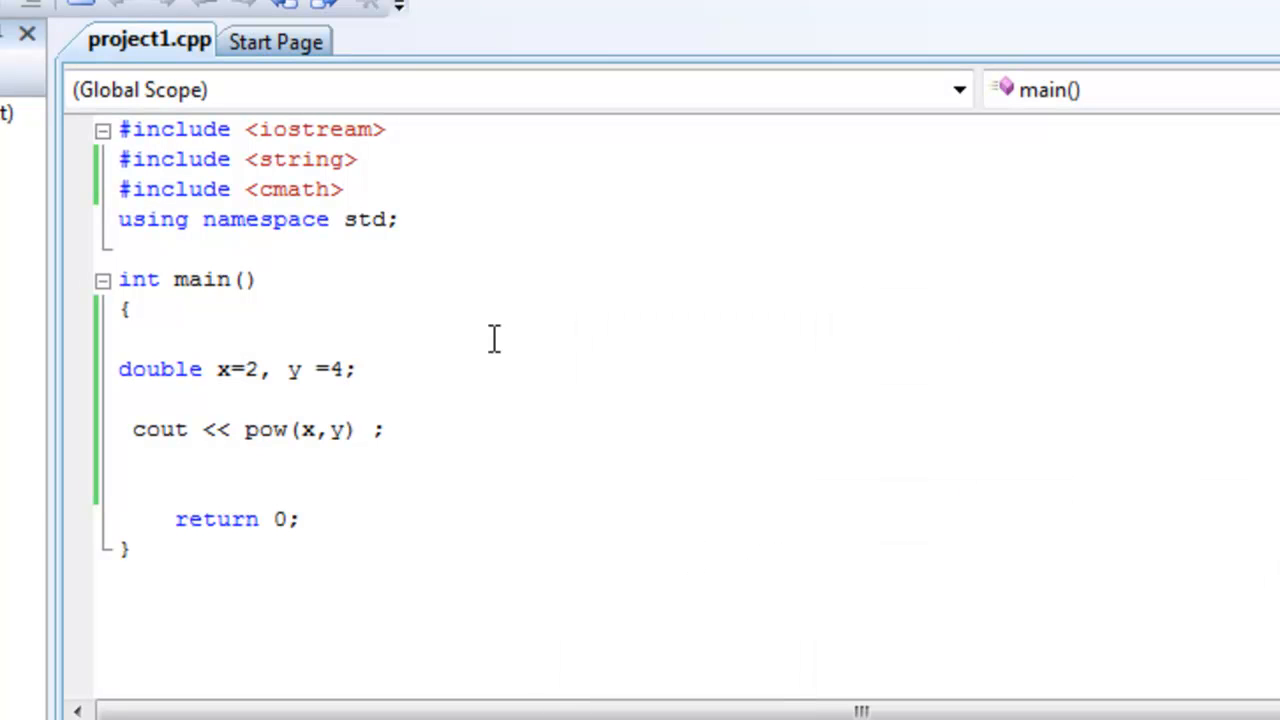
pyautogui.moveTo(436, 430)
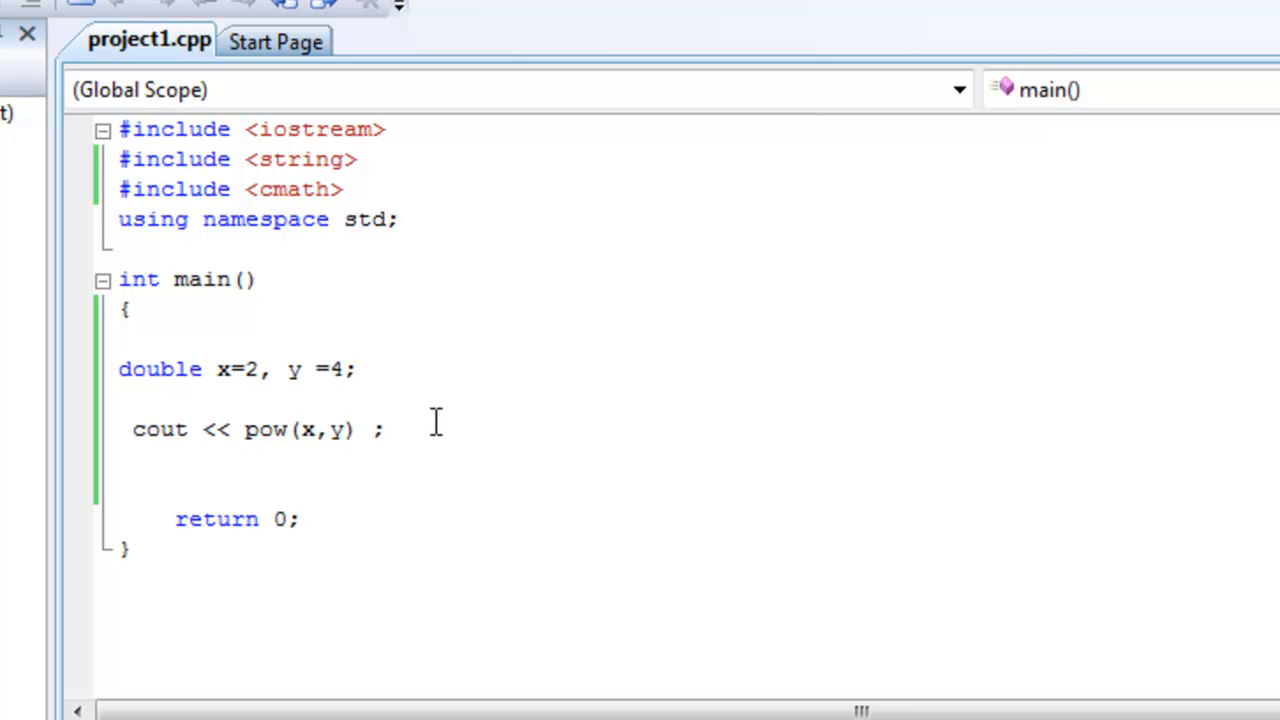
pyautogui.click(384, 428)
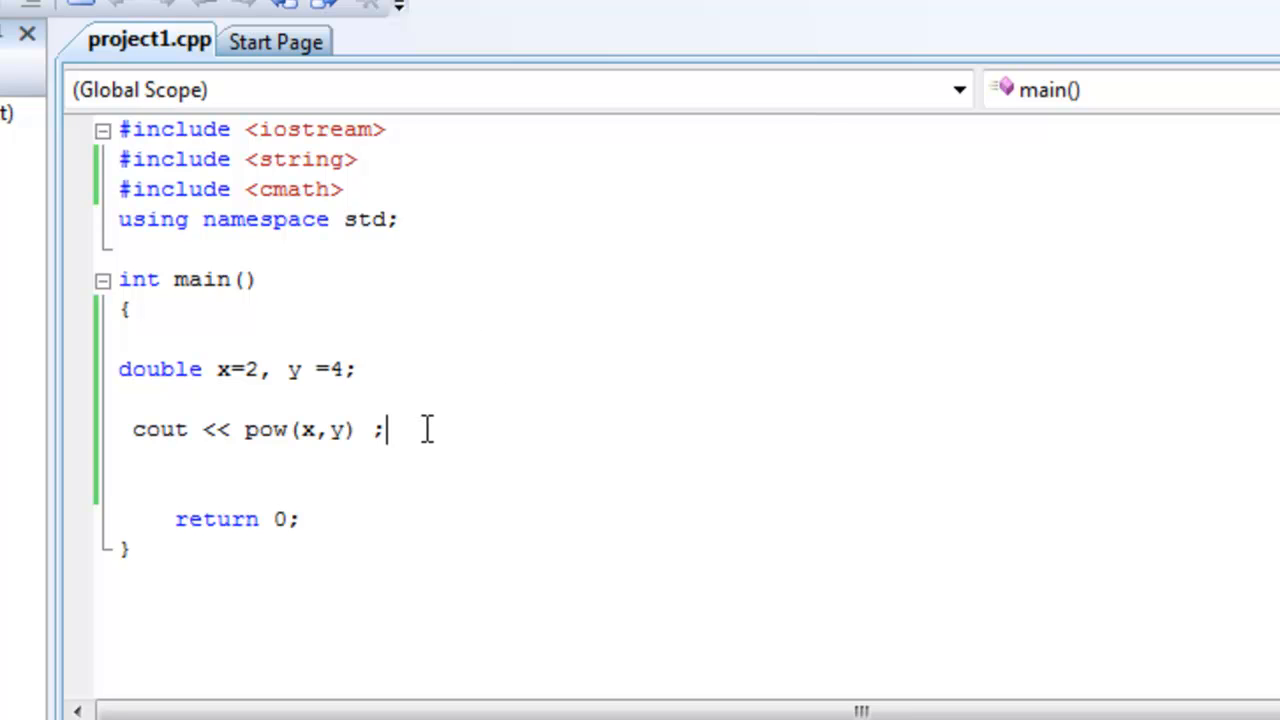
pyautogui.press('backspace')
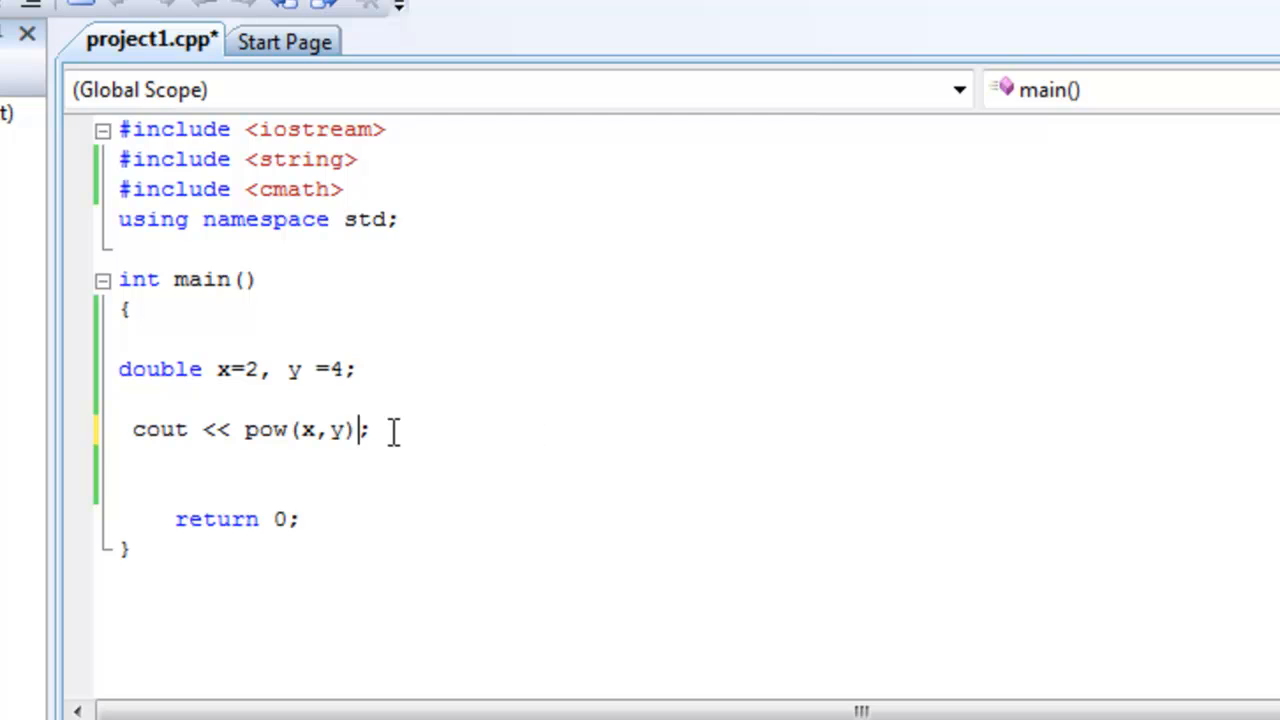
pyautogui.moveTo(160, 428)
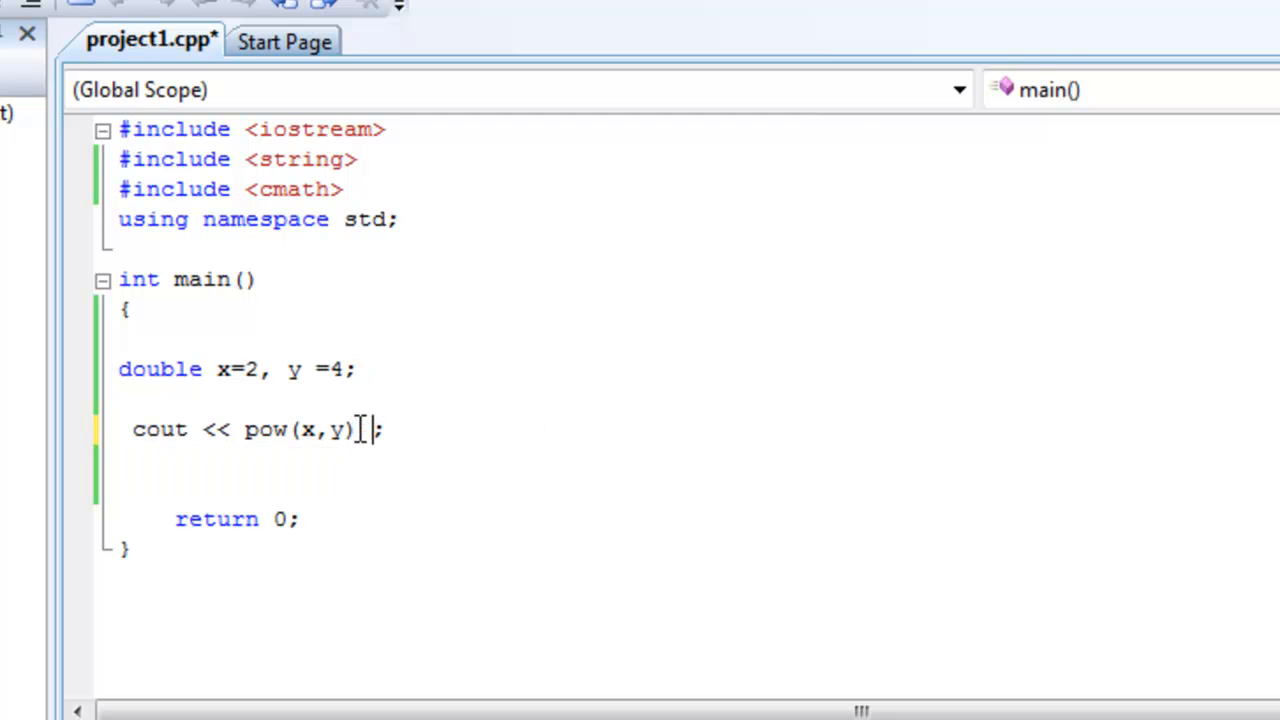
# Extend the output line to cout << pow(x,y) +1 ;
pyautogui.write('+1')
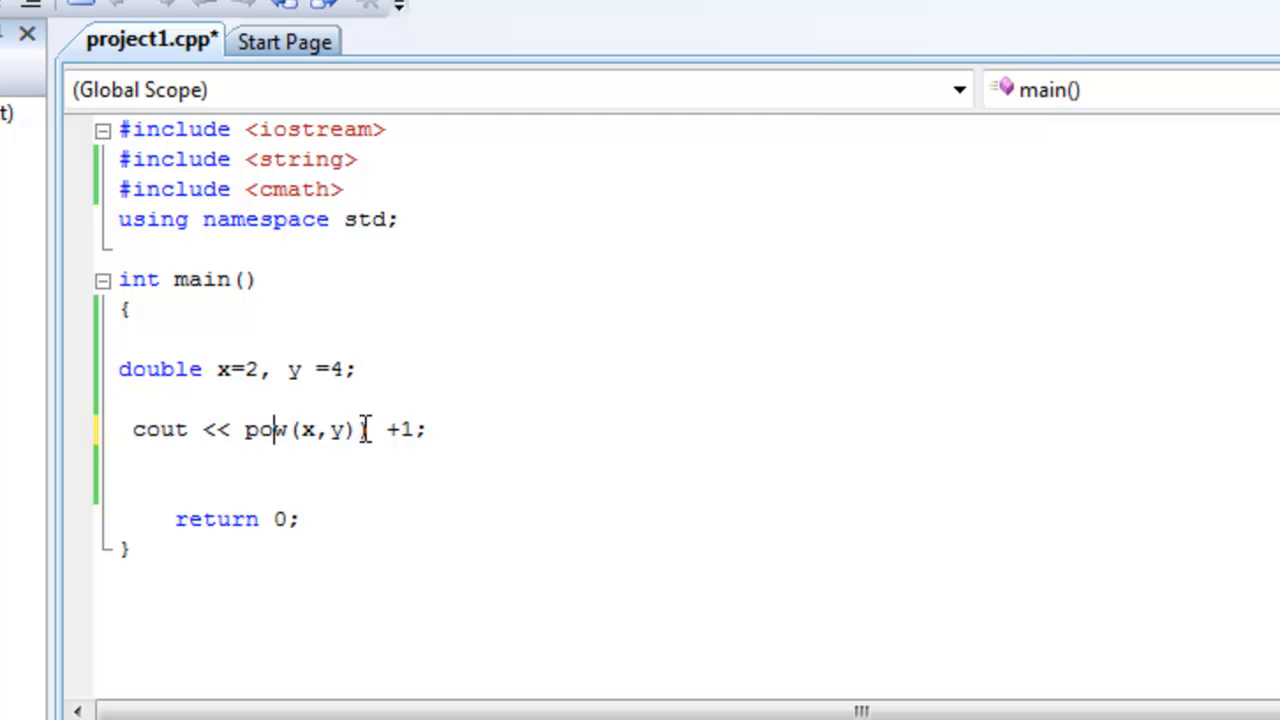
pyautogui.write('(')
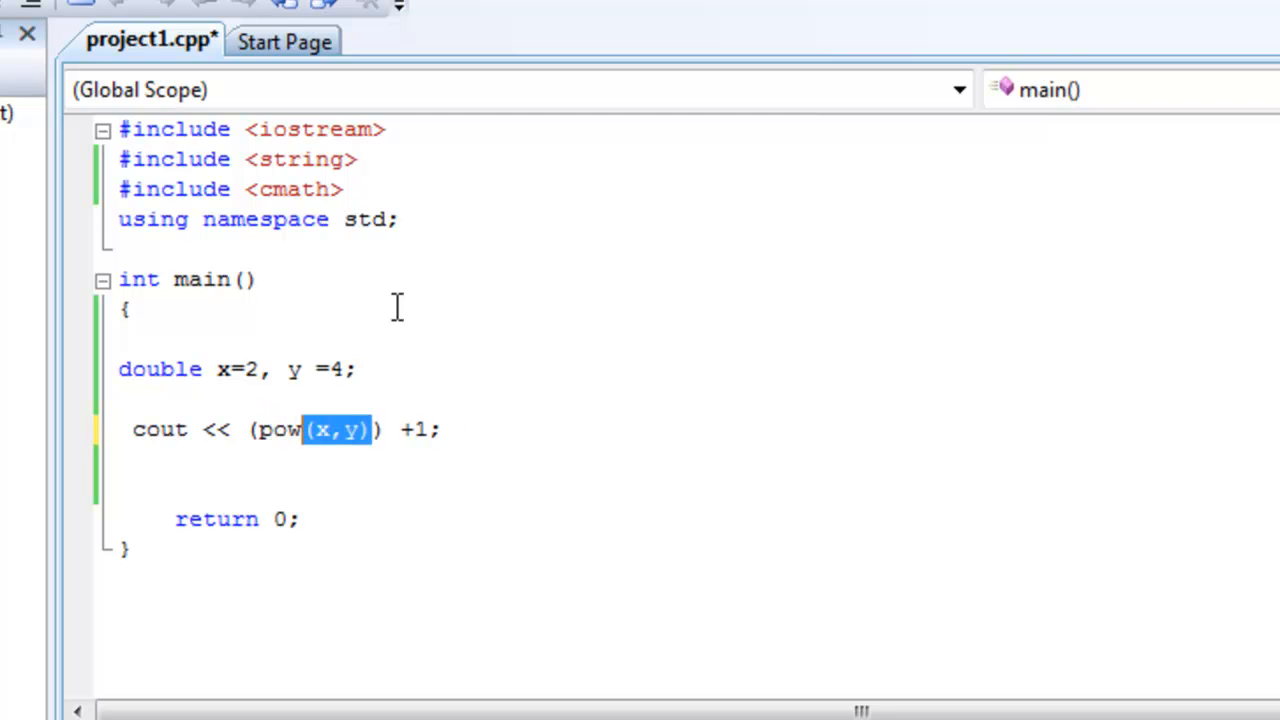
pyautogui.moveTo(588, 338)
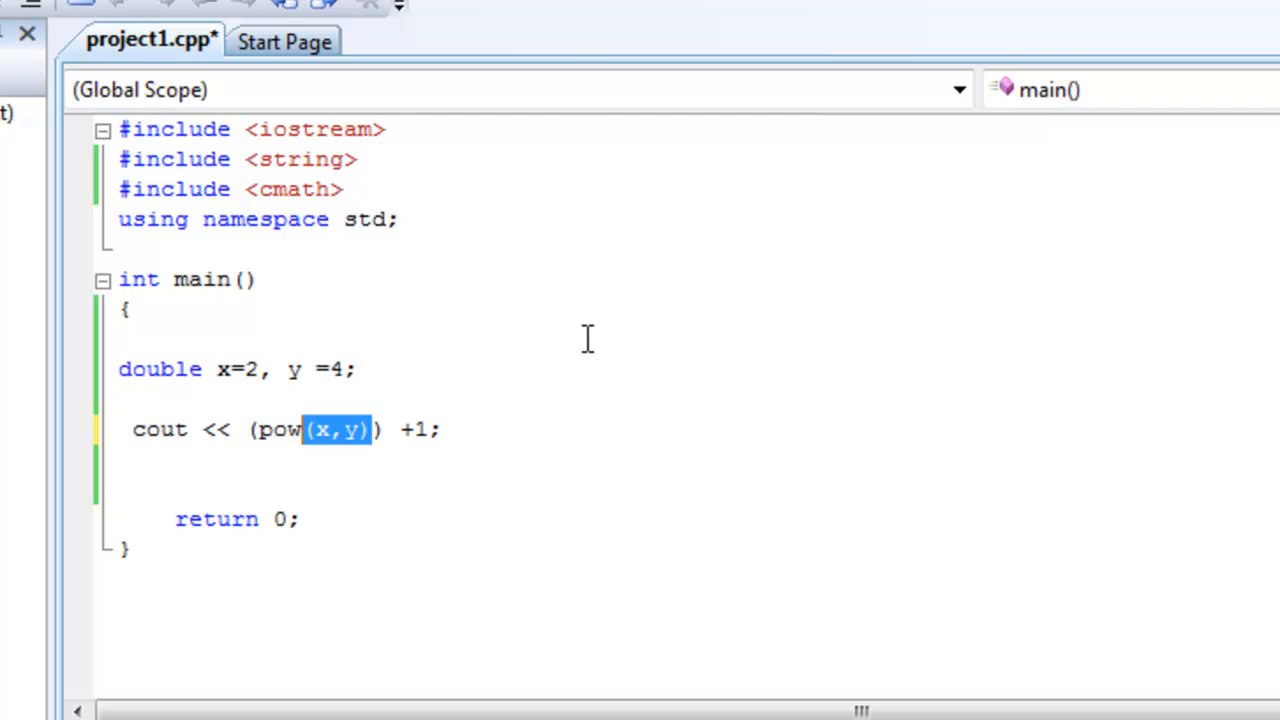
pyautogui.click(396, 428)
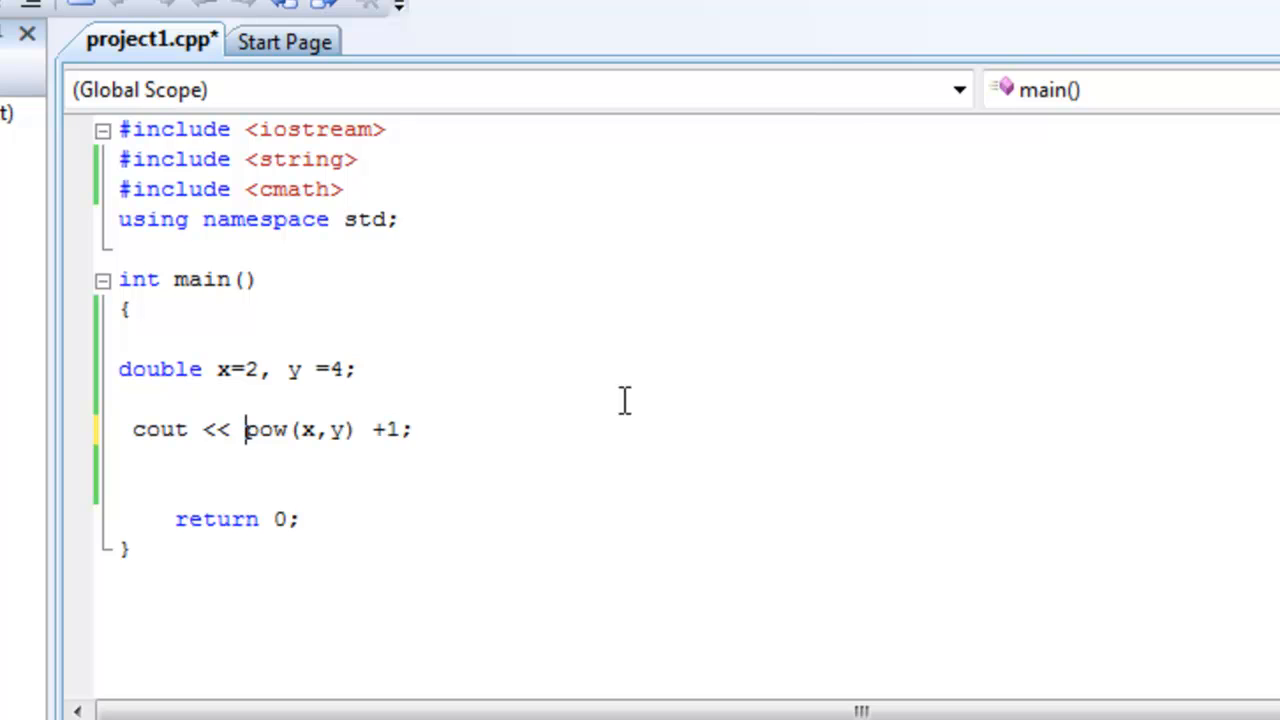
pyautogui.click(410, 428)
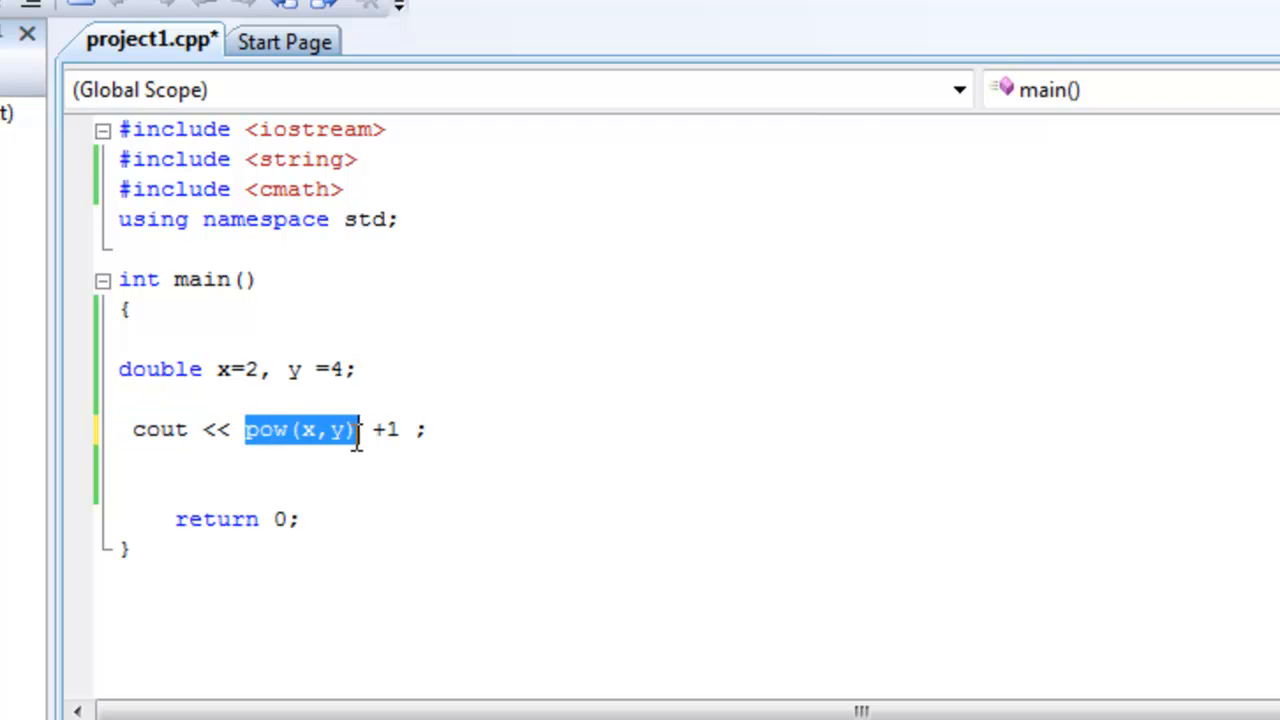
pyautogui.moveTo(500, 518)
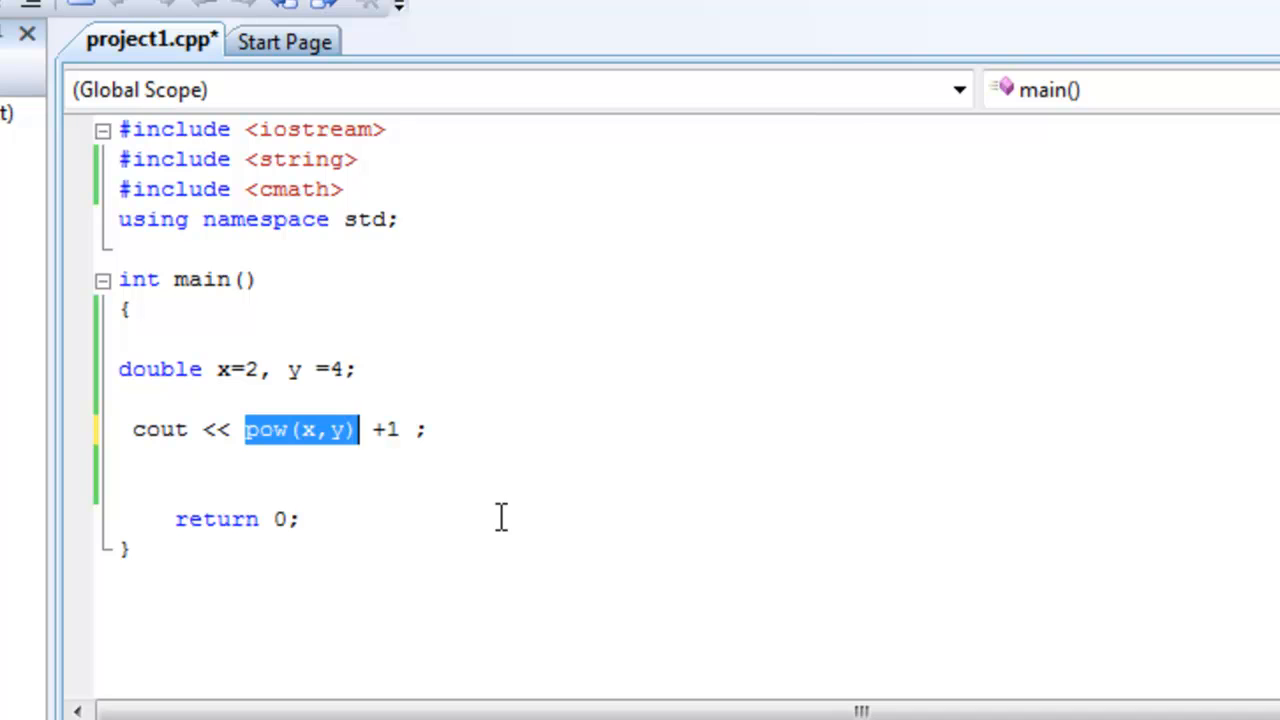
# Replace pow(x,y) with abs(y) in the output and set y to -4
pyautogui.press('Delete')
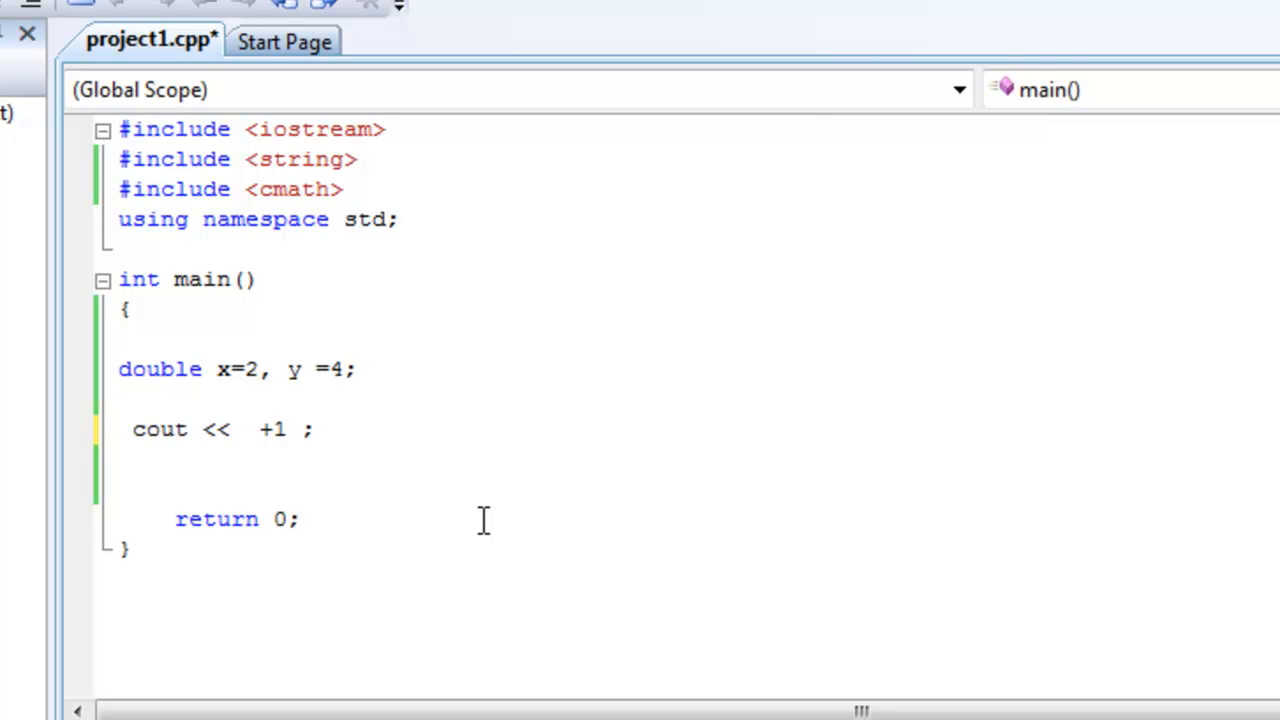
pyautogui.write('abs(')
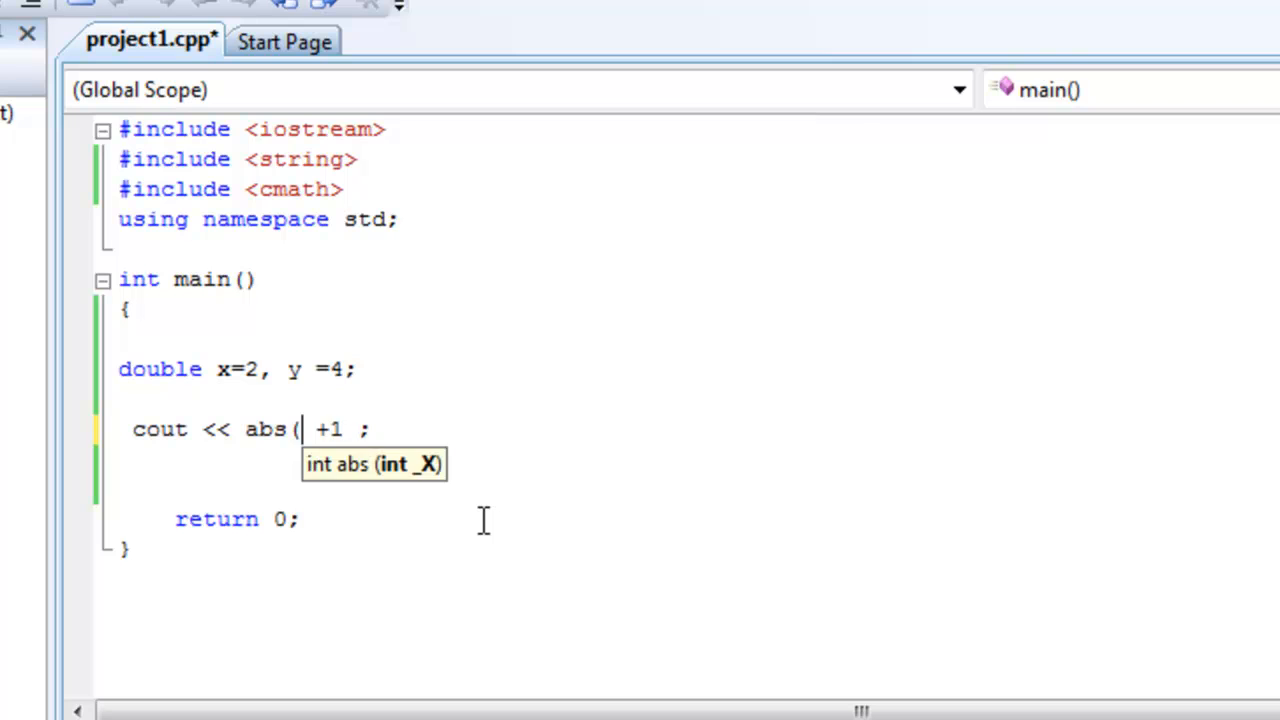
pyautogui.write(')')
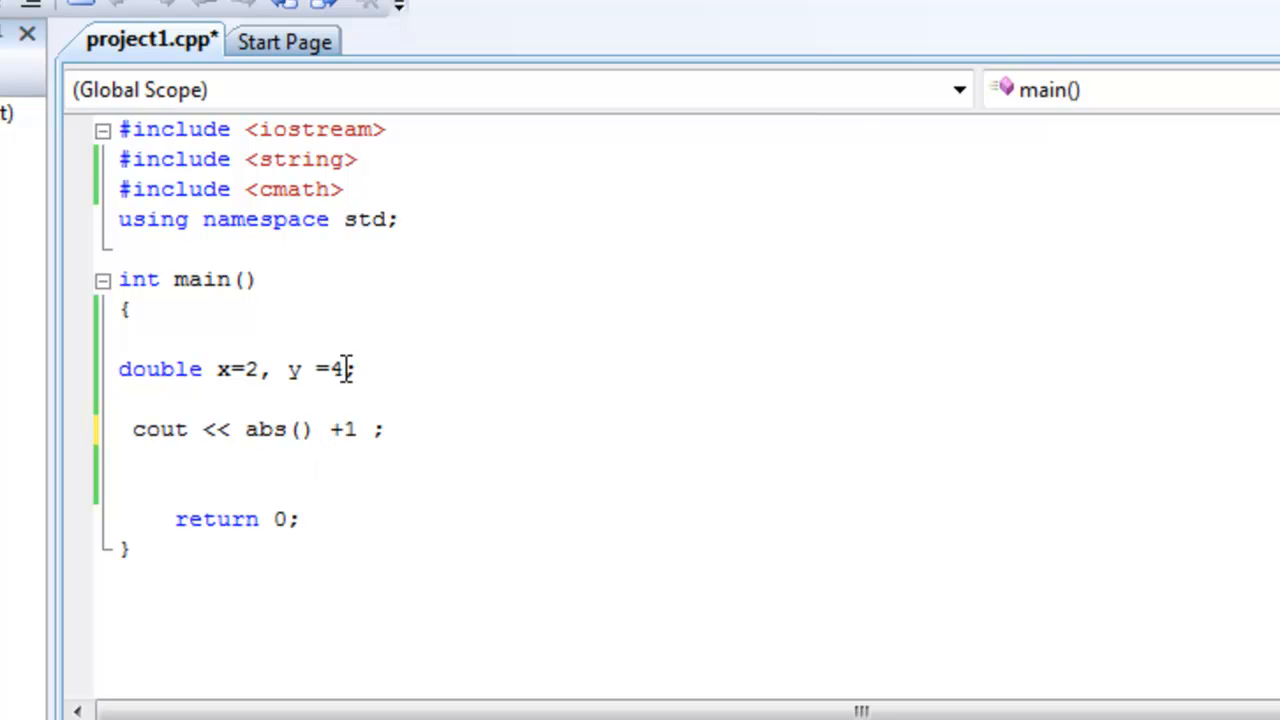
pyautogui.write('-')
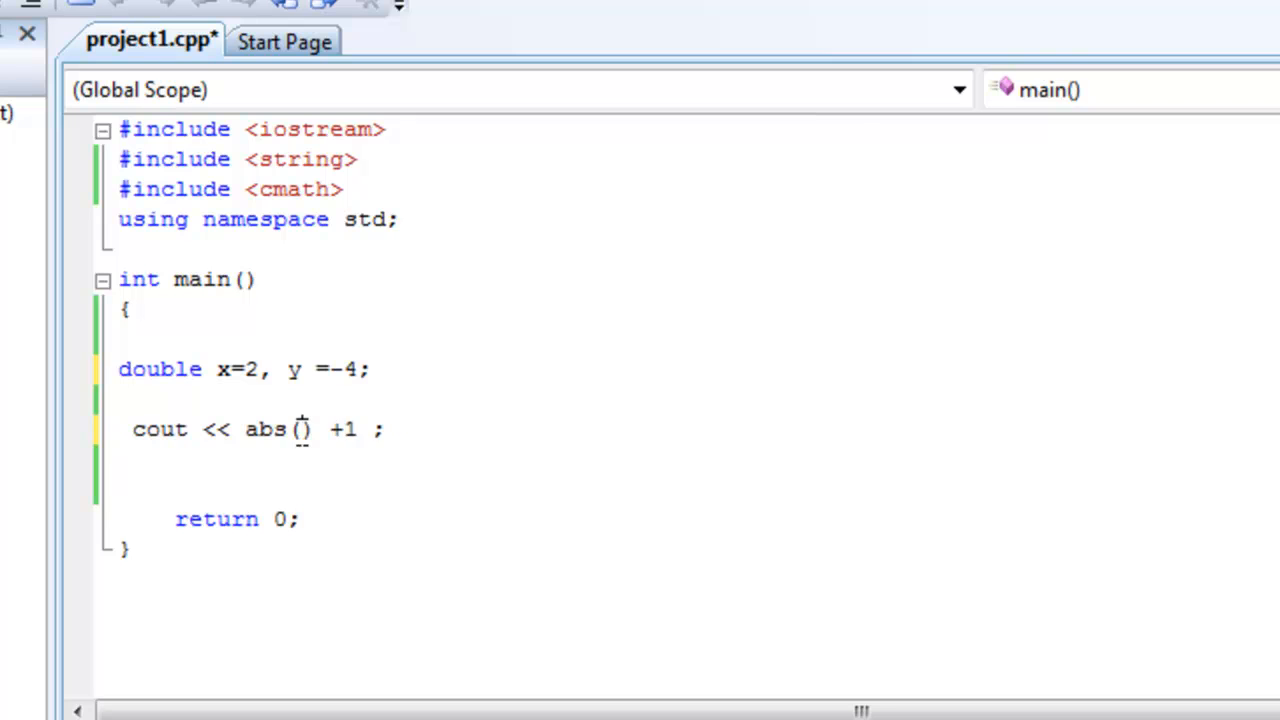
pyautogui.write('-4')
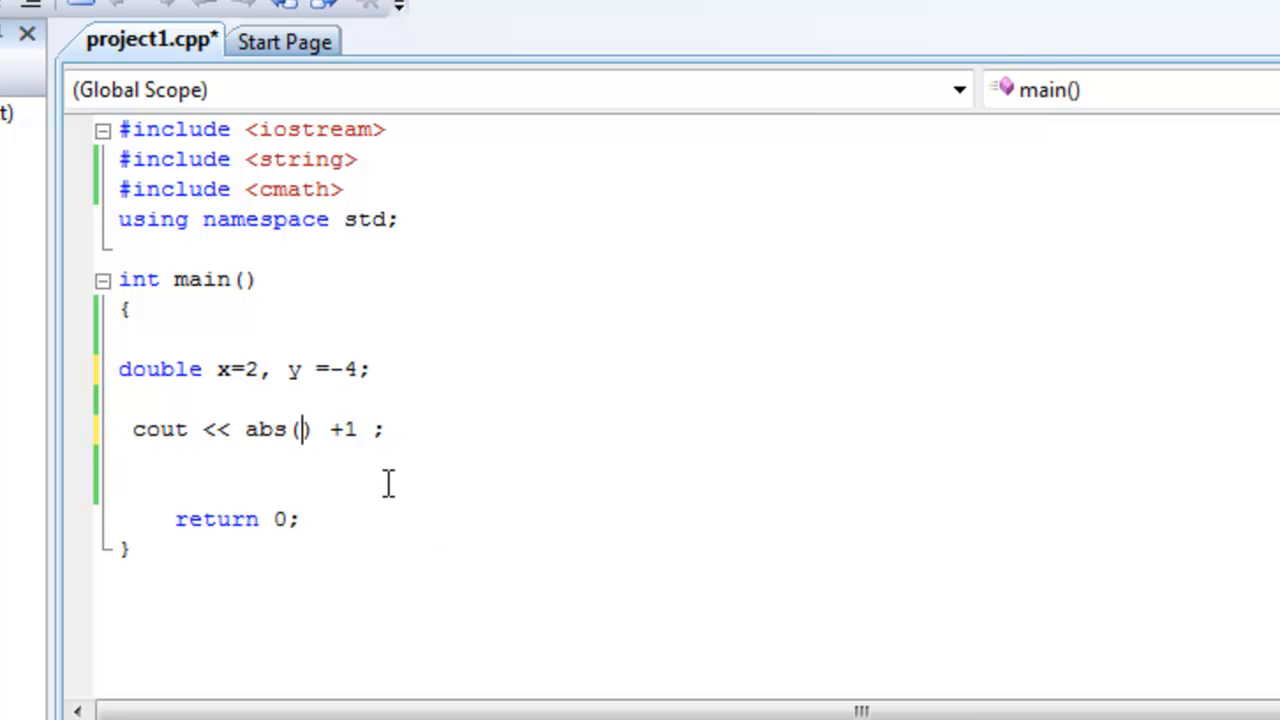
pyautogui.write('y')
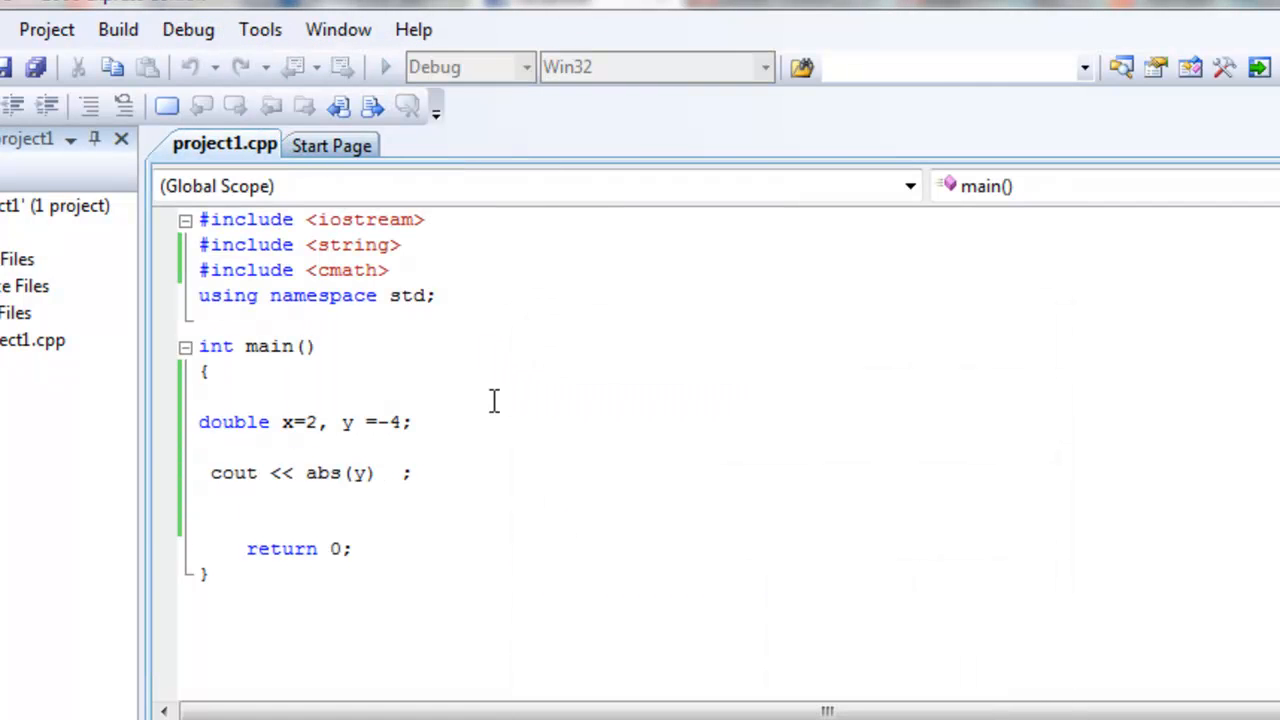
# Run the program so the console prints 4, the absolute value of -4
pyautogui.click(384, 68)
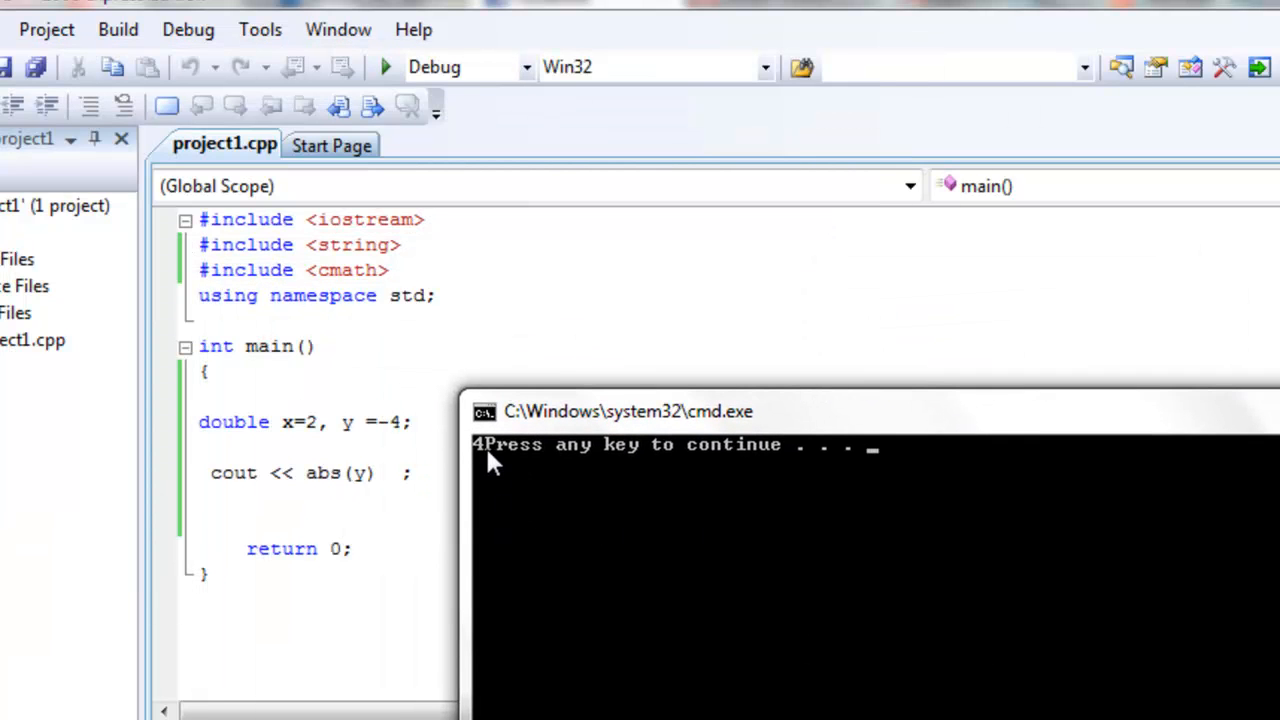
pyautogui.moveTo(1028, 384)
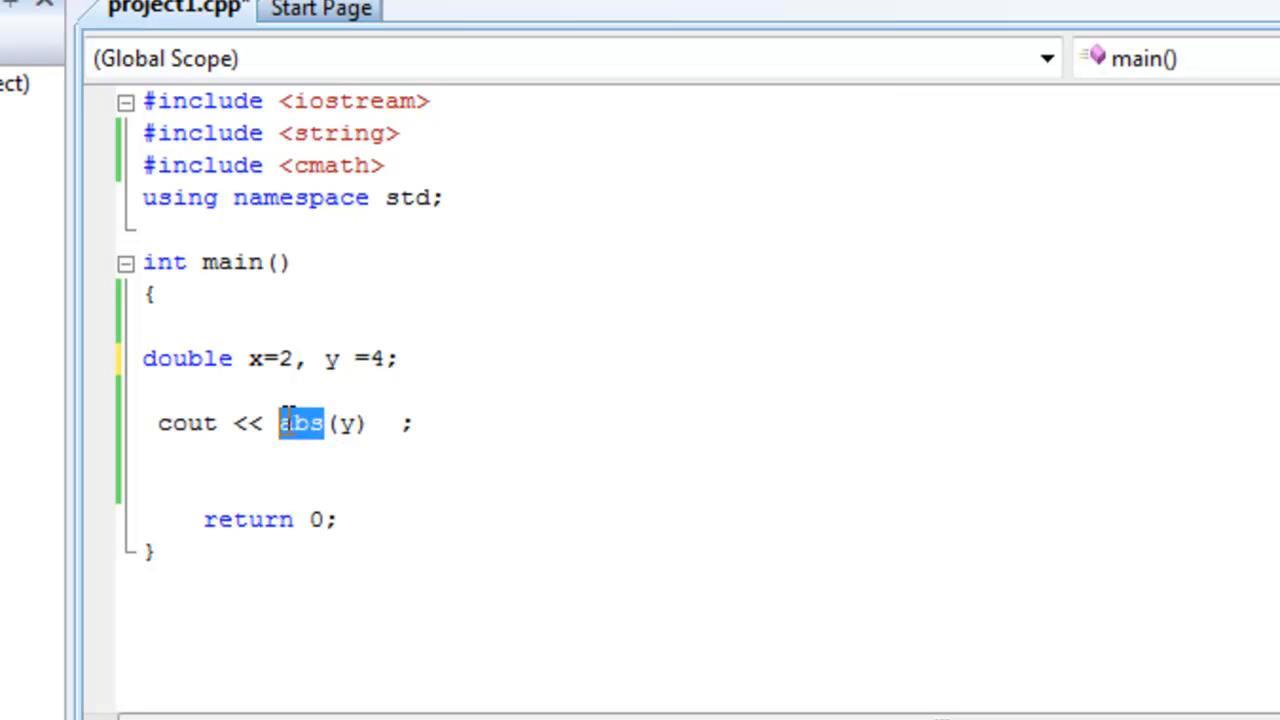
pyautogui.moveTo(292, 436)
pyautogui.write('co')
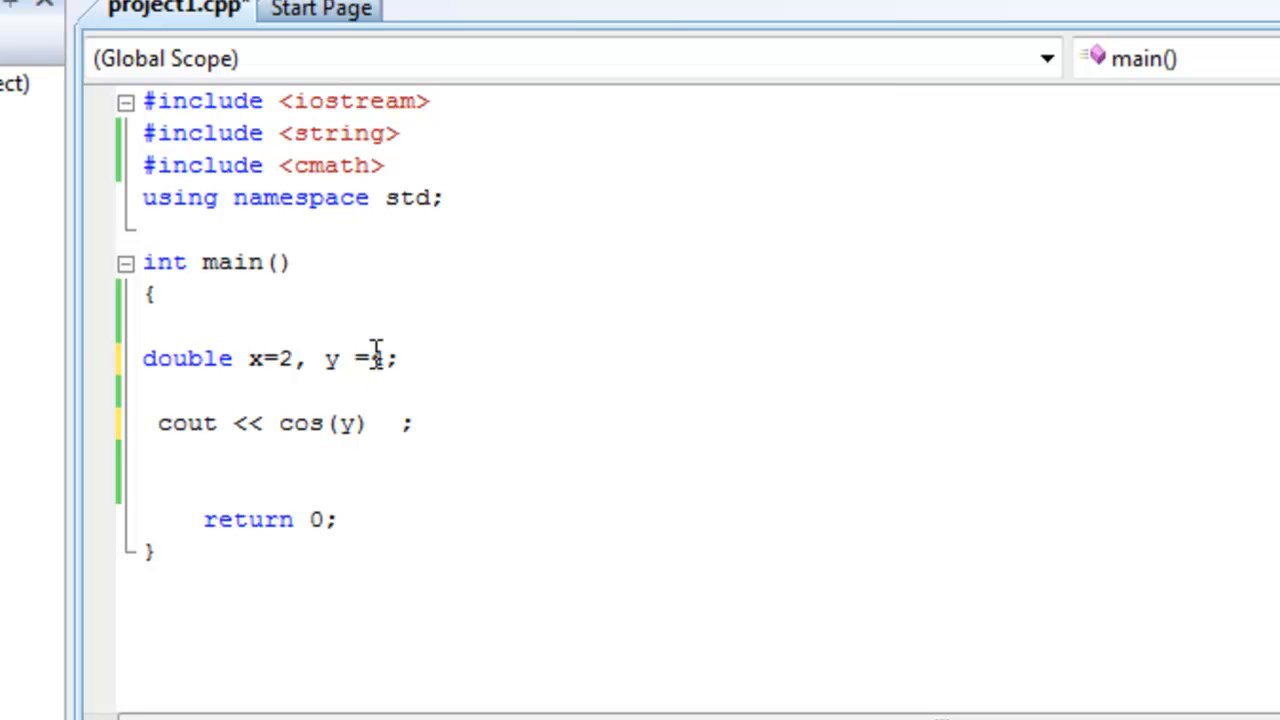
# Set y to 4 and change the printed function to log(y)
pyautogui.write('4')
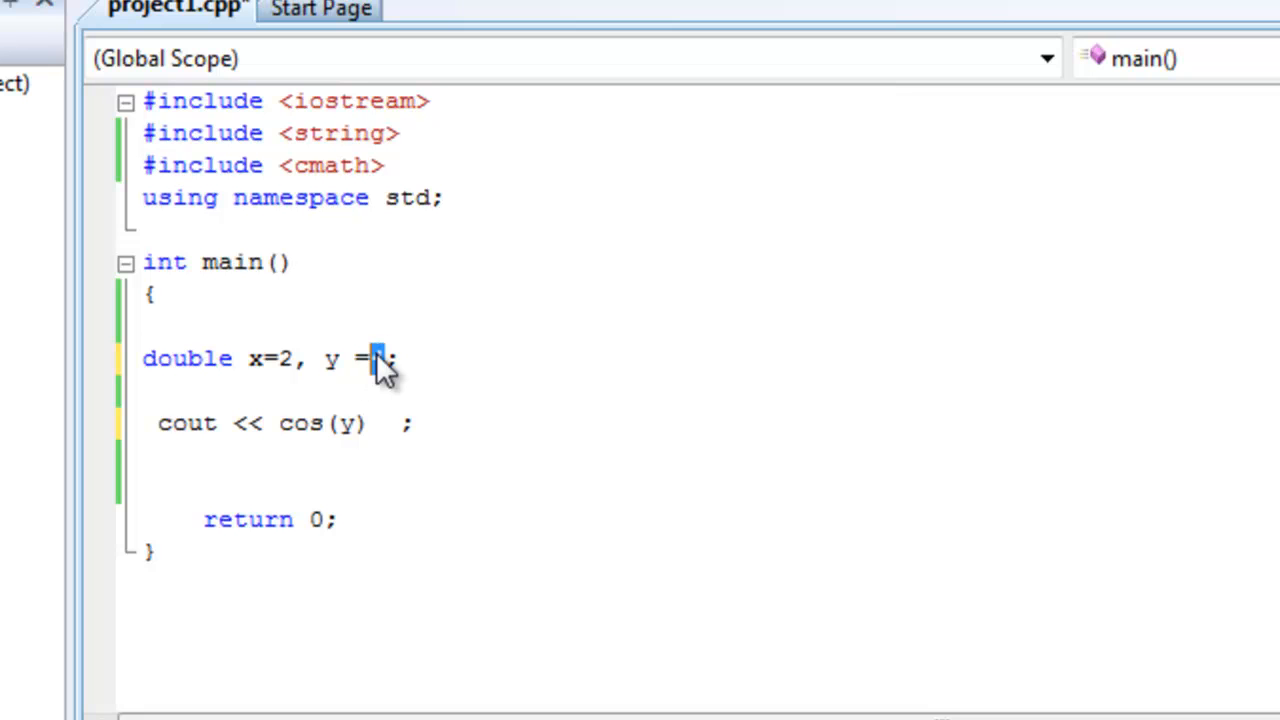
pyautogui.moveTo(372, 428)
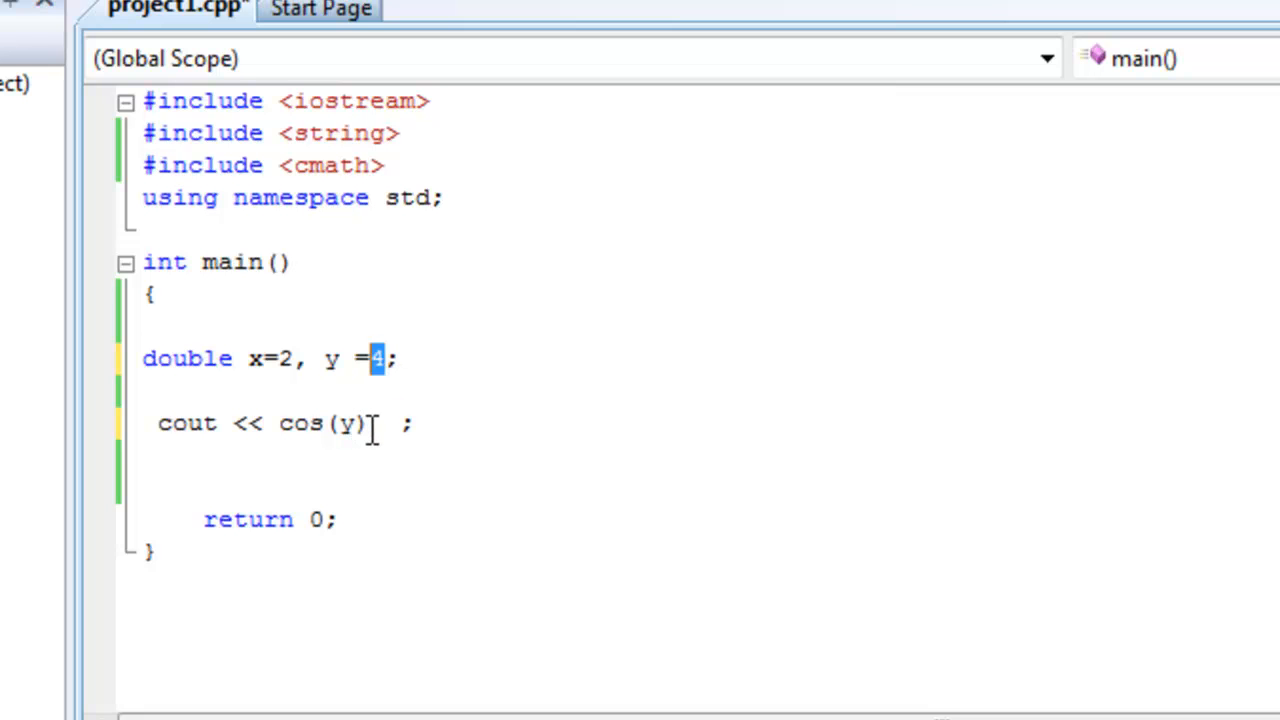
pyautogui.doubleClick(300, 424)
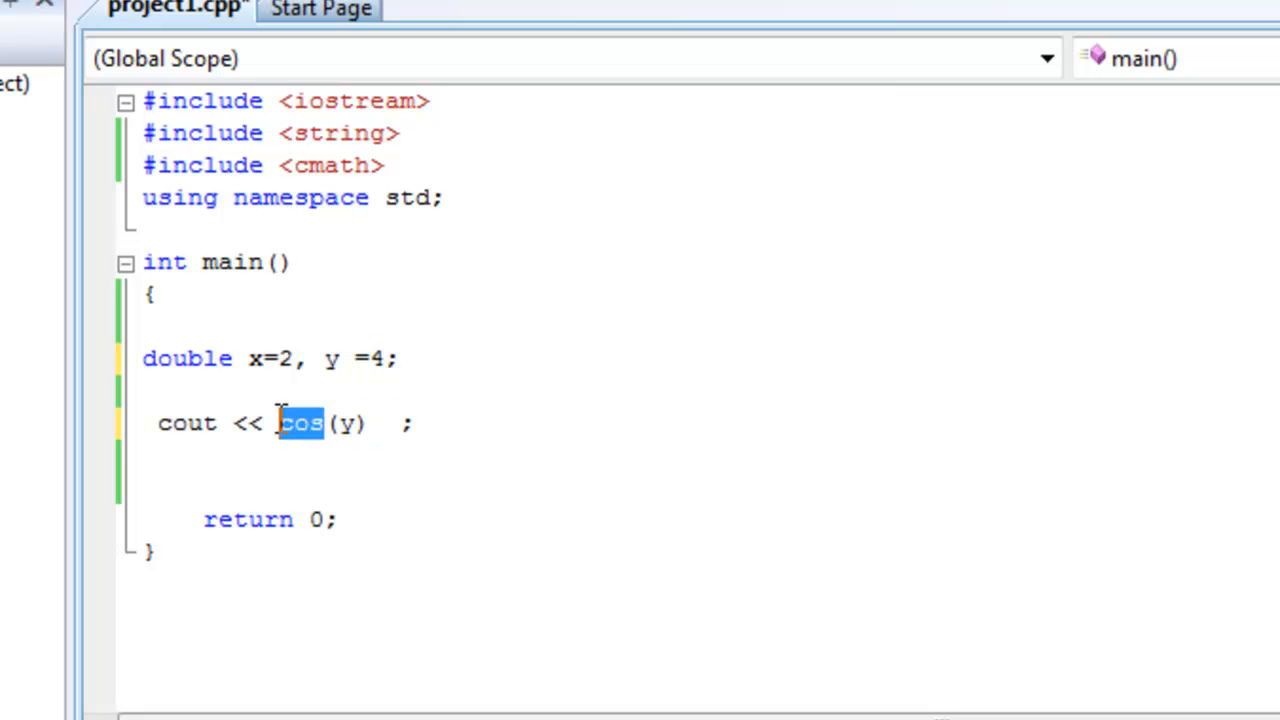
pyautogui.write('log')
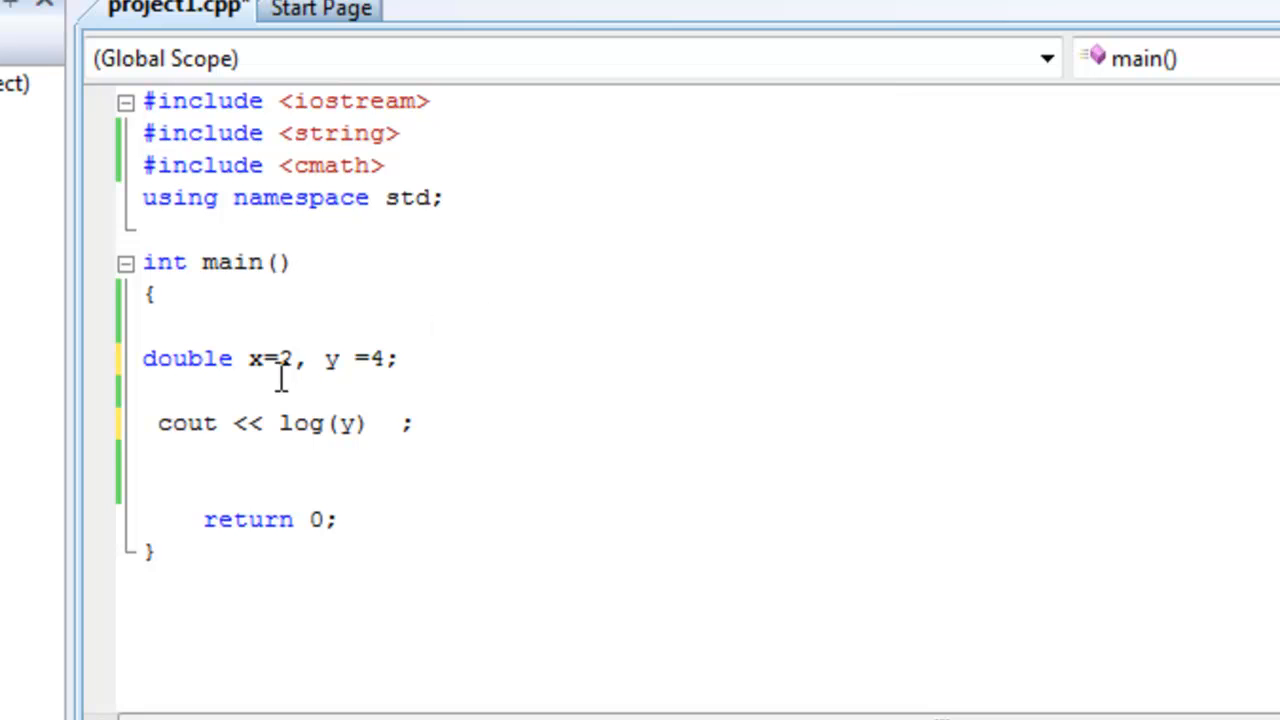
# Replace cout << with double z = so log(y) is stored in z, then print z
pyautogui.doubleClick(300, 424)
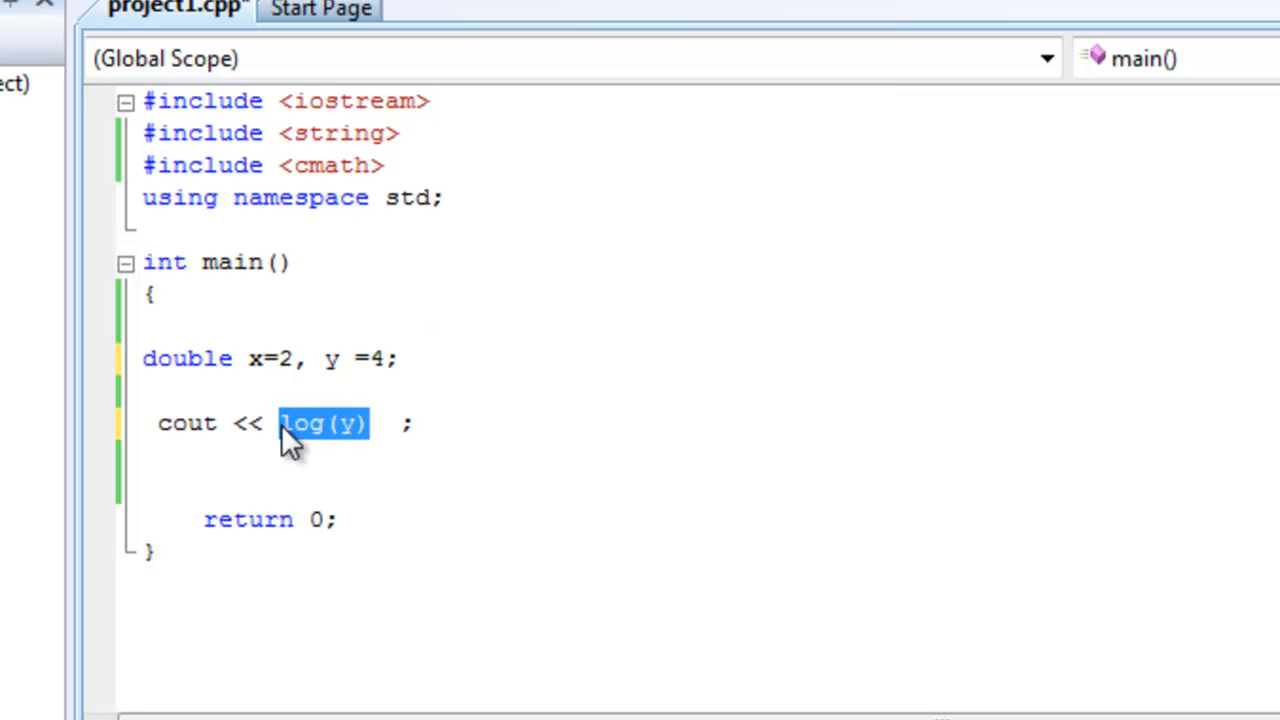
pyautogui.doubleClick(186, 424)
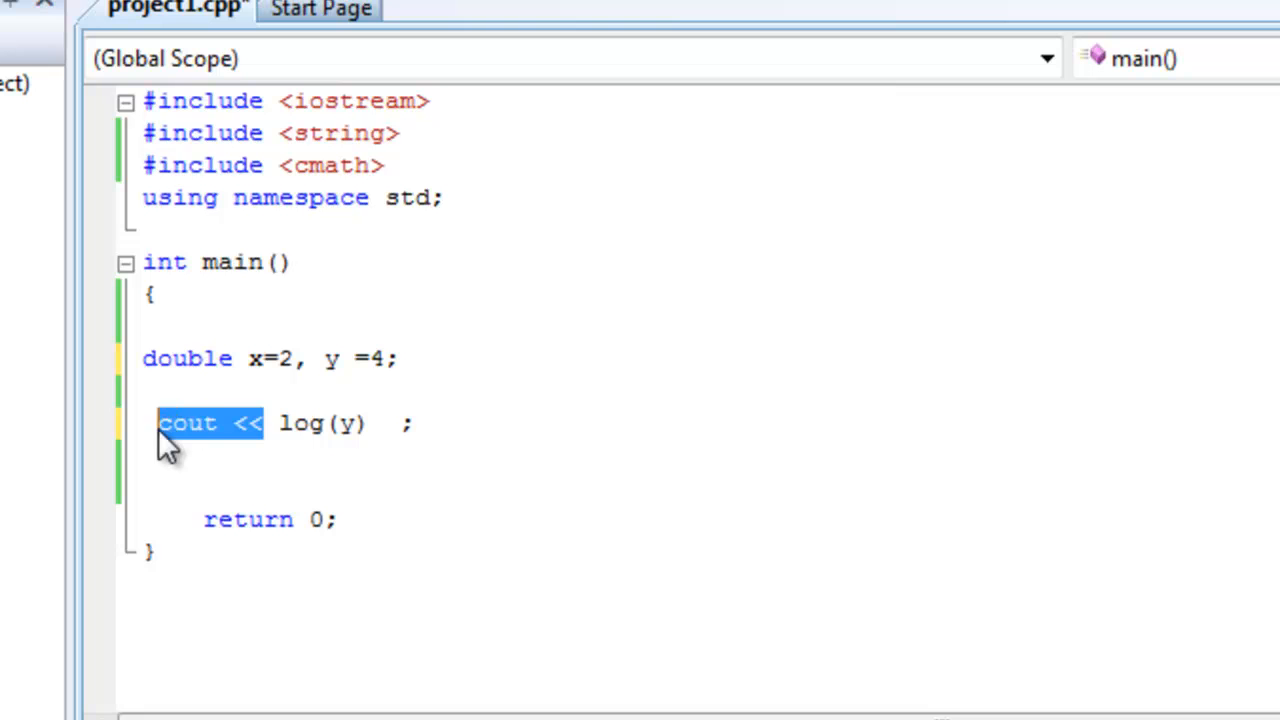
pyautogui.press('Delete')
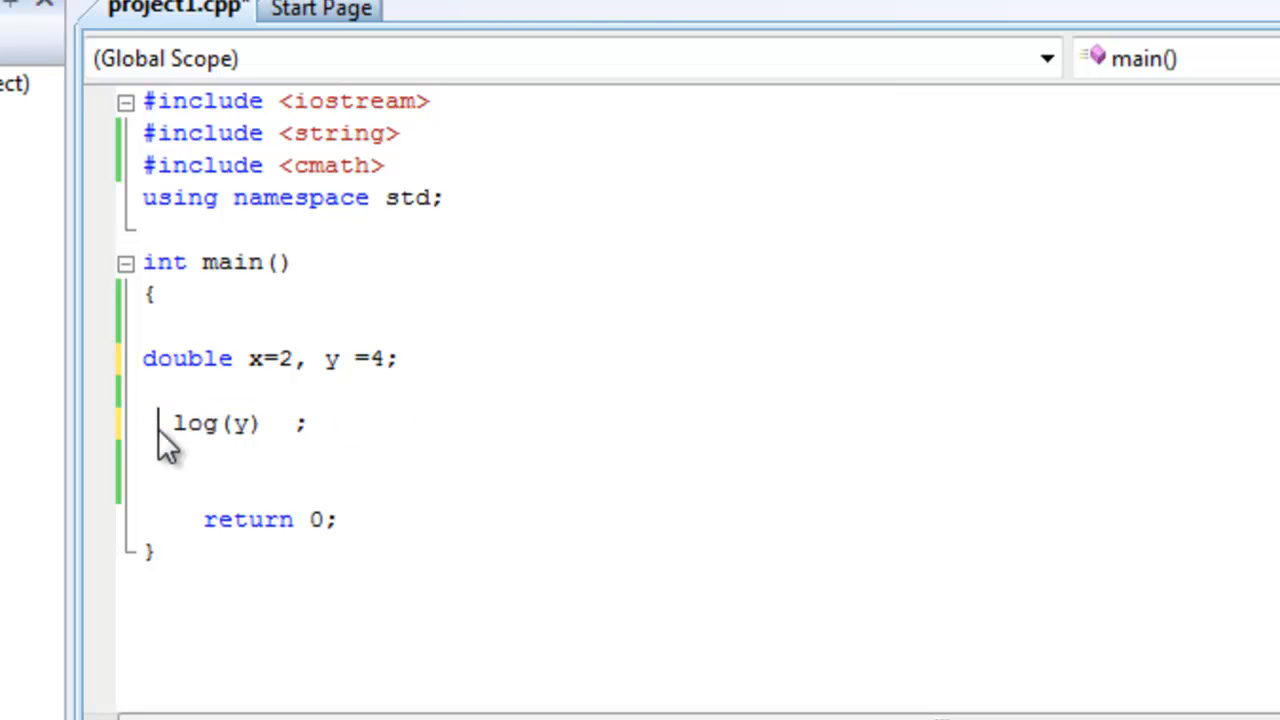
pyautogui.write('double z =')
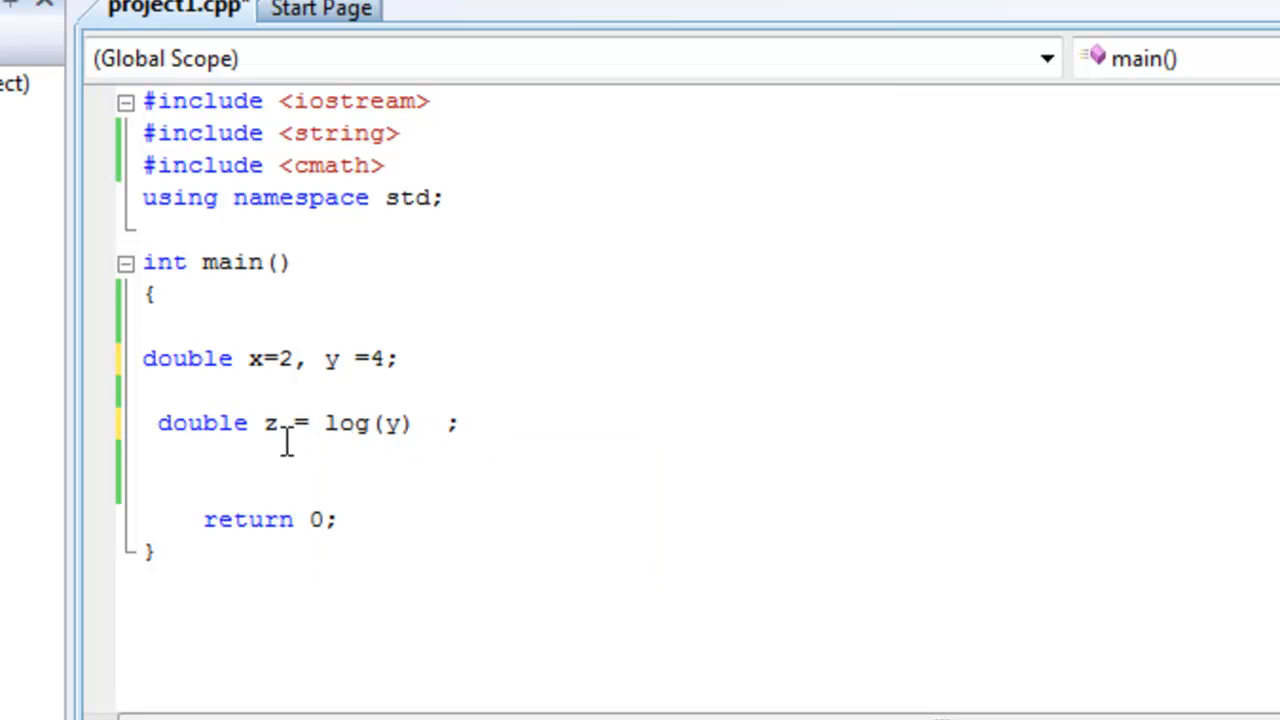
pyautogui.doubleClick(270, 424)
pyautogui.write('cou')
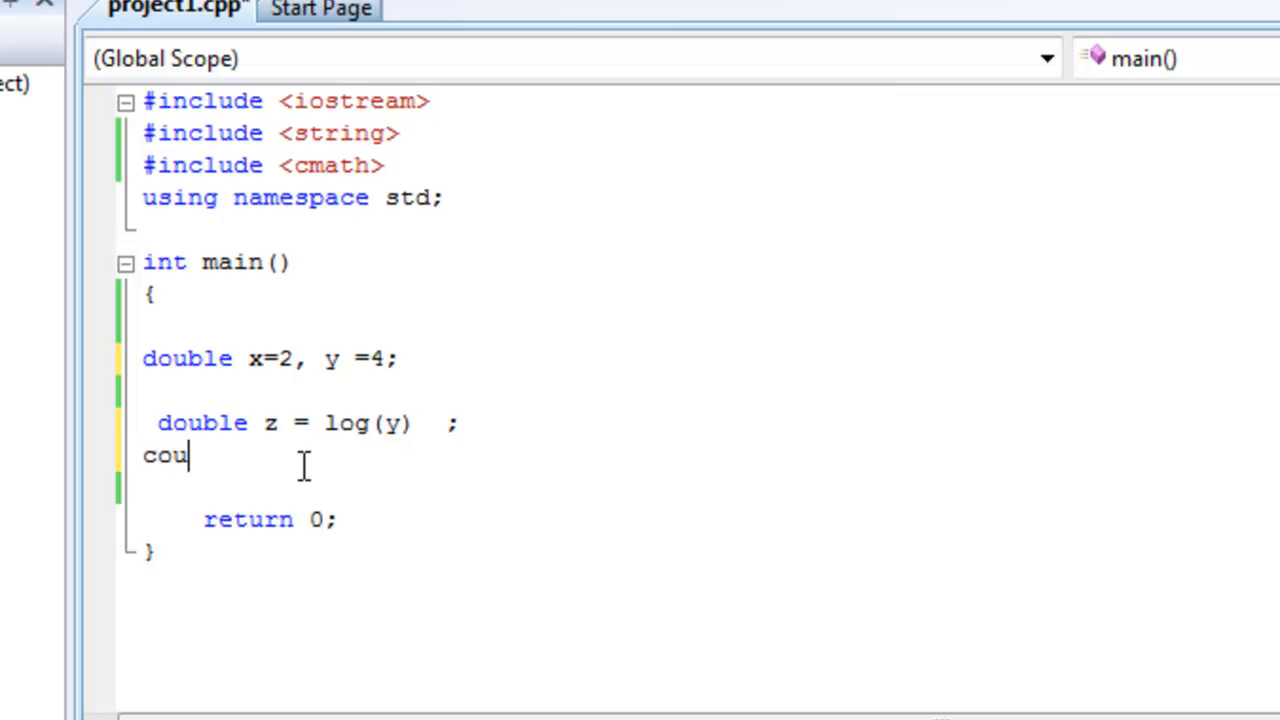
pyautogui.write('t <<')
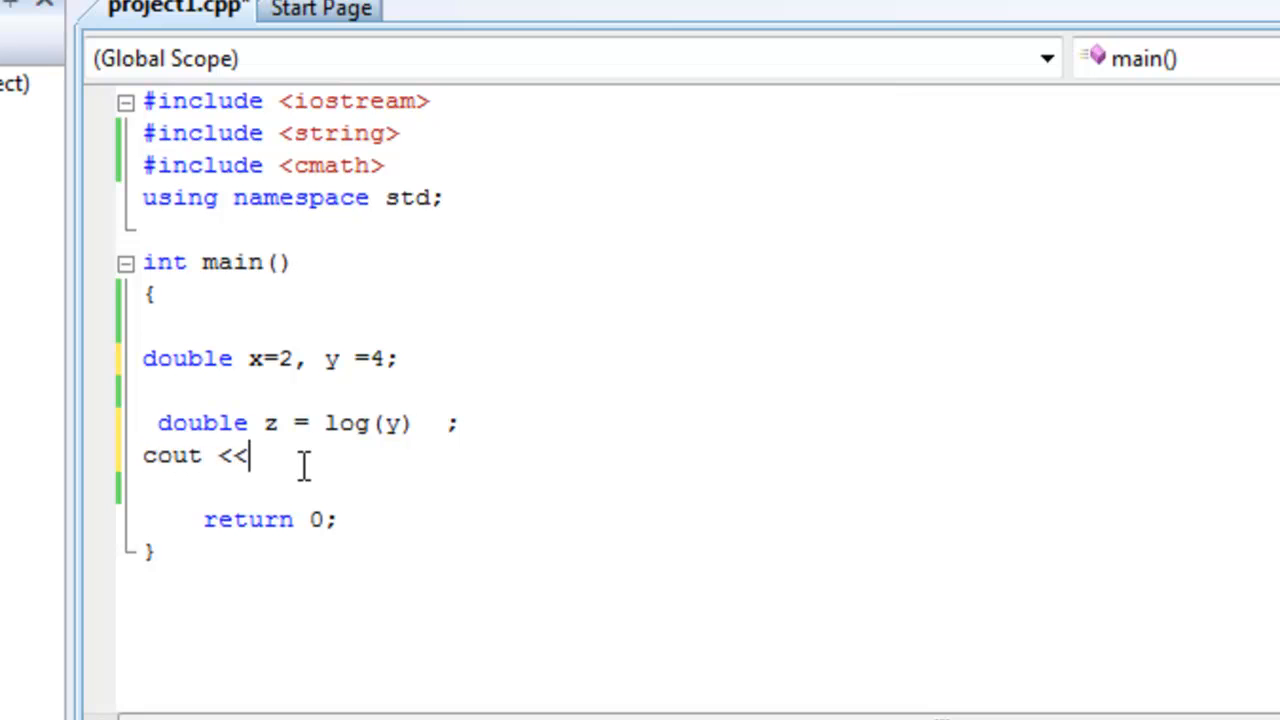
pyautogui.write('z;')
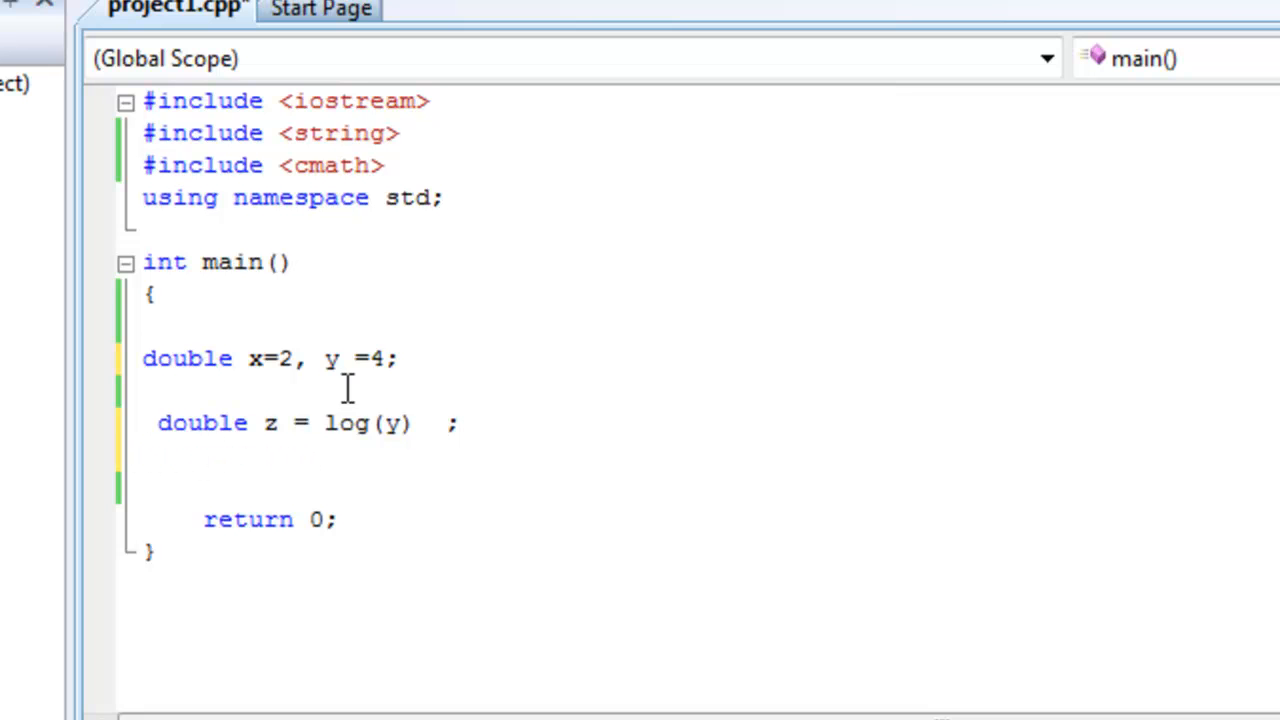
# Remove the initial values of x and y and read y with cin >> y;
pyautogui.doubleClick(376, 358)
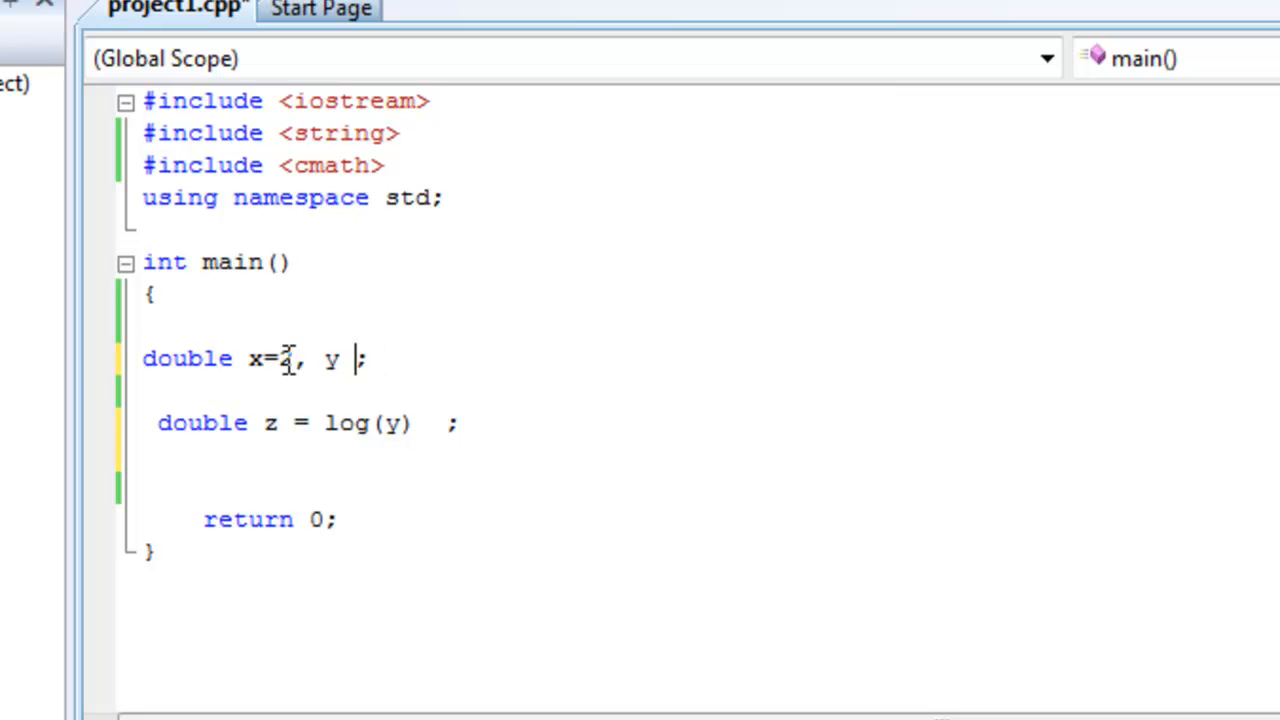
pyautogui.doubleClick(284, 360)
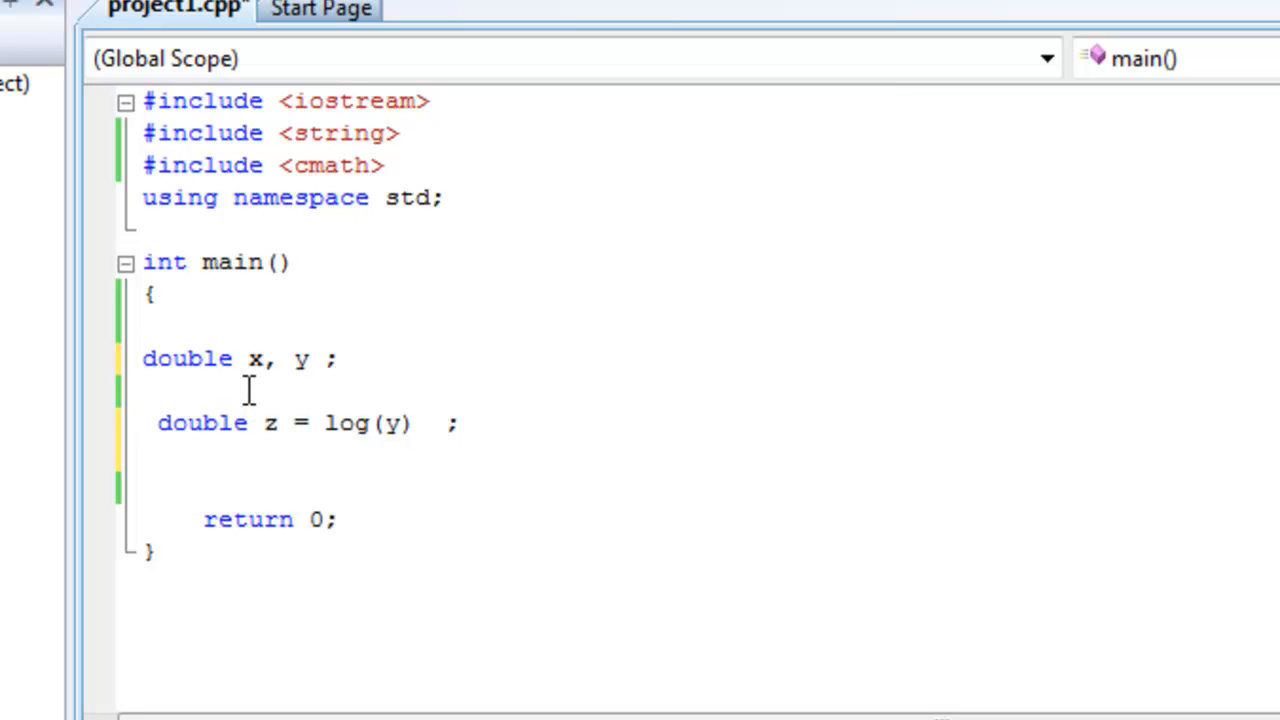
pyautogui.write('cin >')
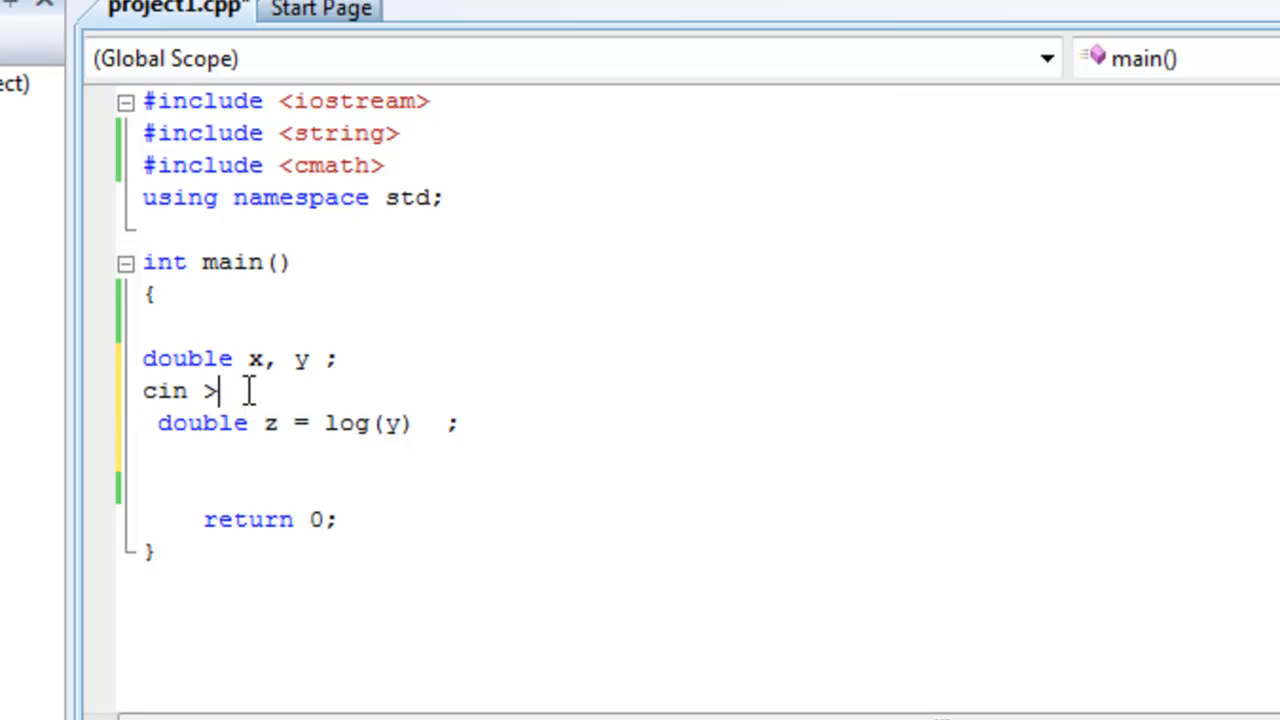
pyautogui.write('> y;')
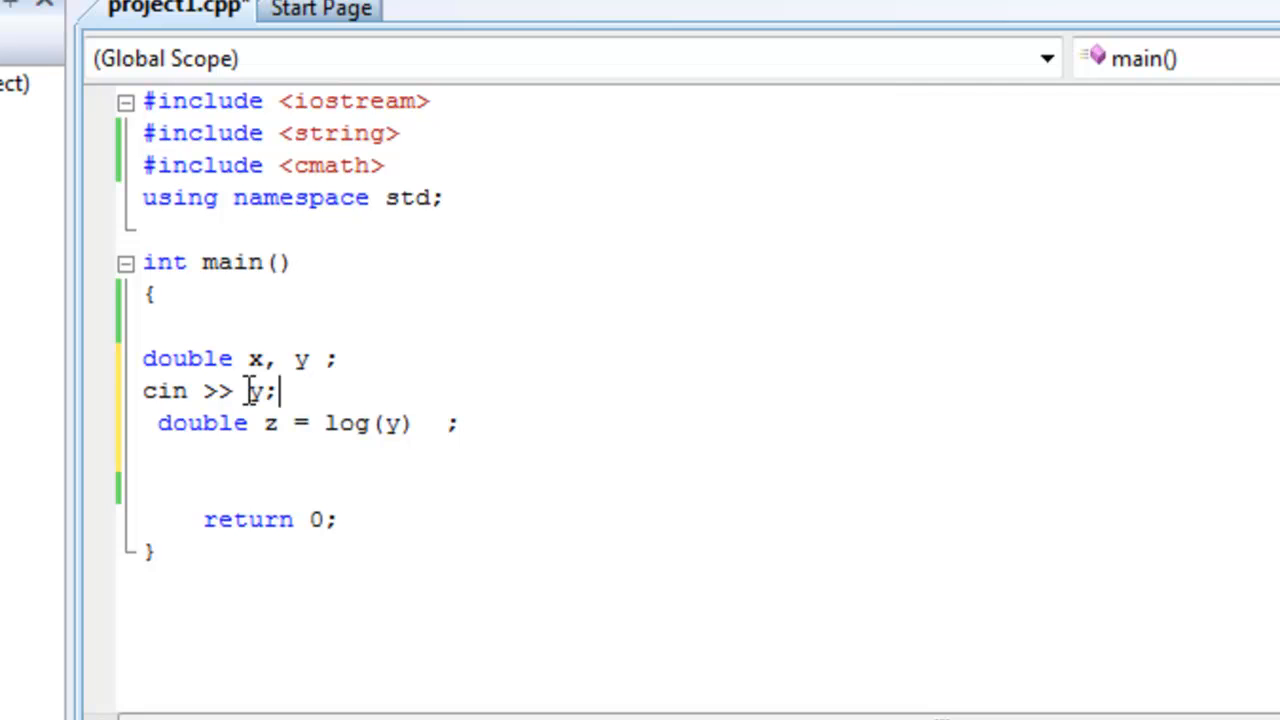
# Change log to abs so z = abs(y), and add cout << z;
pyautogui.doubleClick(348, 424)
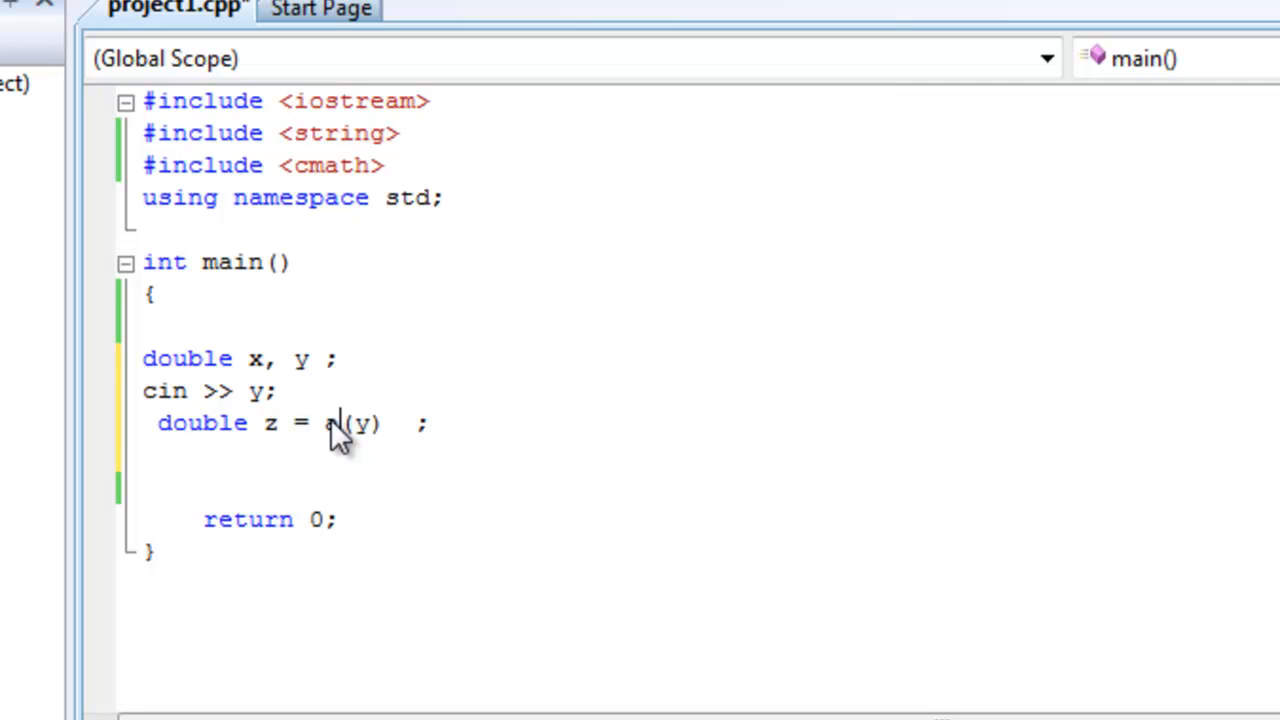
pyautogui.write('bs')
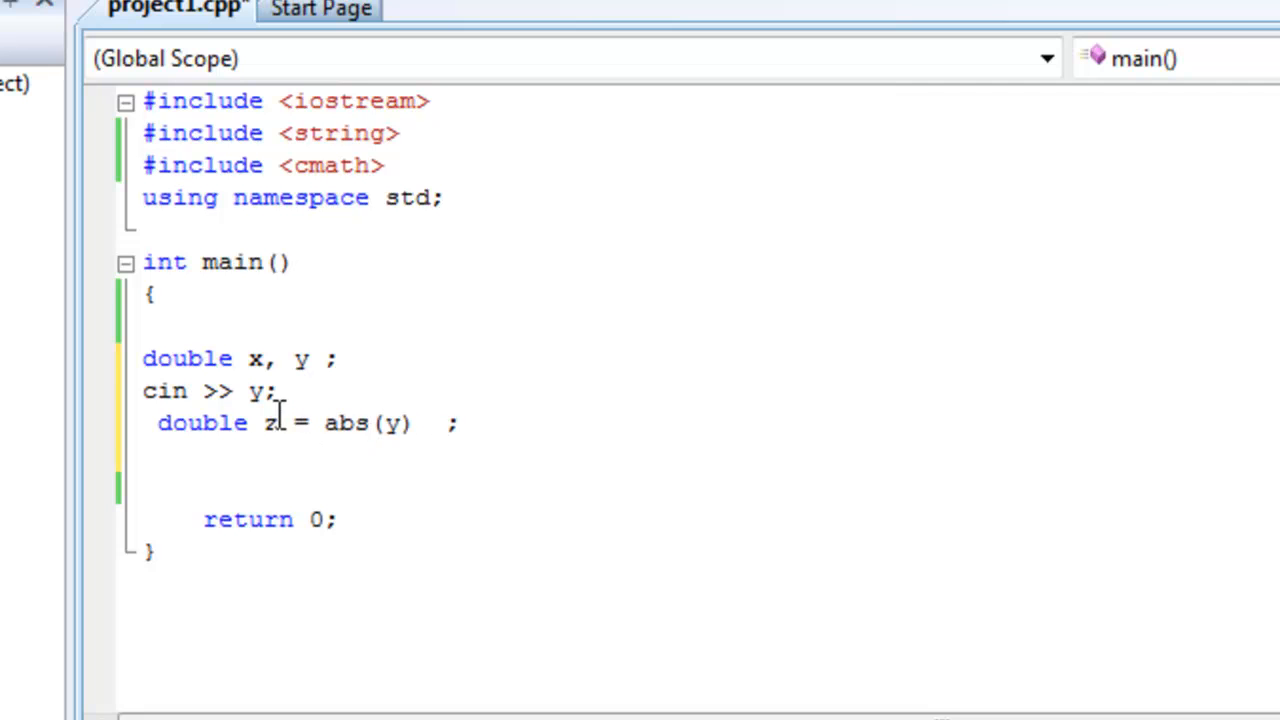
pyautogui.write('cout z;')
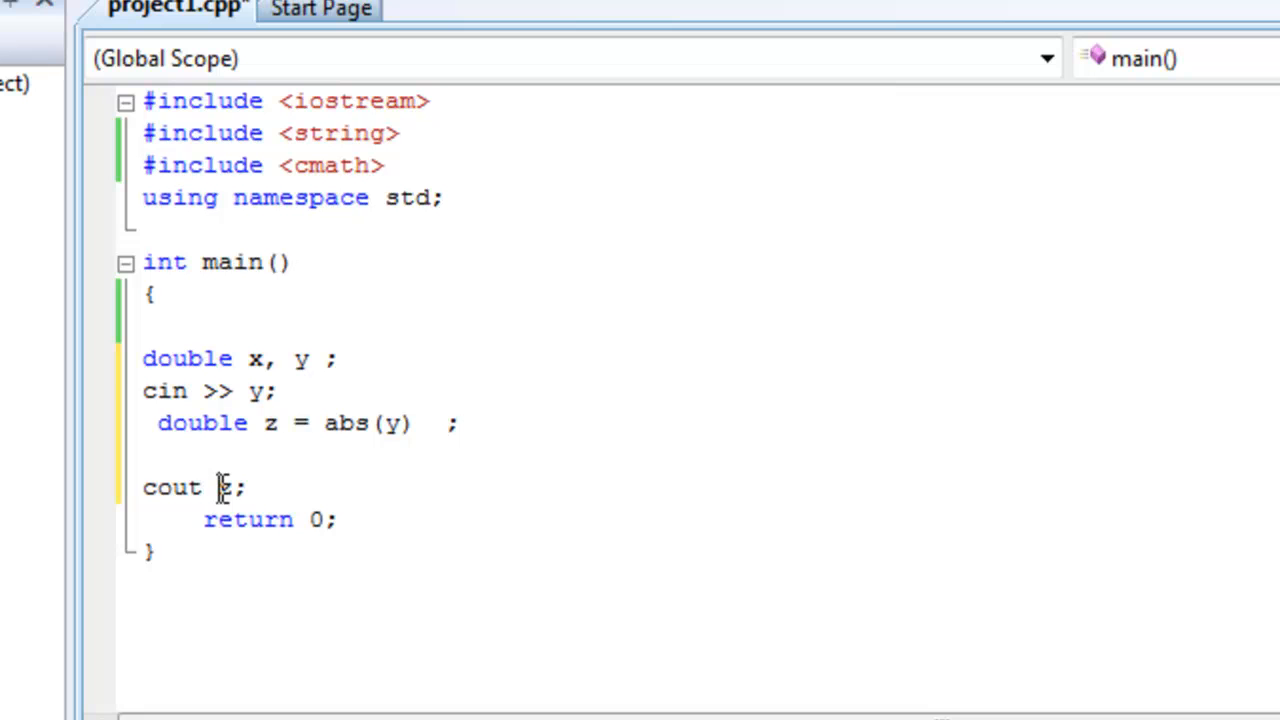
pyautogui.write('<<')
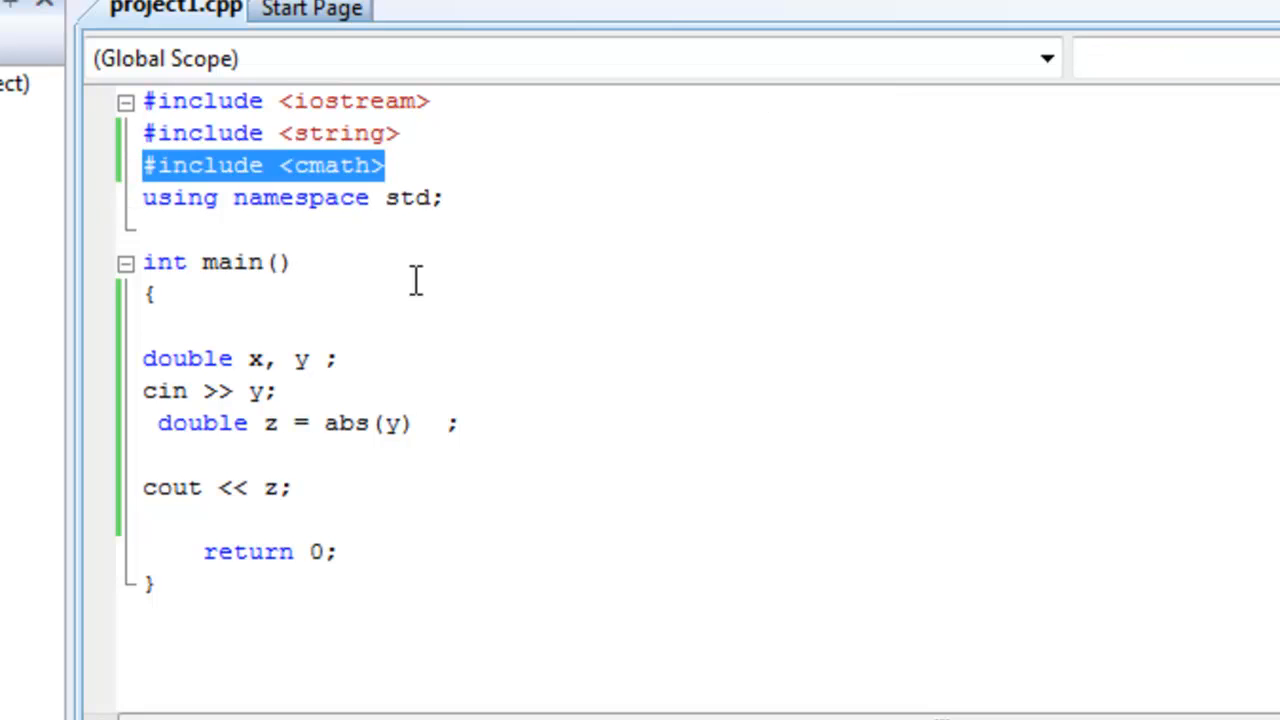
pyautogui.click(328, 422)
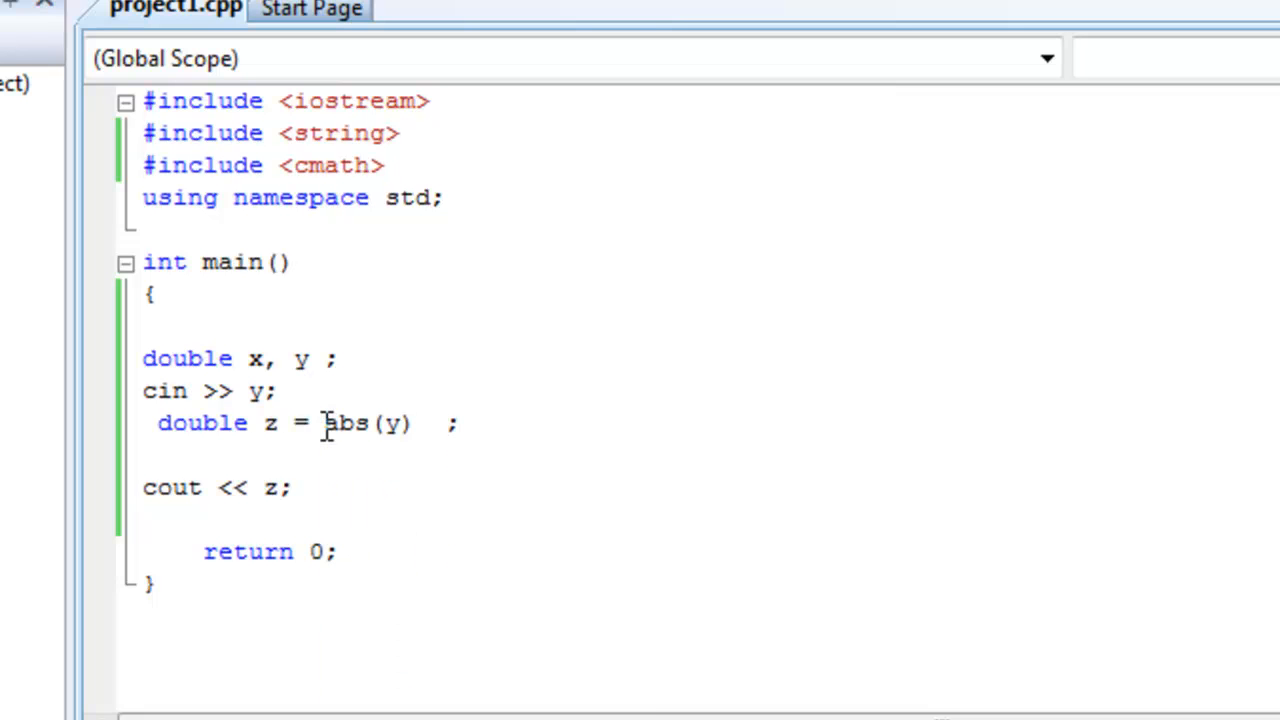
pyautogui.doubleClick(344, 422)
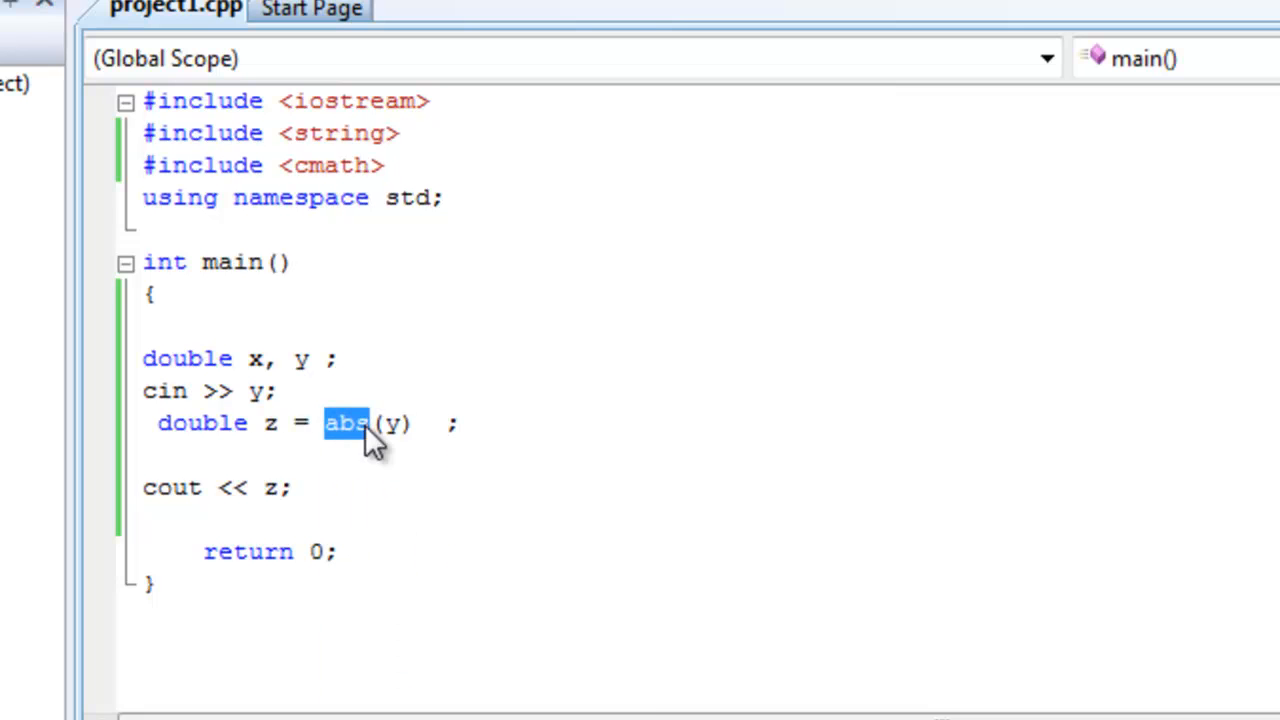
pyautogui.moveTo(558, 578)
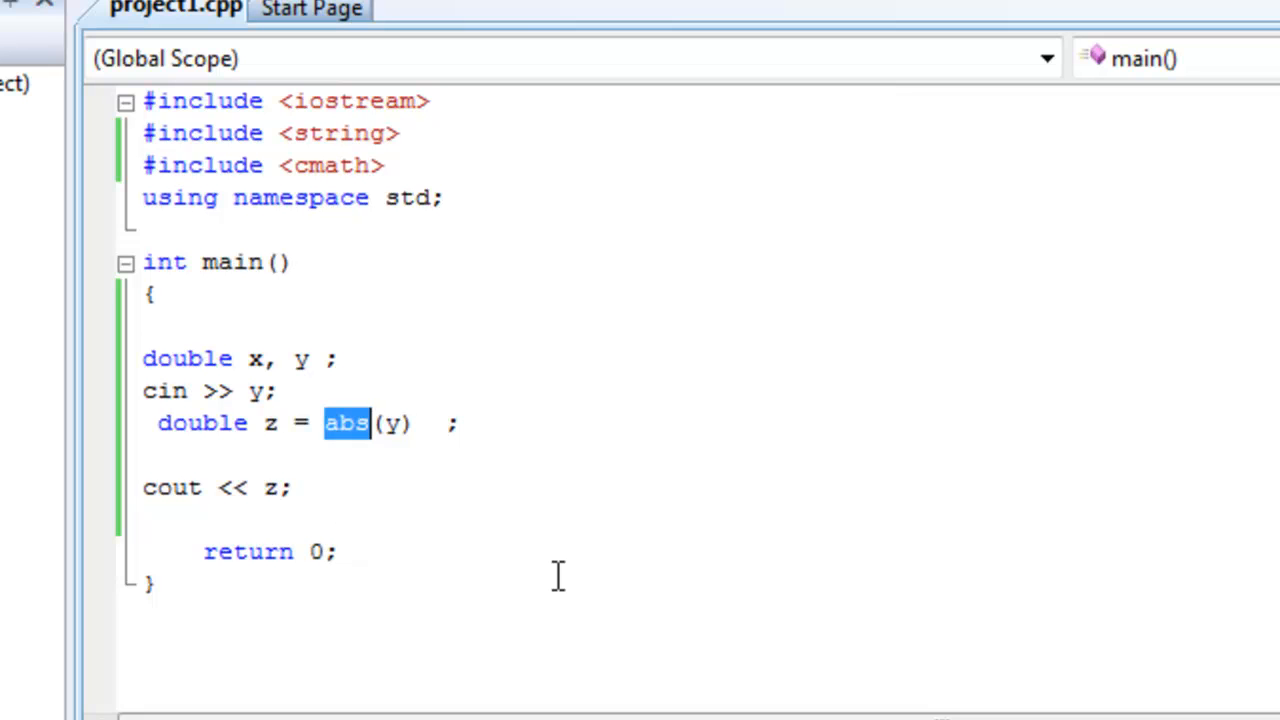
pyautogui.moveTo(424, 488)
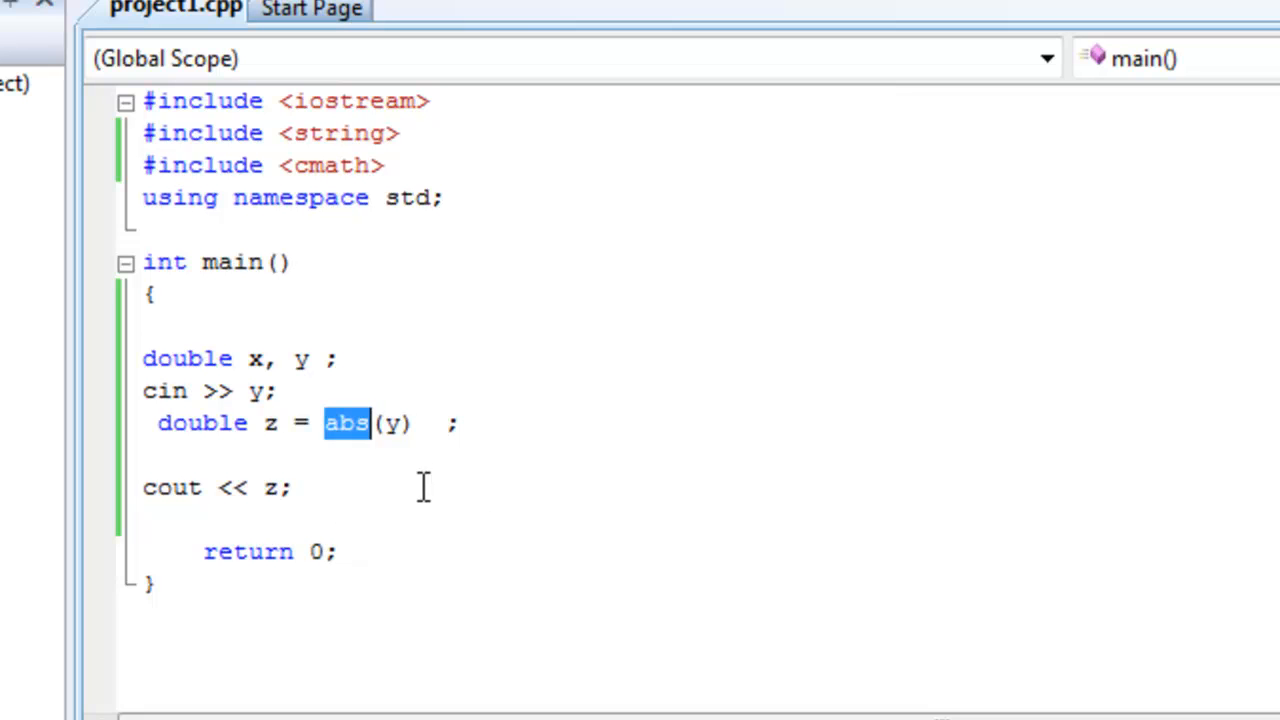
pyautogui.moveTo(370, 436)
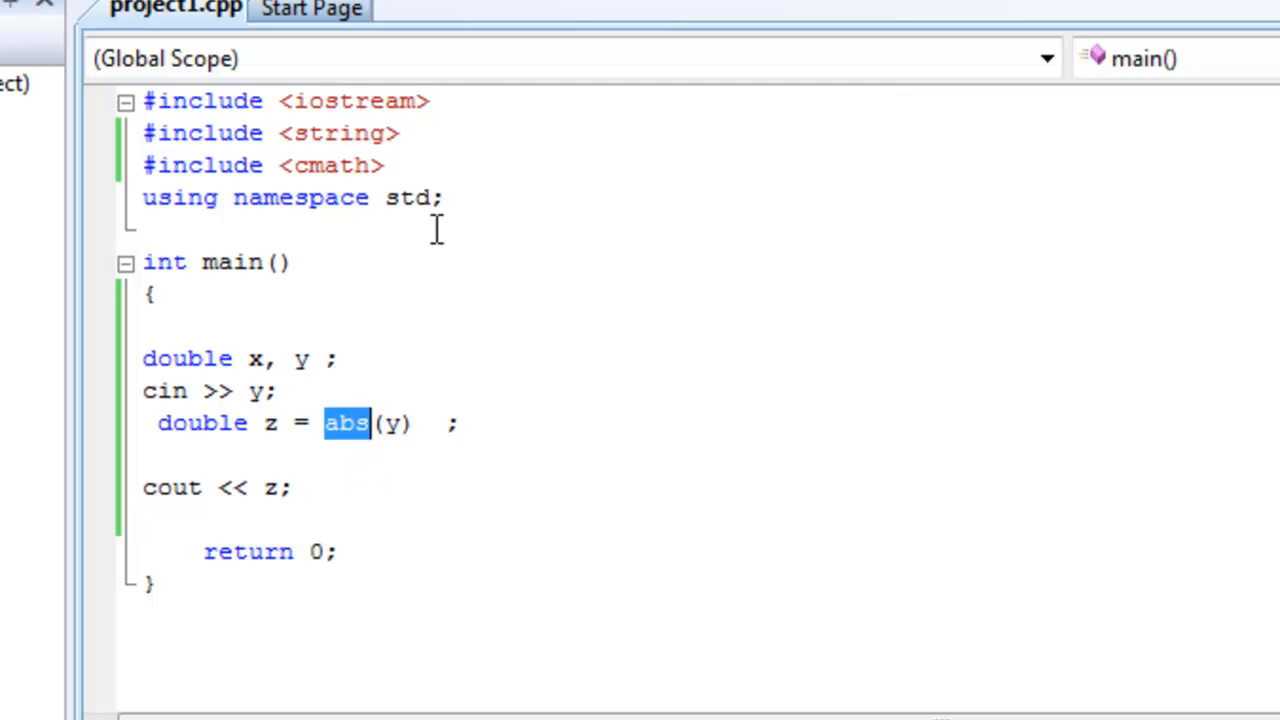
pyautogui.moveTo(376, 490)
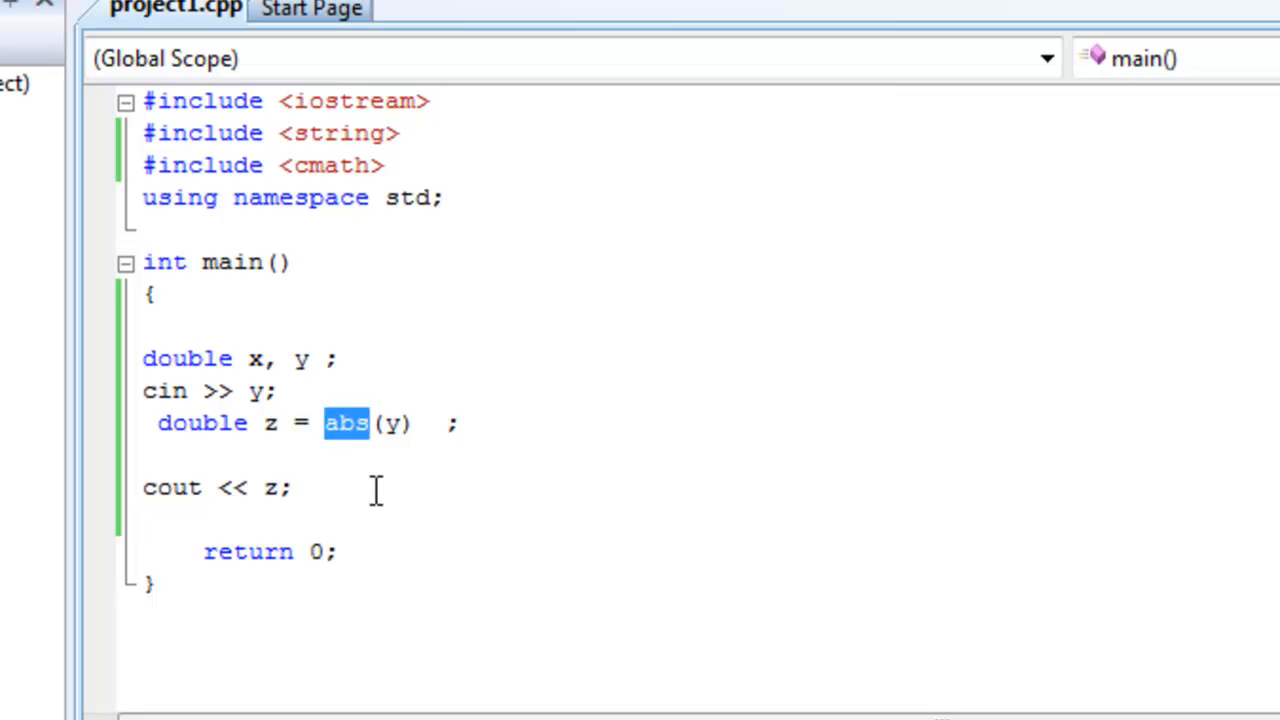
pyautogui.moveTo(510, 500)
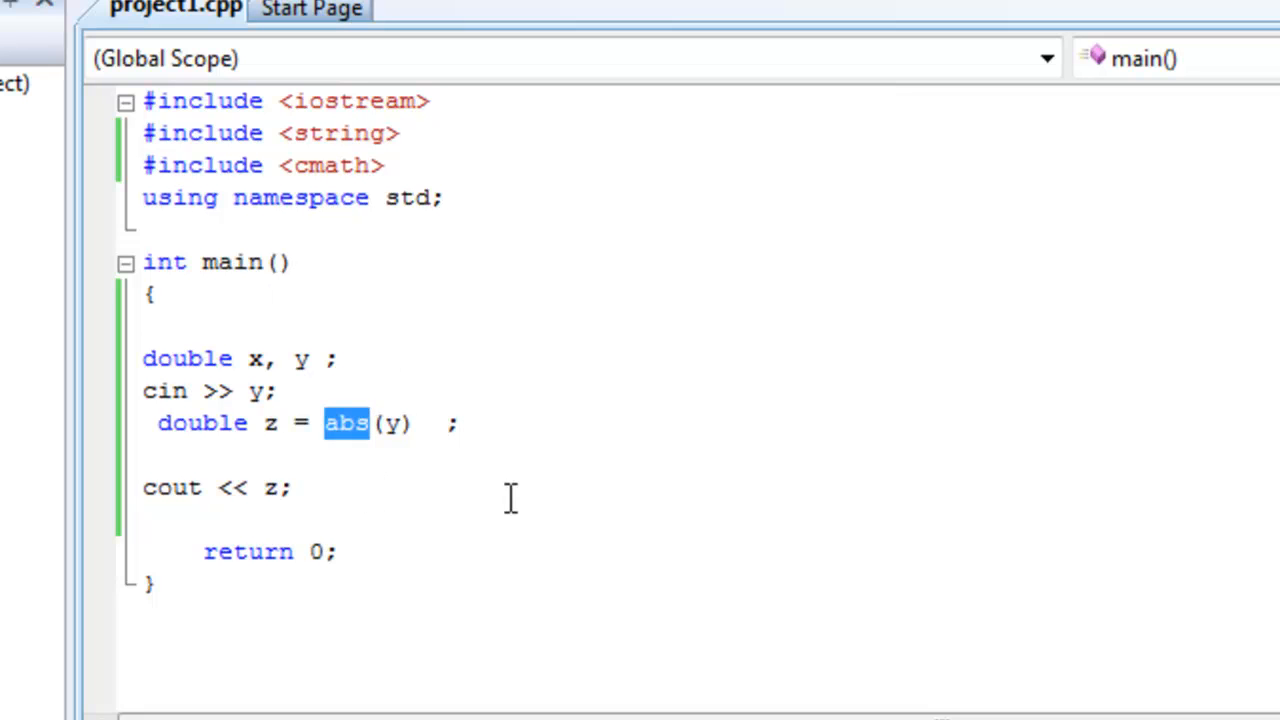
pyautogui.moveTo(690, 468)
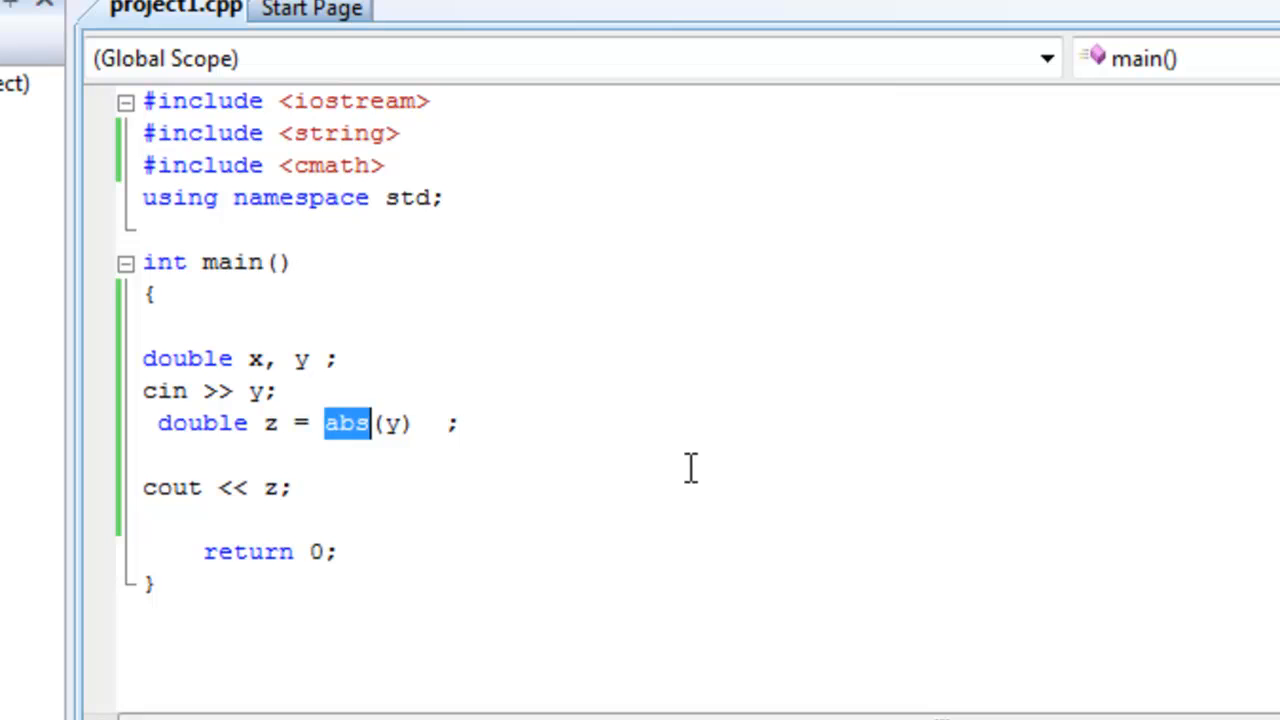